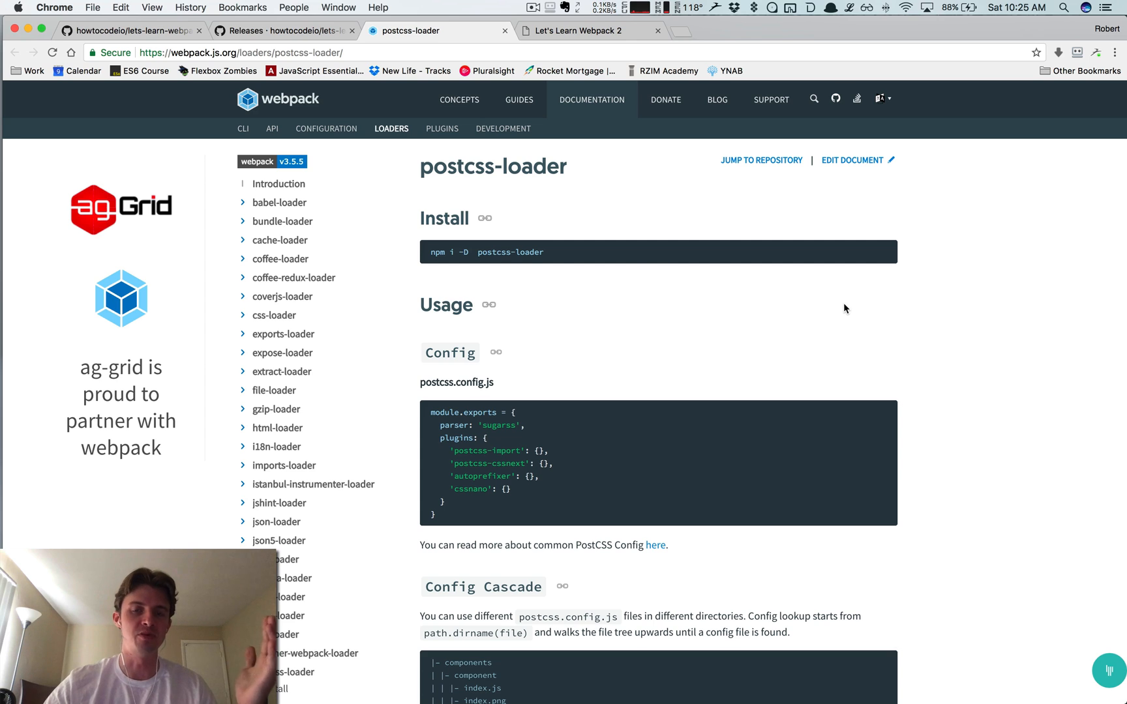
{"action": "mouse_move", "coordinate": [532, 266]}
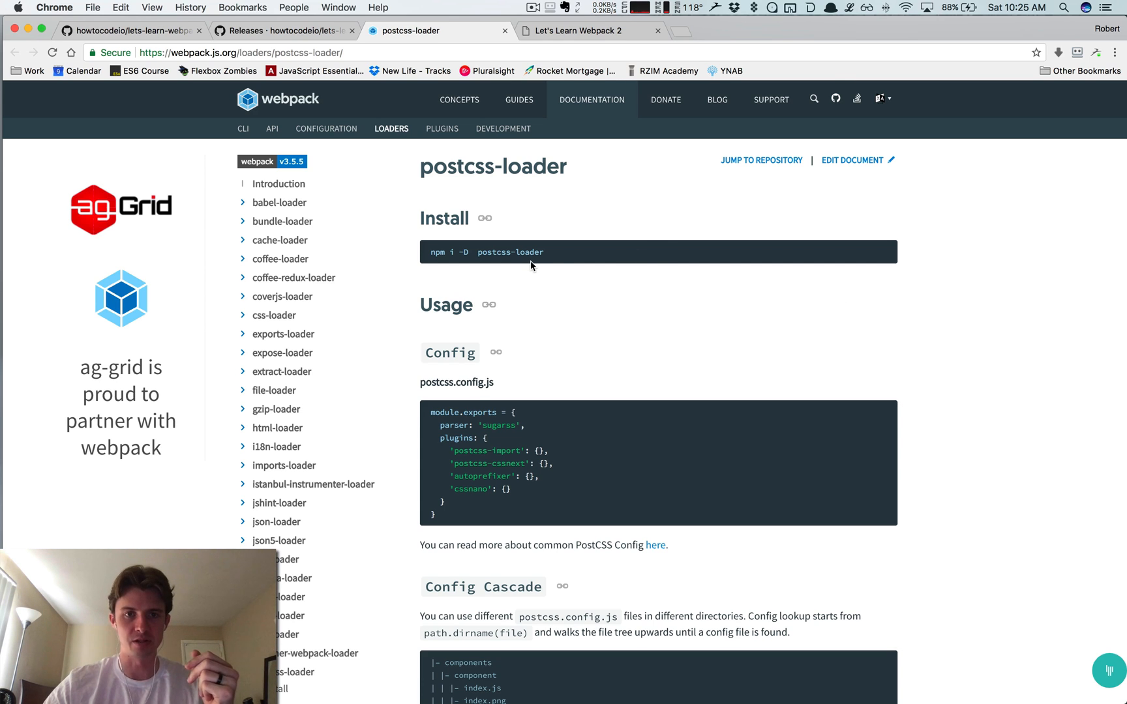
{"action": "mouse_move", "coordinate": [528, 262]}
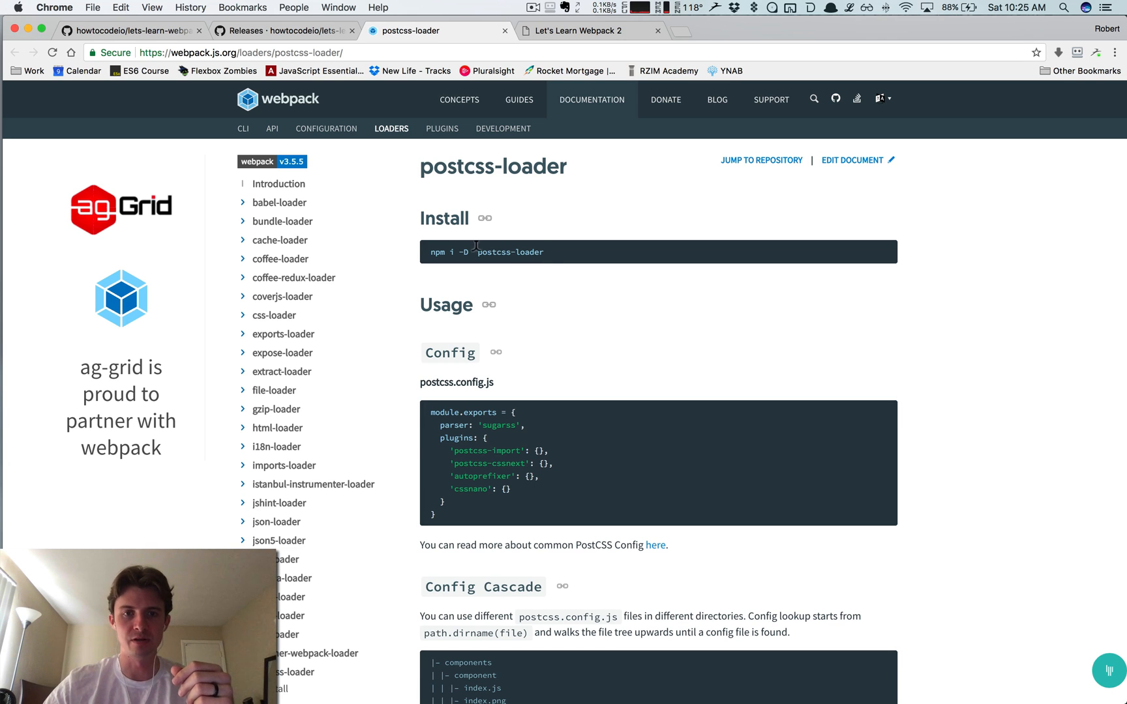
Step: Run touch postcss.config.js in the project directory to create the empty config file
{"action": "double_click", "coordinate": [509, 252]}
{"action": "type", "text": "y"}
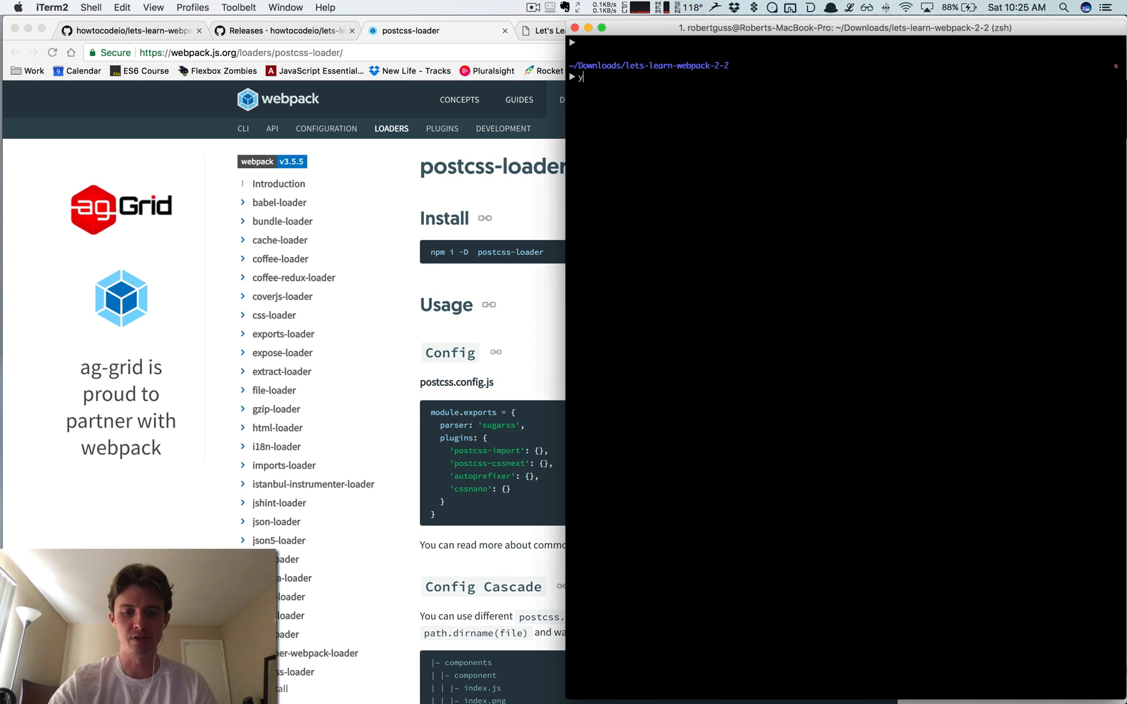
{"action": "type", "text": "arn add -D"}
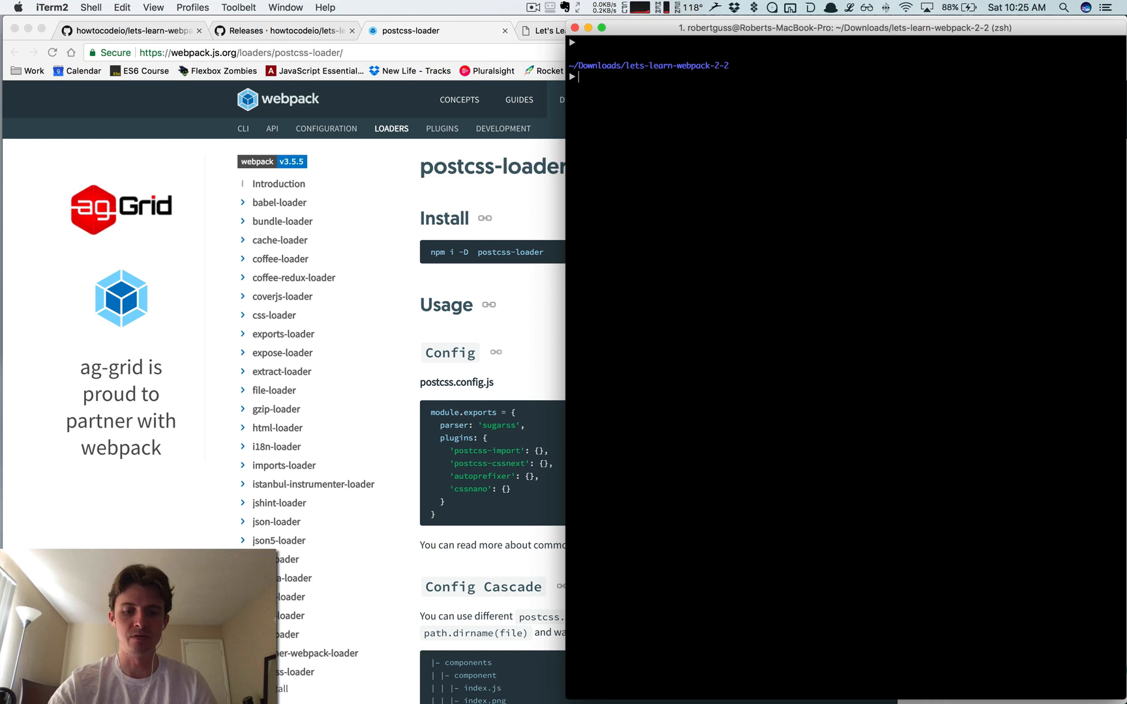
{"action": "type", "text": "tou"}
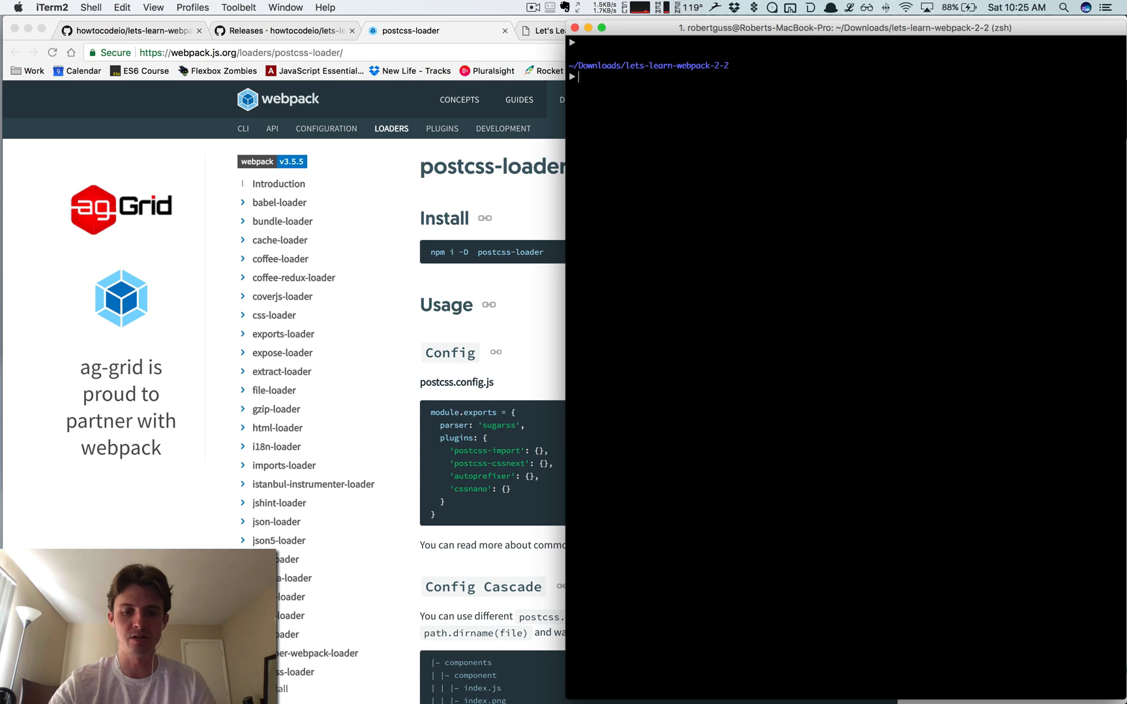
{"action": "type", "text": "touch postcss"}
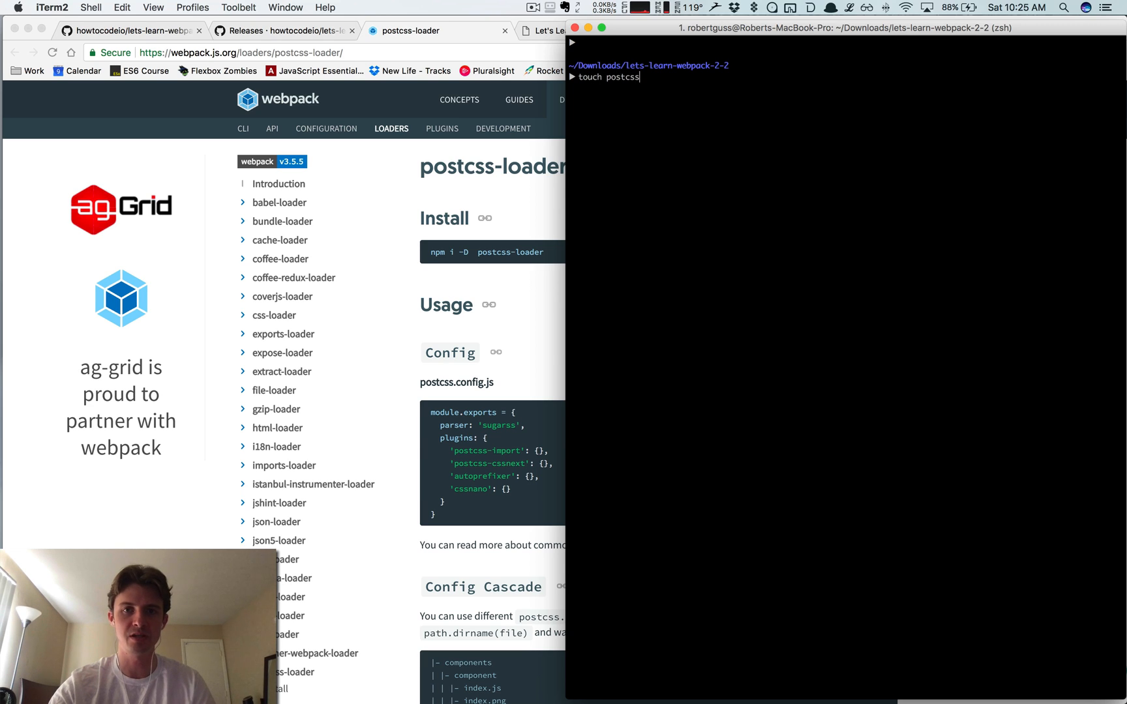
{"action": "type", "text": ".config.js"}
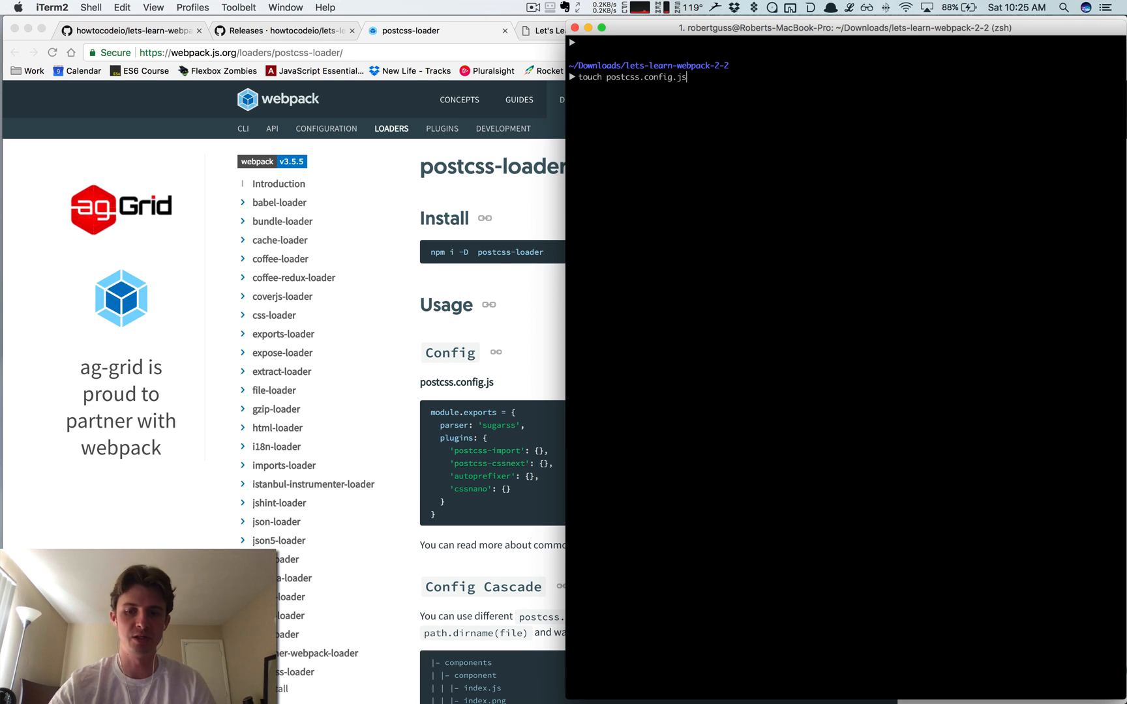
{"action": "key", "text": "Return"}
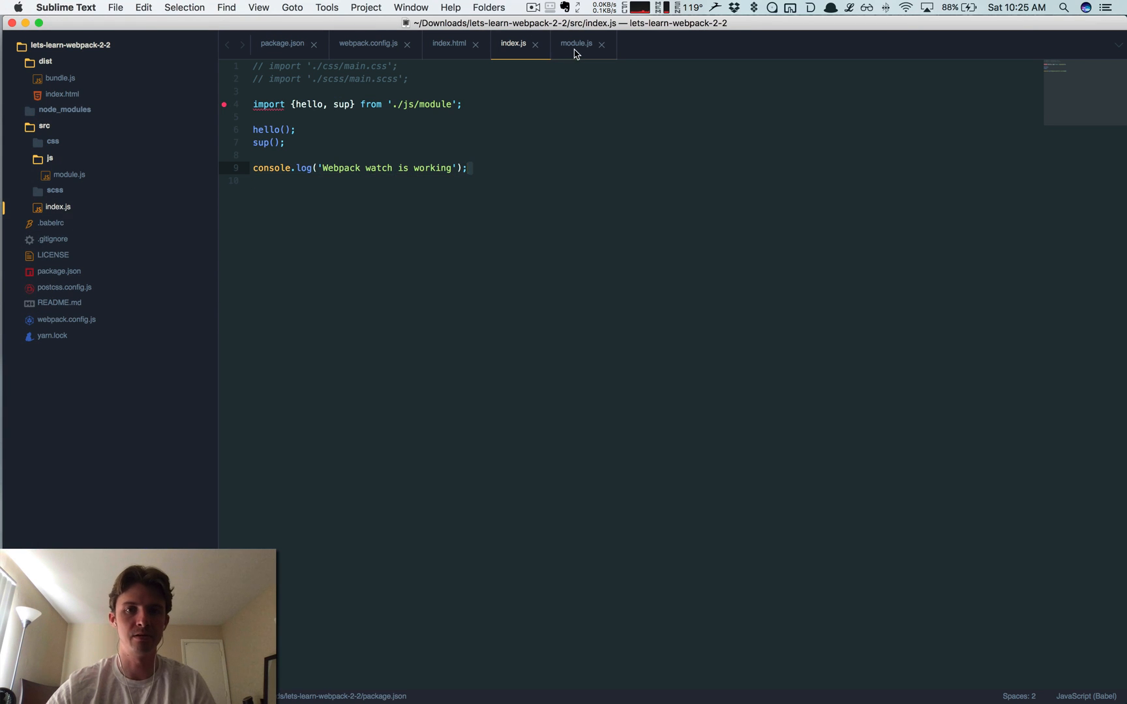
Step: Switch to postcss.config.js and start module.exports with a plugins object
{"action": "left_click", "coordinate": [601, 45]}
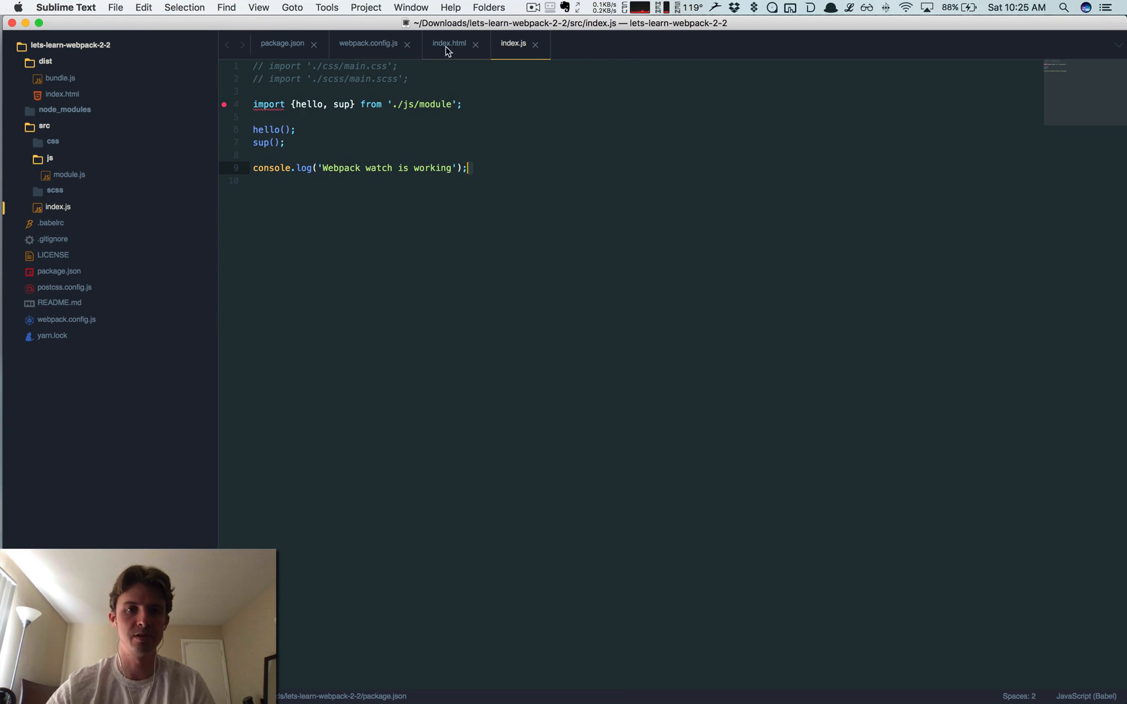
{"action": "left_click", "coordinate": [449, 44]}
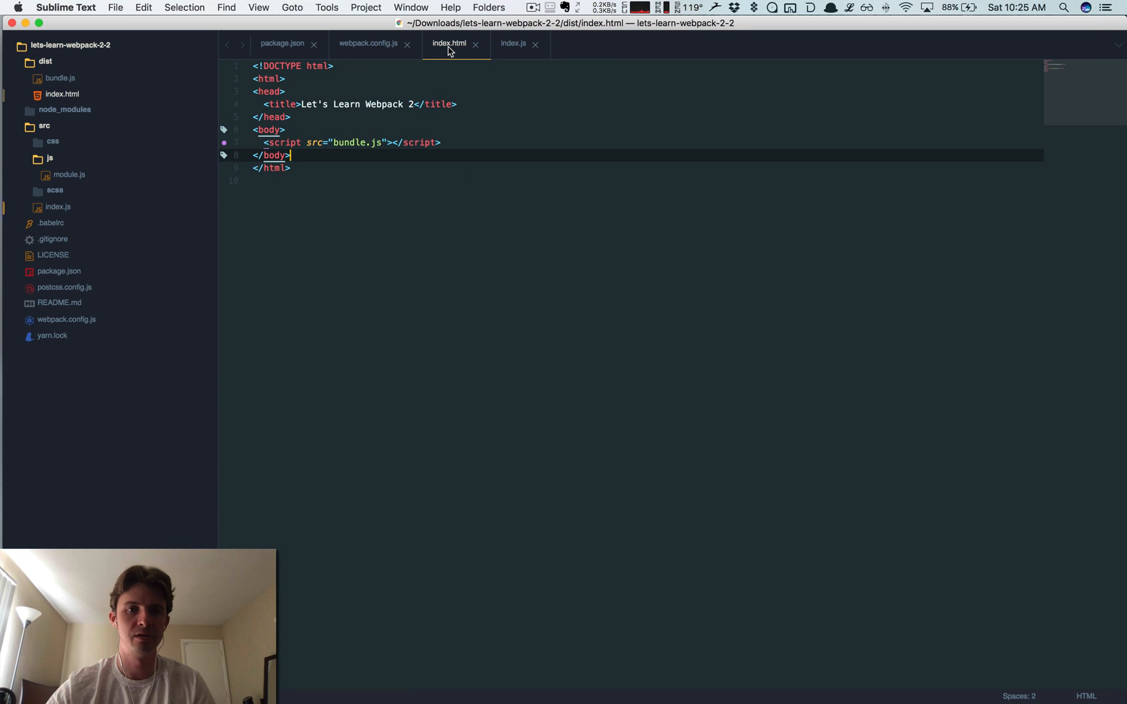
{"action": "left_click", "coordinate": [476, 45]}
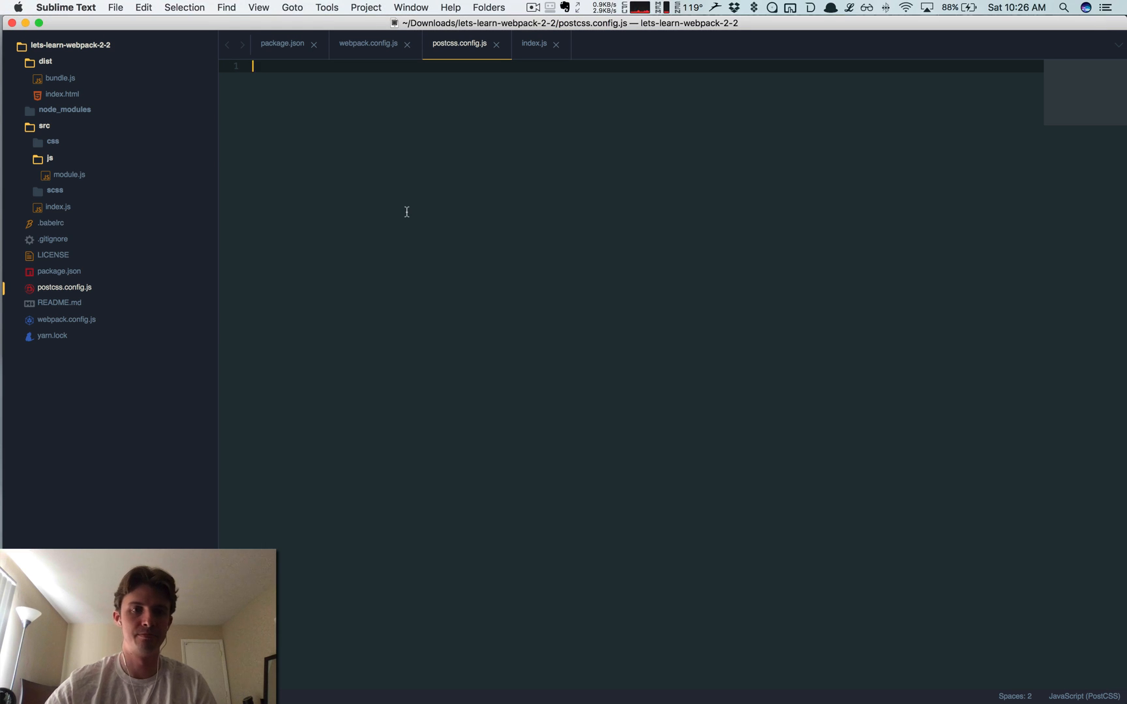
{"action": "type", "text": "mo"}
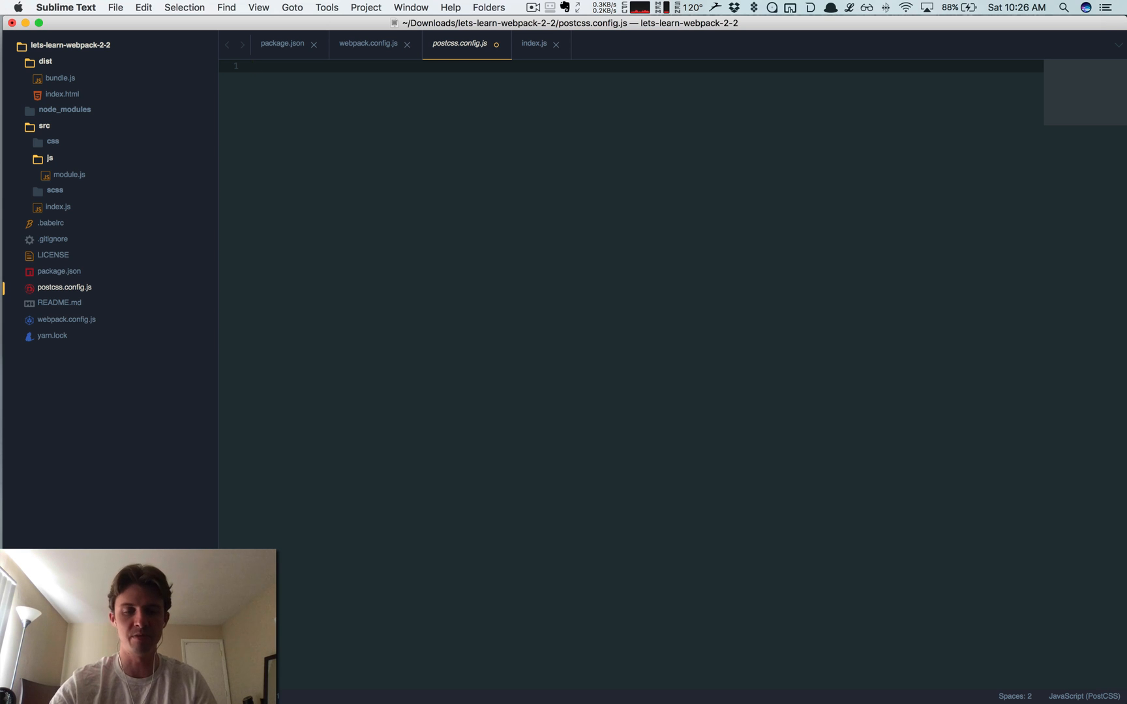
{"action": "type", "text": "module.exports = {"}
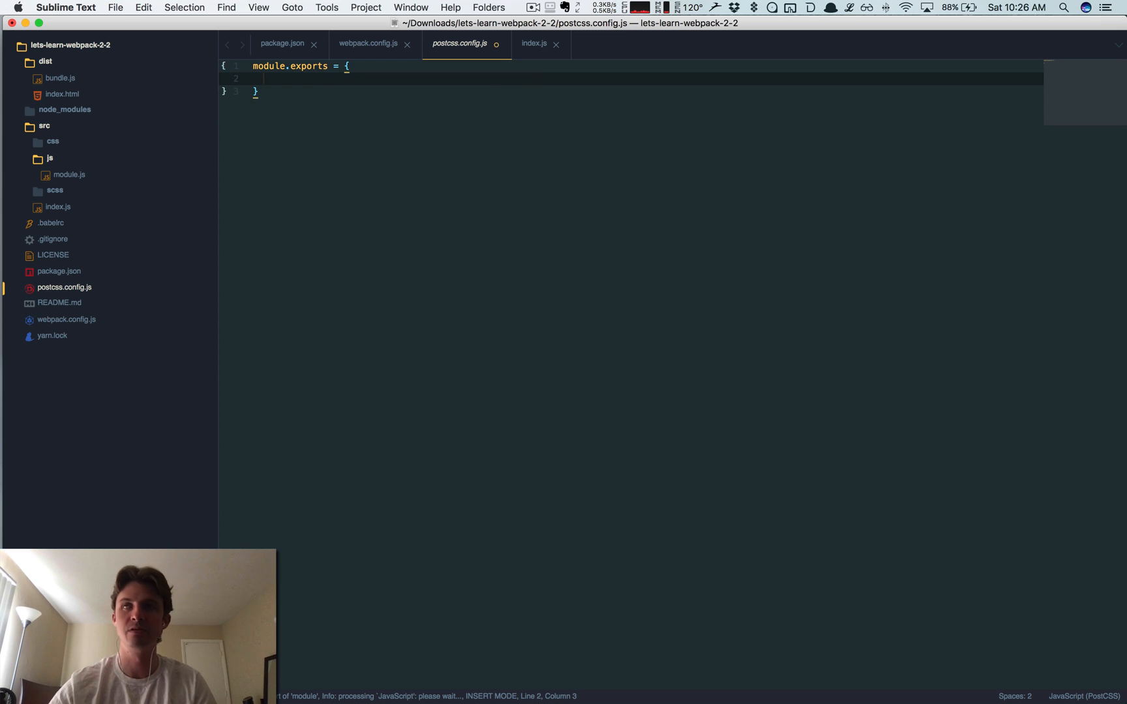
{"action": "type", "text": "plugins"}
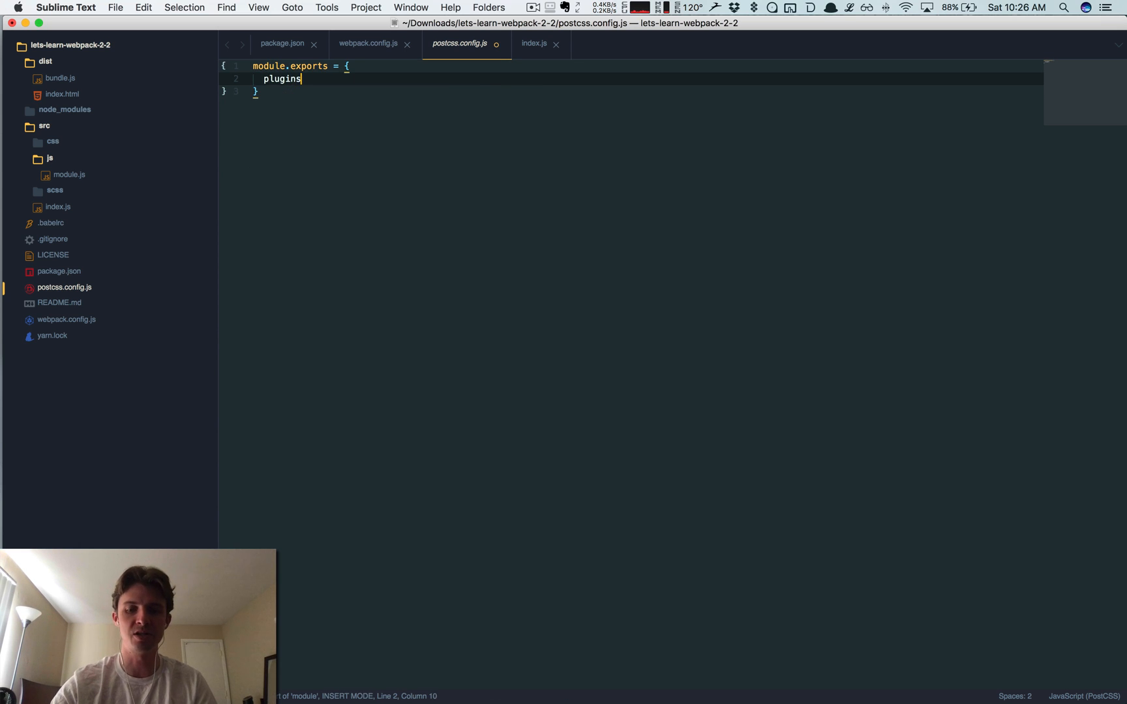
{"action": "type", "text": ": {"}
{"action": "type", "text": "'rucksac"}
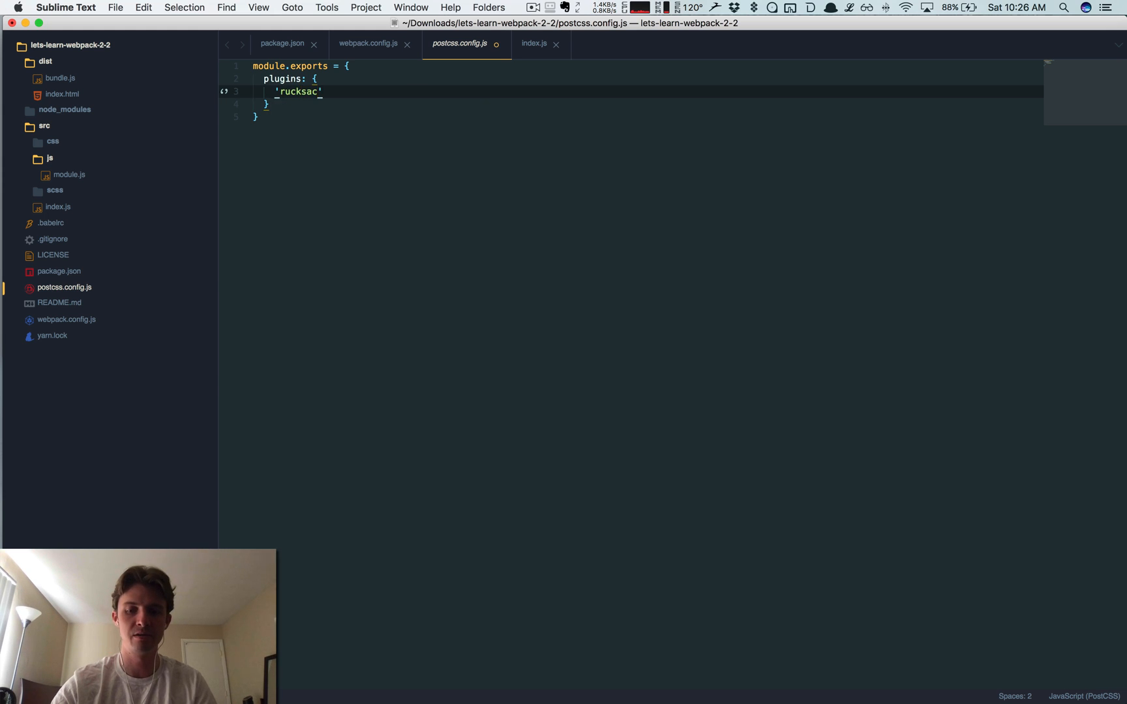
Step: List 'rucksack-css', 'lost', 'autoprefixer' and 'cssnano' as empty-object entries in plugins
{"action": "type", "text": "k-css"}
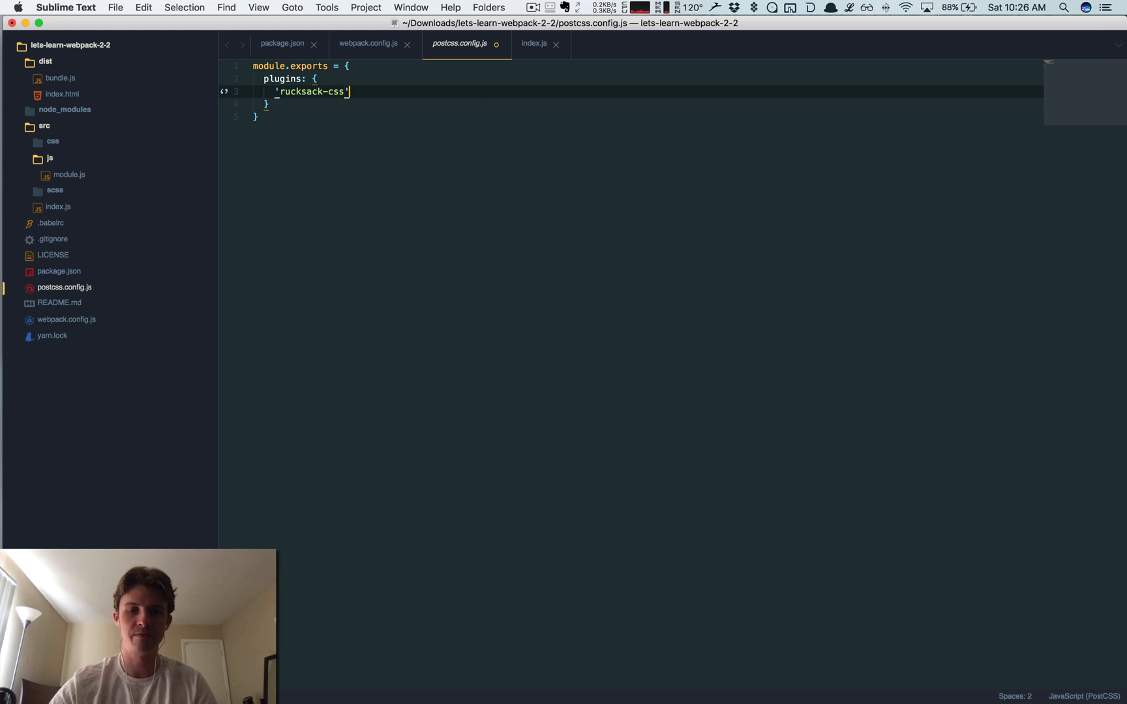
{"action": "type", "text": ": {},"}
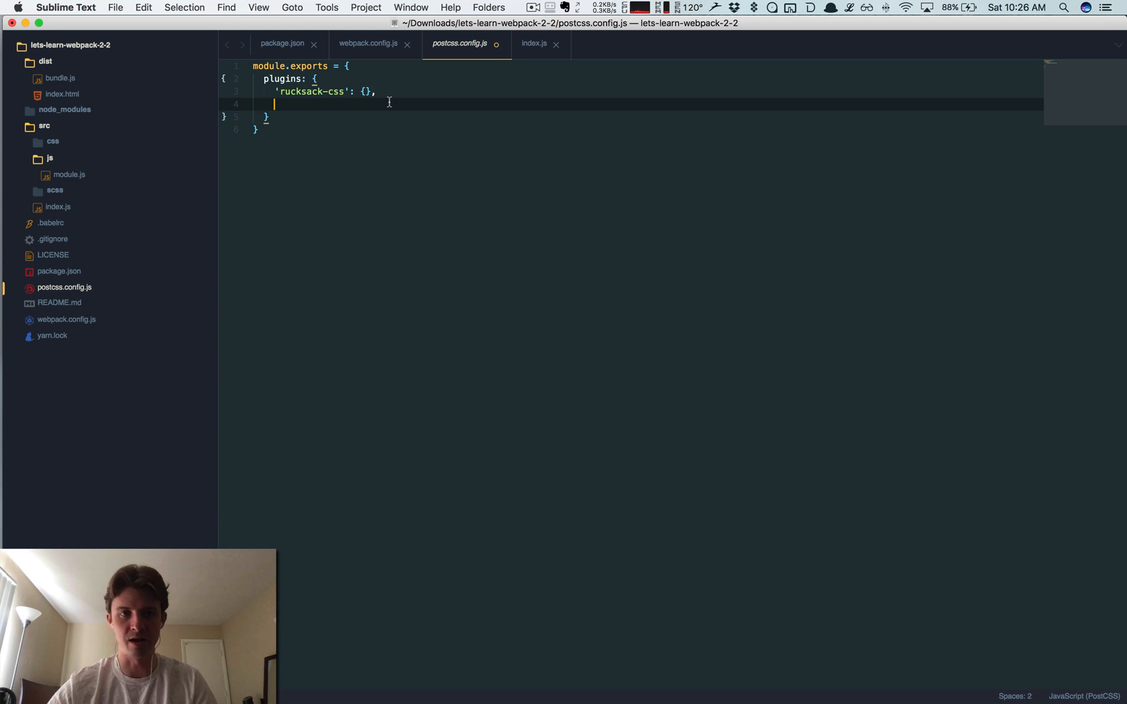
{"action": "type", "text": "'"}
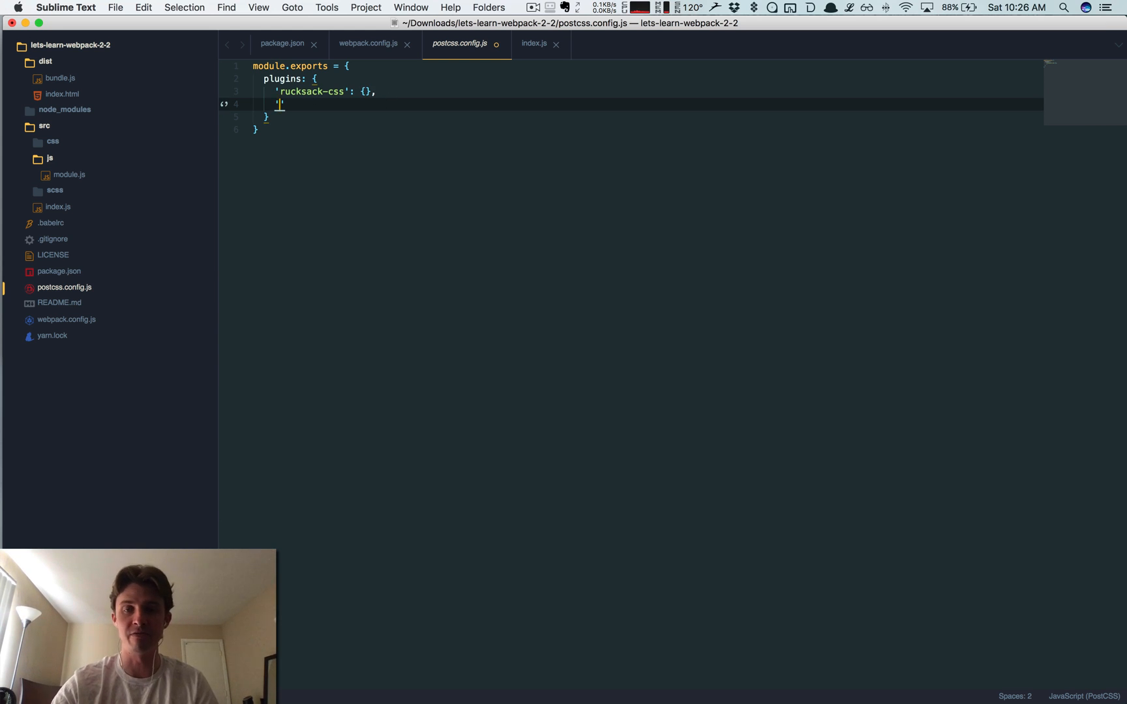
{"action": "type", "text": "lost':"}
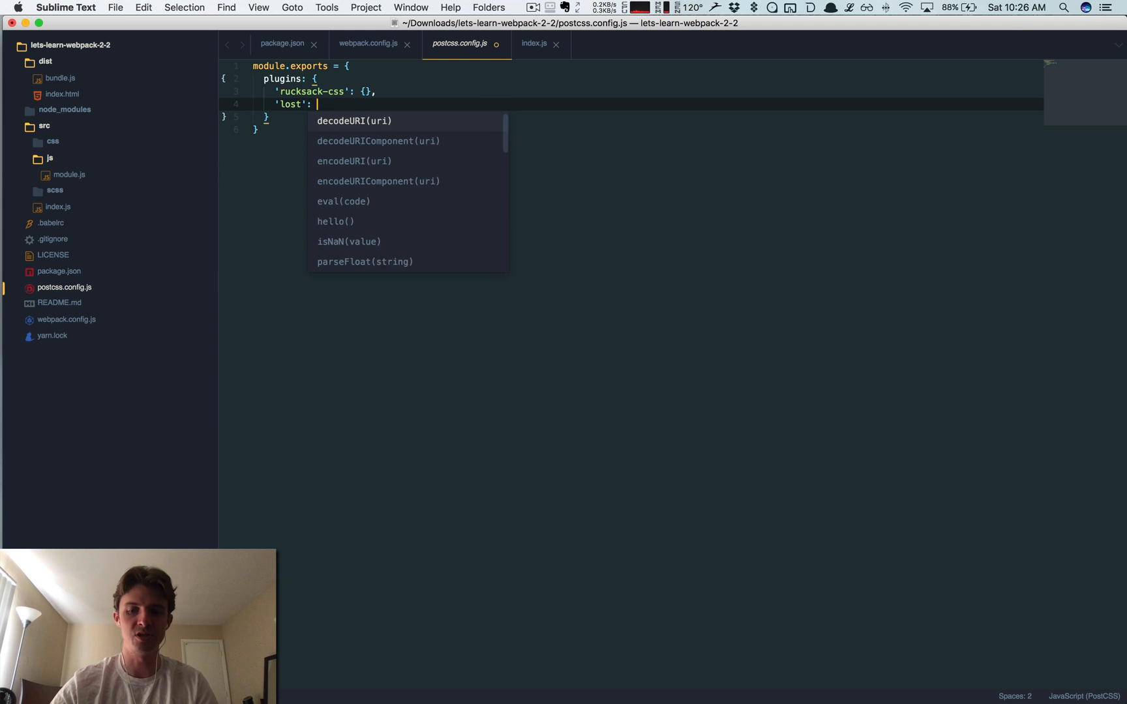
{"action": "type", "text": "{},"}
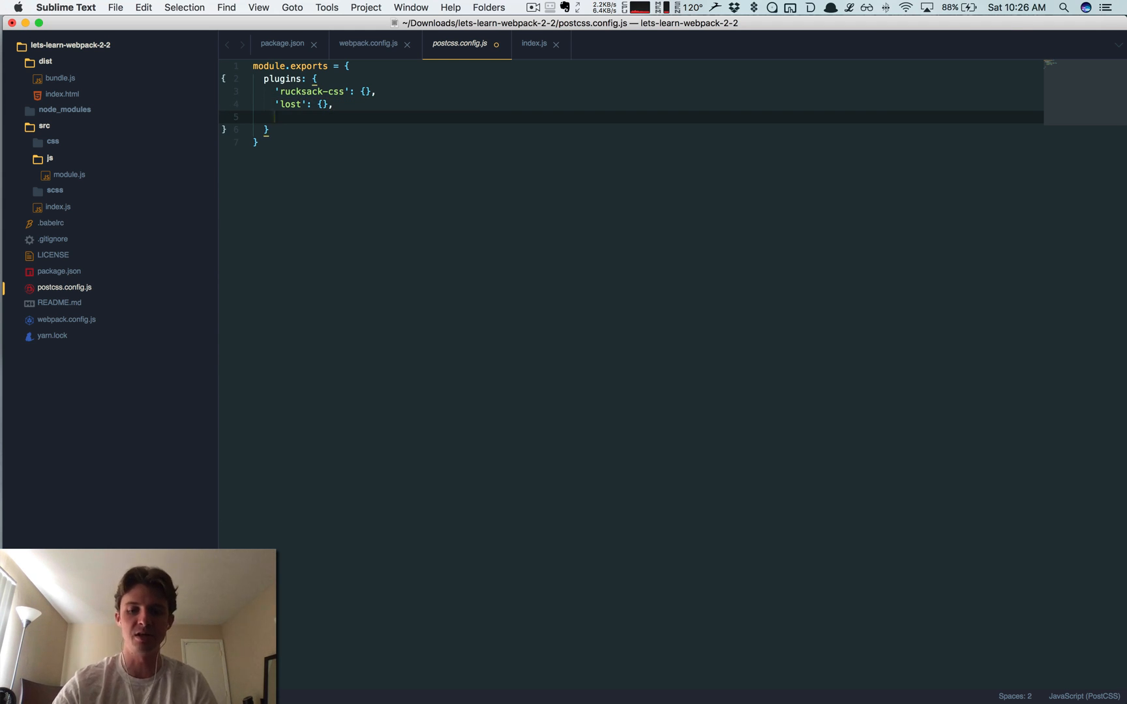
{"action": "type", "text": "'auto'"}
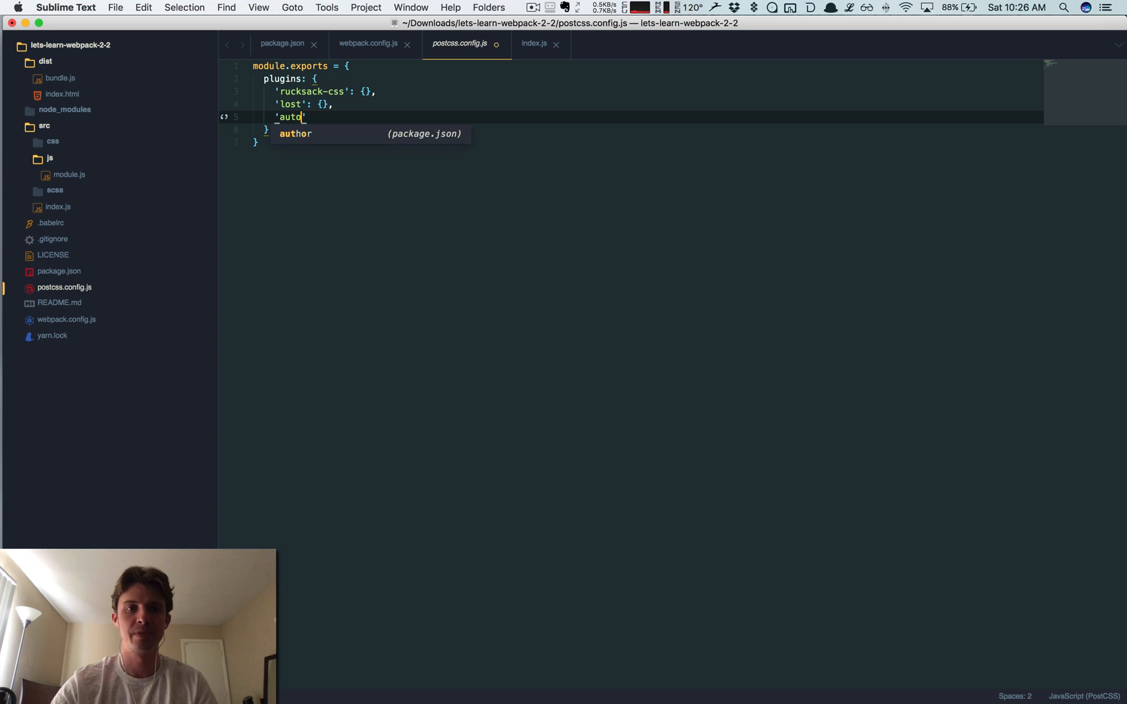
{"action": "type", "text": "prefixer"}
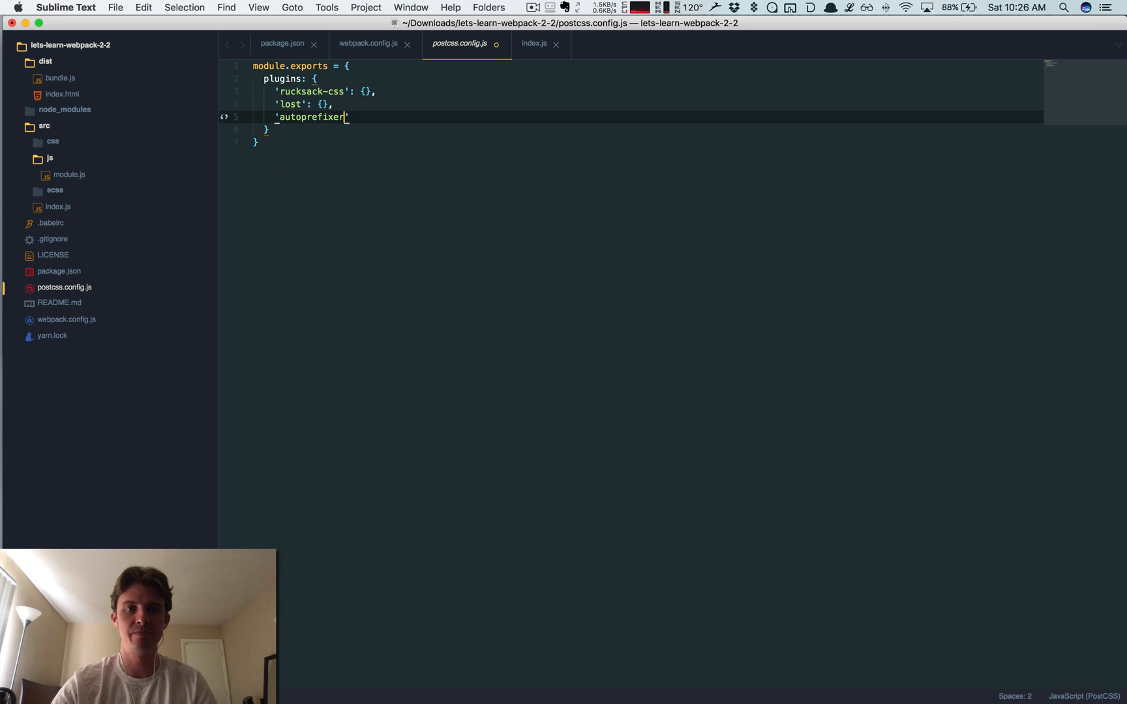
{"action": "type", "text": "': {},"}
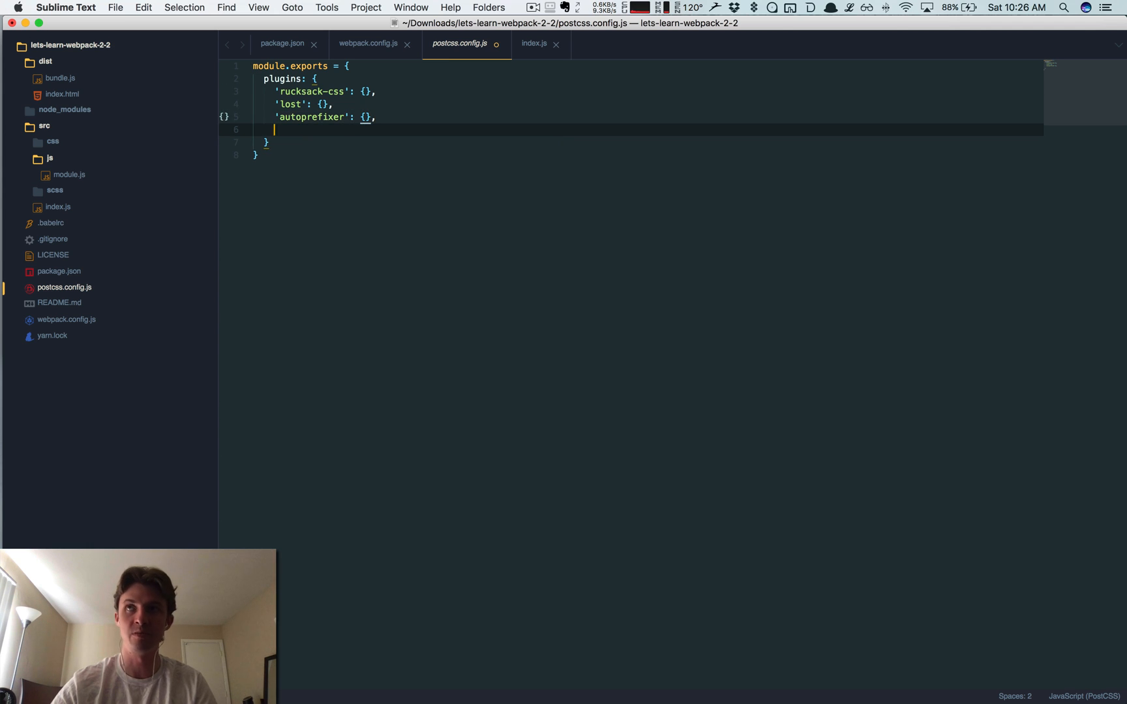
{"action": "type", "text": "'cssn'"}
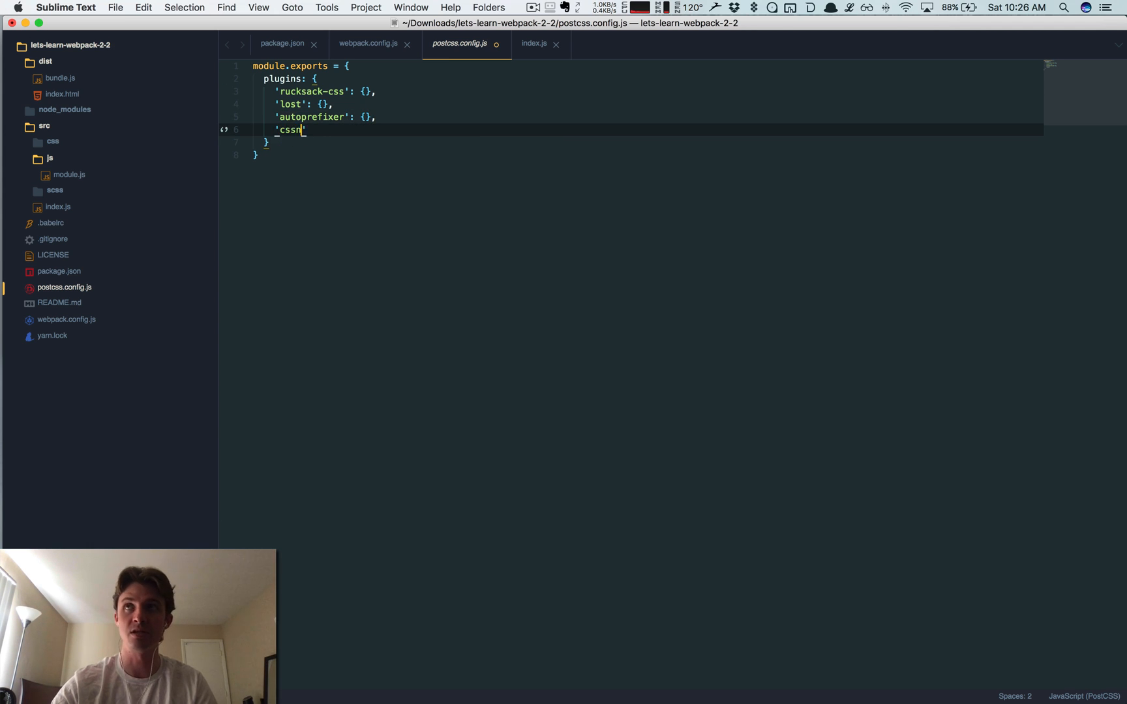
{"action": "type", "text": "ano':"}
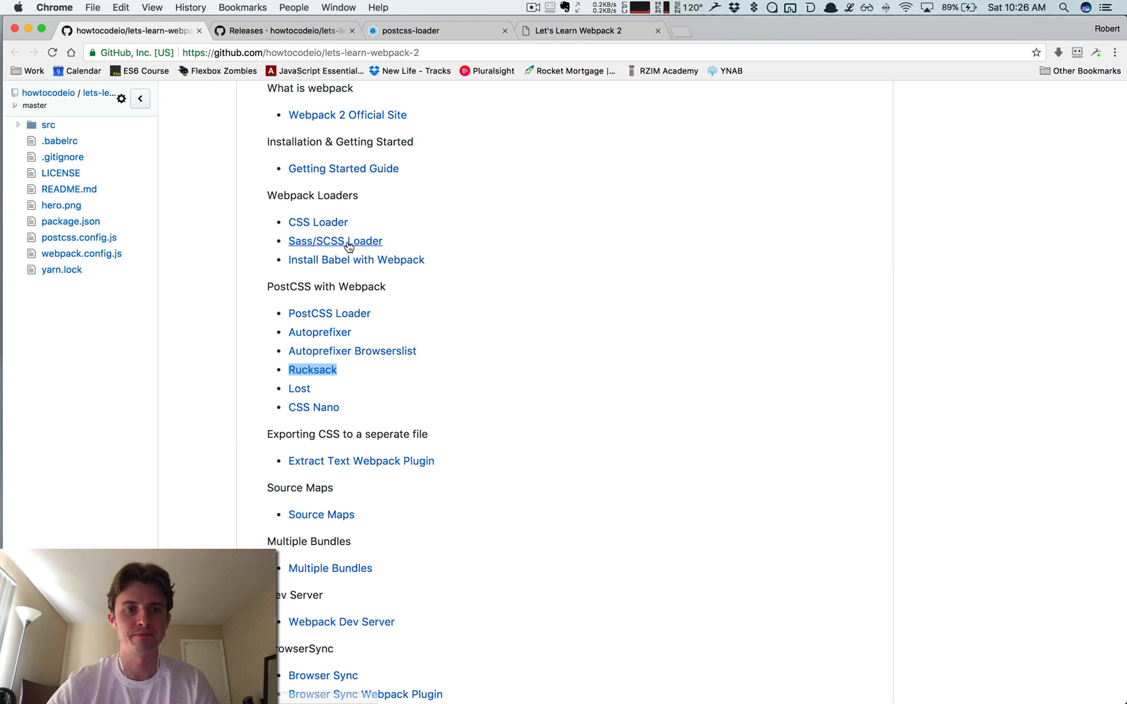
{"action": "scroll", "scroll_direction": "down", "scroll_amount": 3}
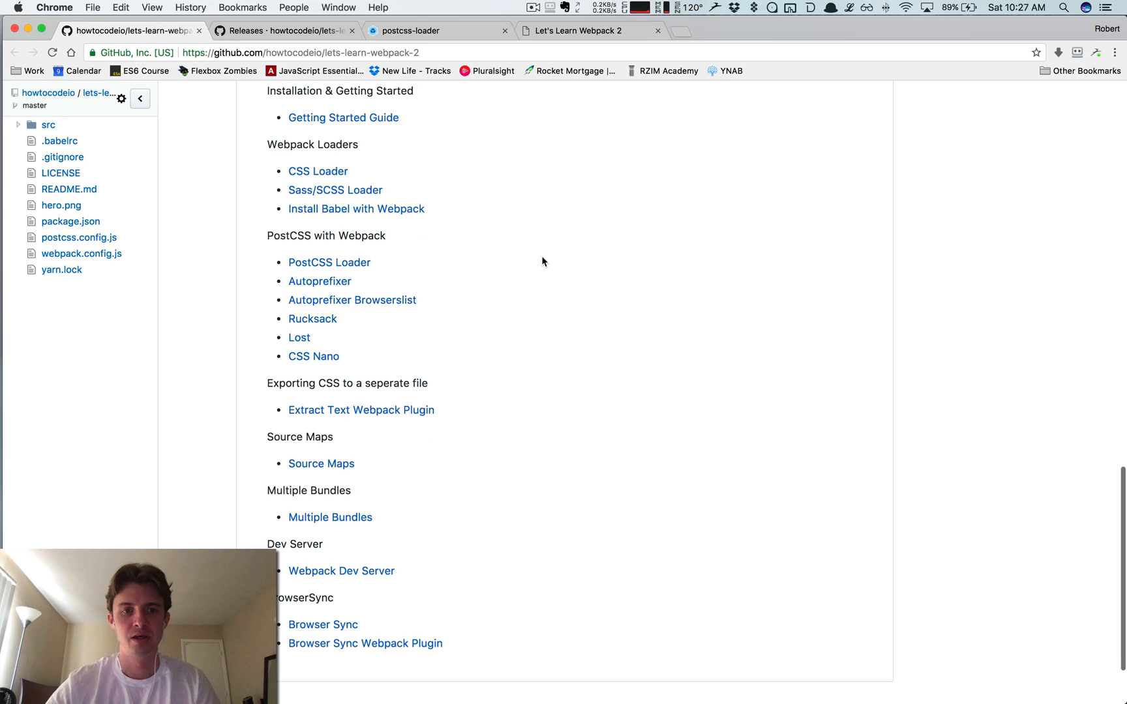
{"action": "left_click", "coordinate": [437, 30]}
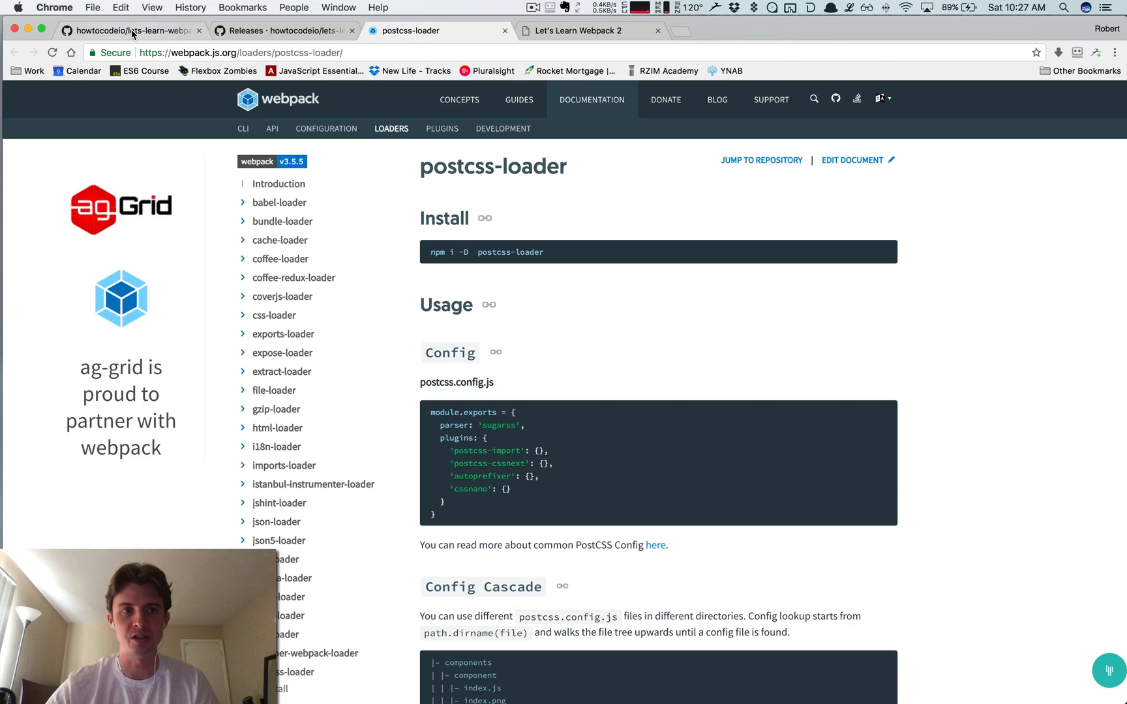
{"action": "left_click", "coordinate": [133, 30]}
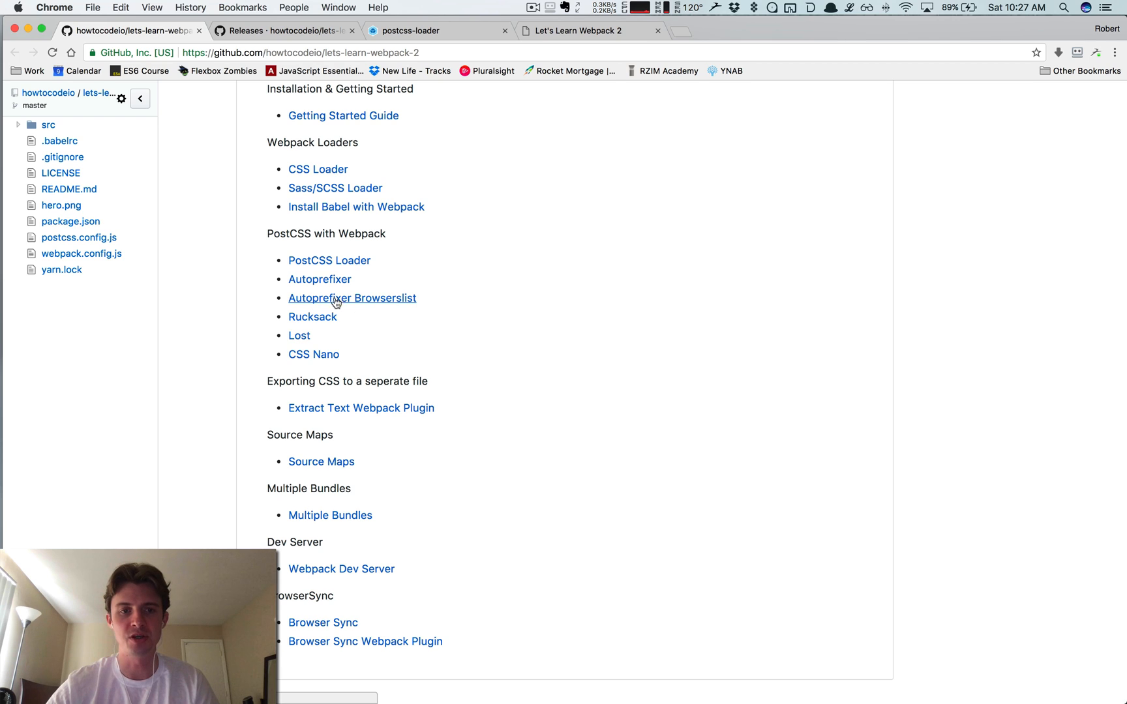
{"action": "mouse_move", "coordinate": [313, 318]}
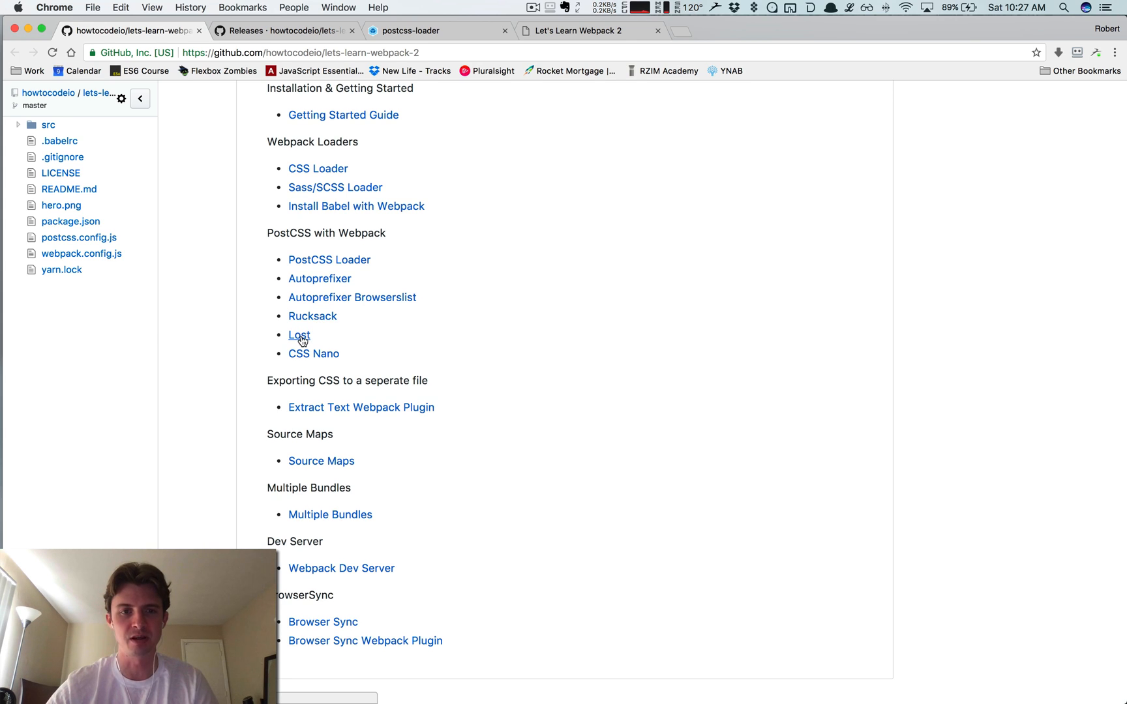
{"action": "mouse_move", "coordinate": [313, 358]}
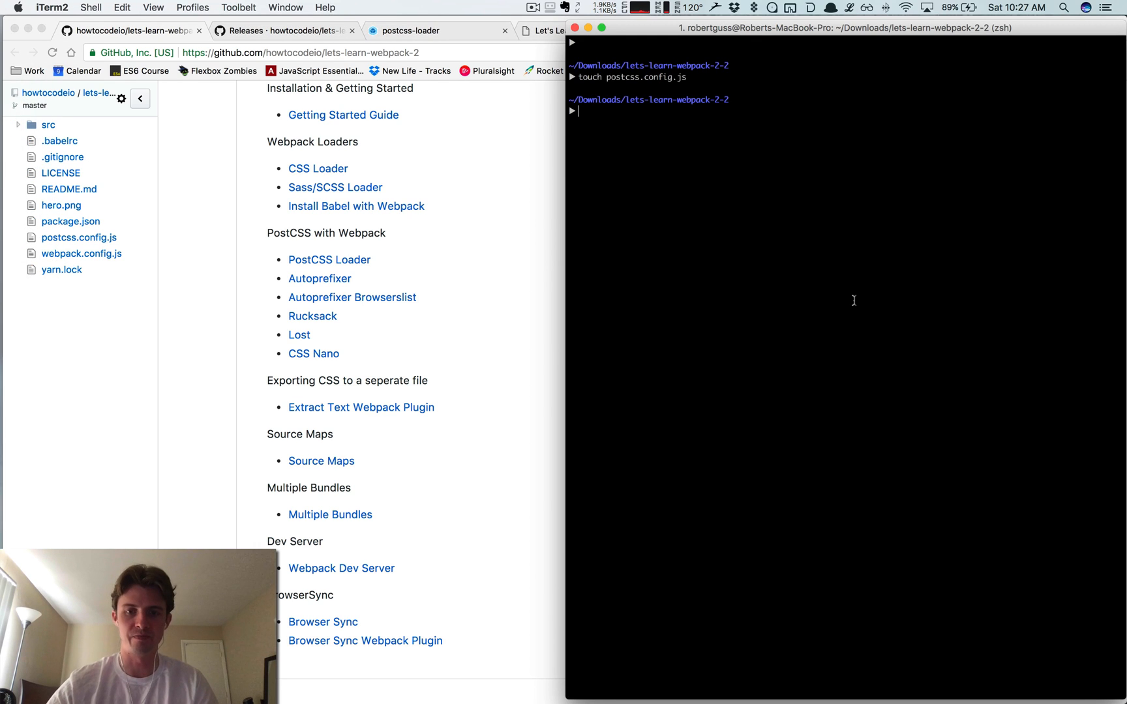
Step: Run yarn add -D rucksack-css lost autoprefixer cssnano, then clear the terminal output
{"action": "type", "text": "yarn add"}
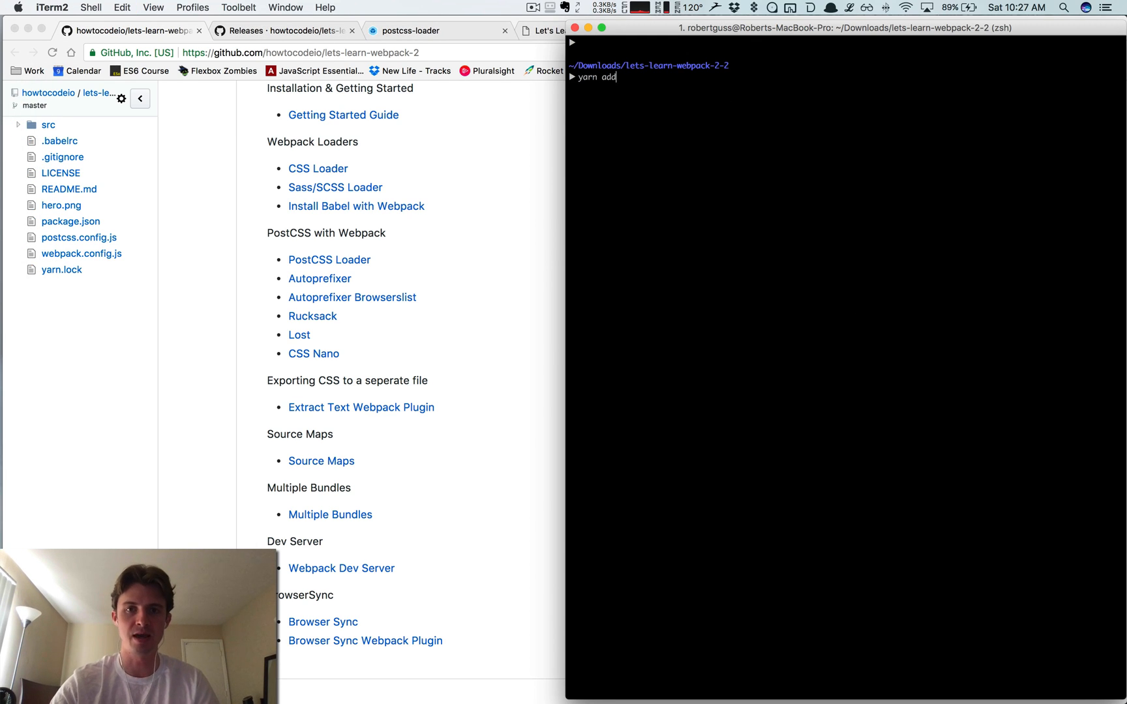
{"action": "type", "text": "-D rucksack-c"}
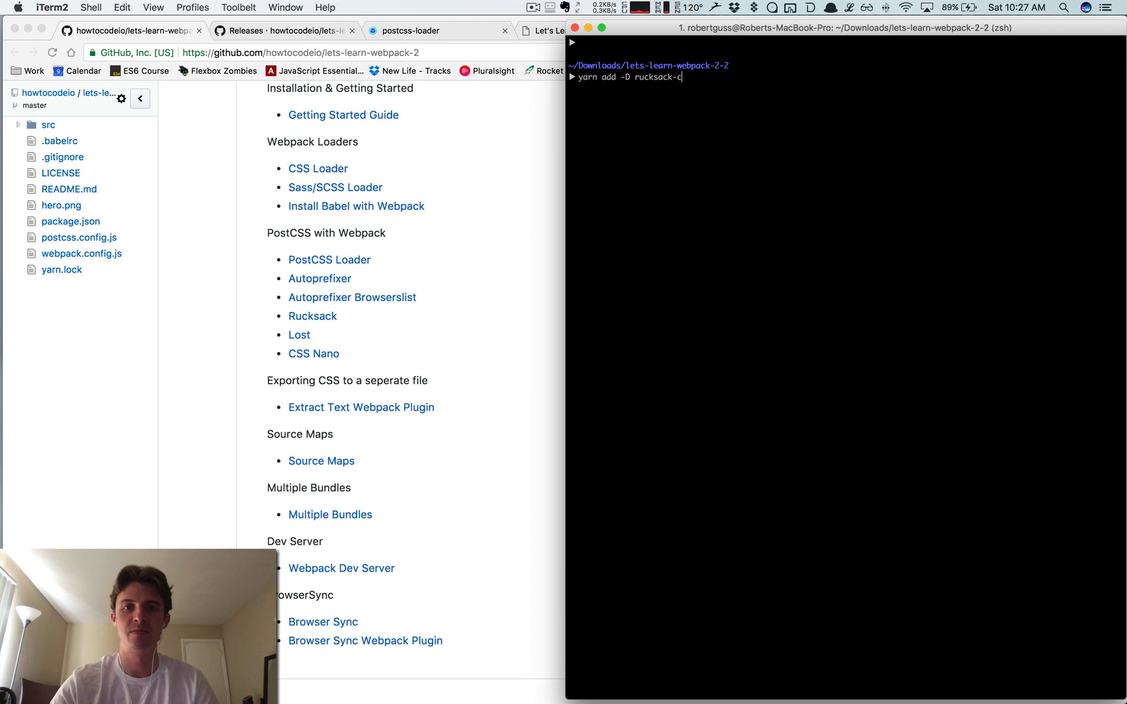
{"action": "type", "text": "ss lost autoprefixer cssnano"}
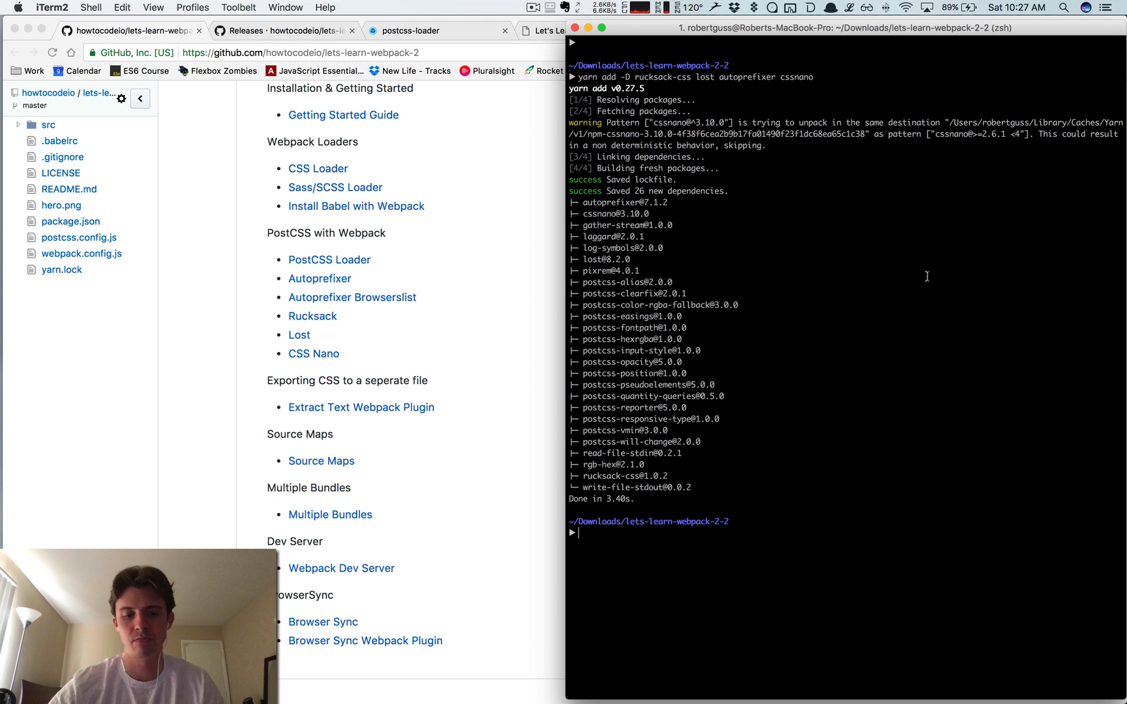
{"action": "key", "text": "cmd+k"}
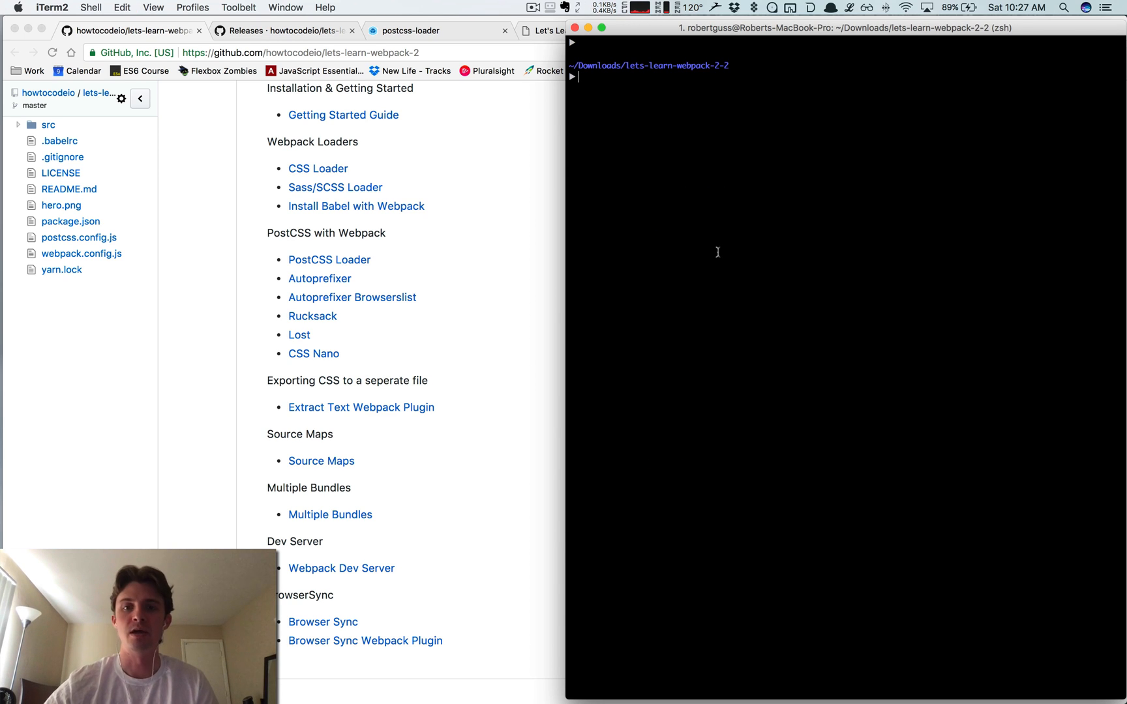
Step: Add 'postcss-loader' to the .css rule's use array in webpack.config.js
{"action": "left_click", "coordinate": [31, 230]}
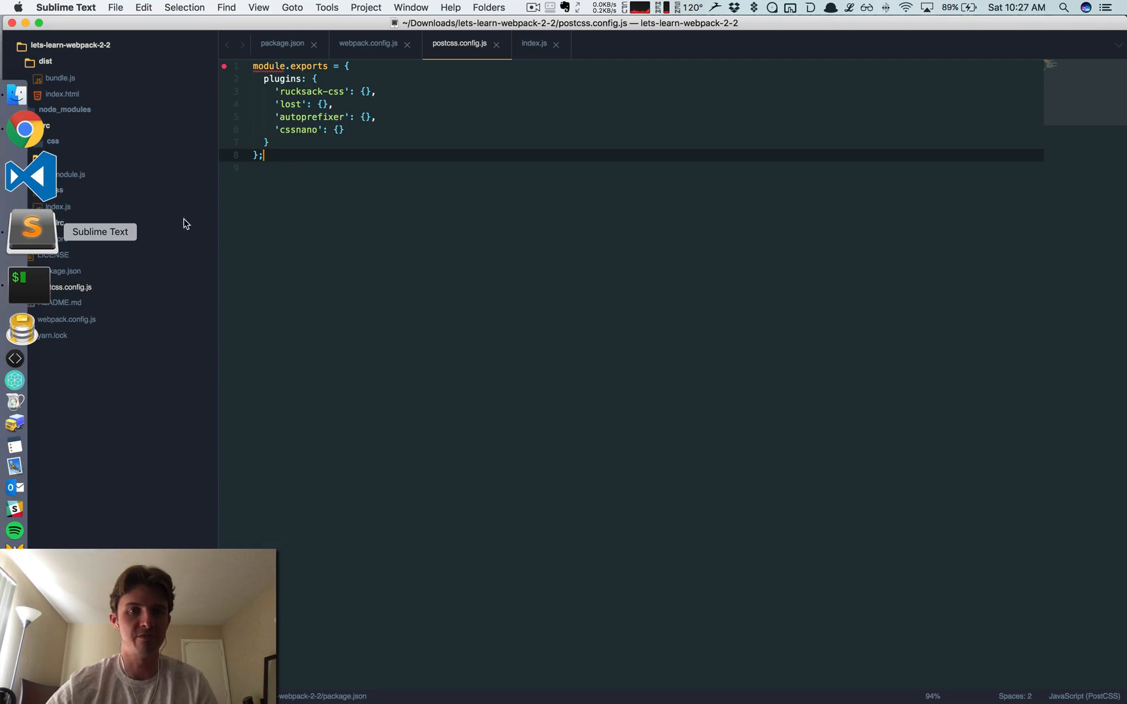
{"action": "left_click", "coordinate": [368, 43]}
{"action": "type", "text": "'"}
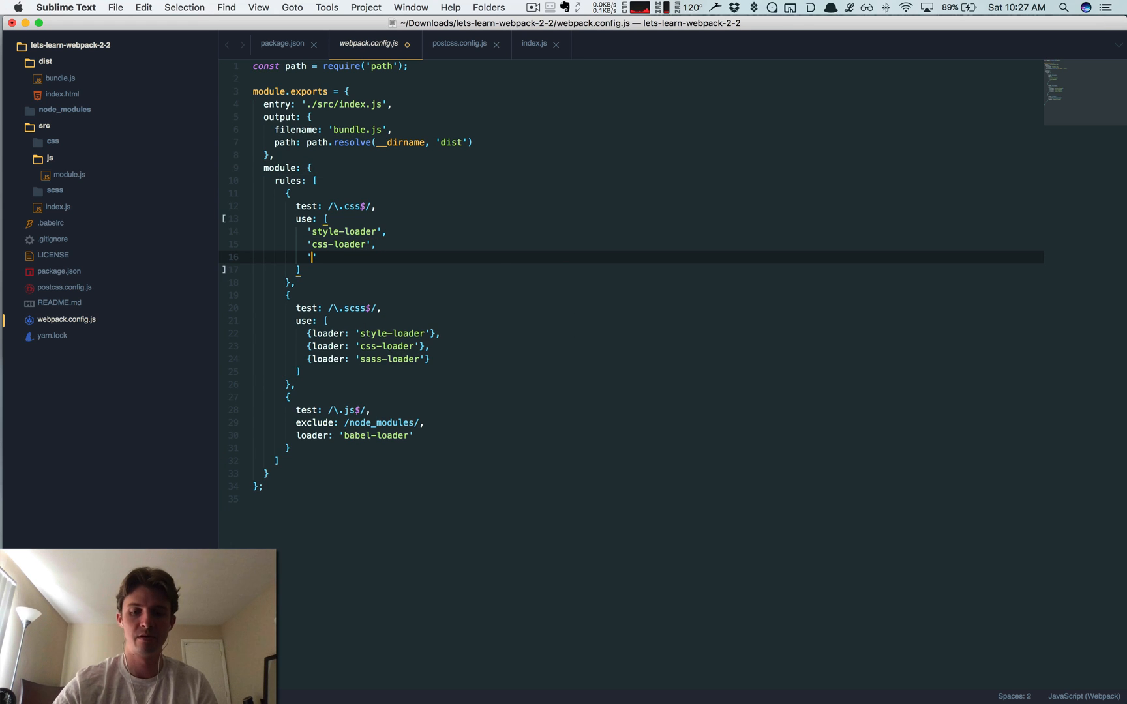
{"action": "type", "text": "postcss-loader"}
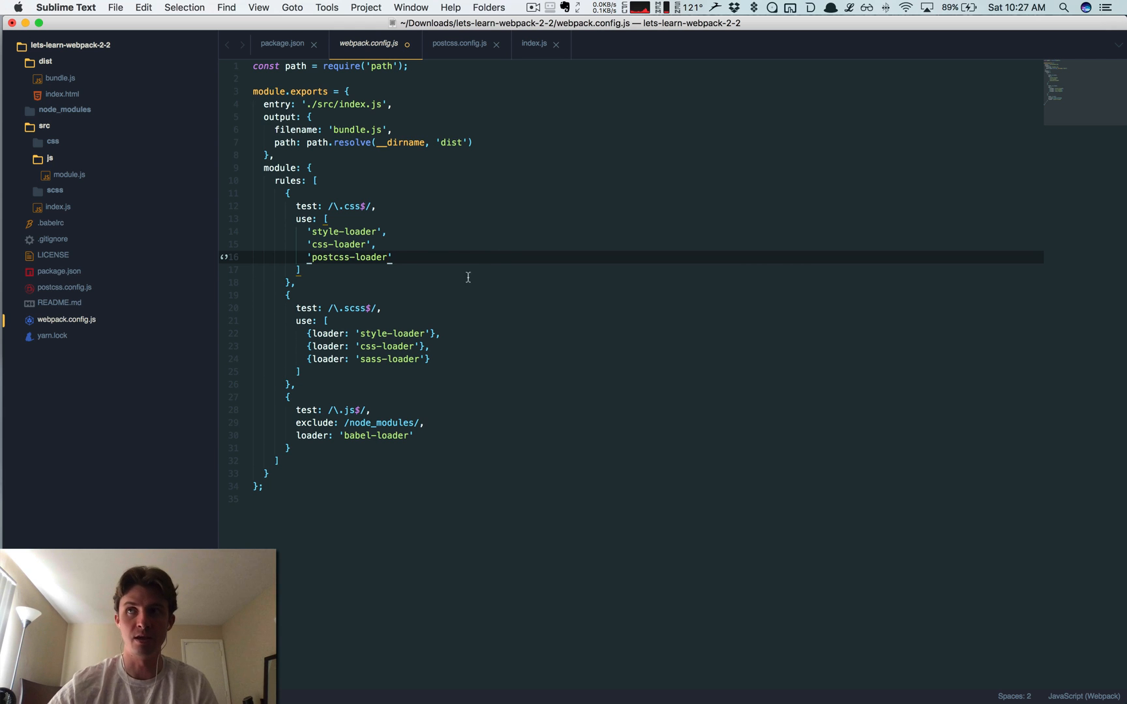
Step: Add a postcss-loader entry after css-loader in the .scss rule and save the config
{"action": "left_click", "coordinate": [431, 346]}
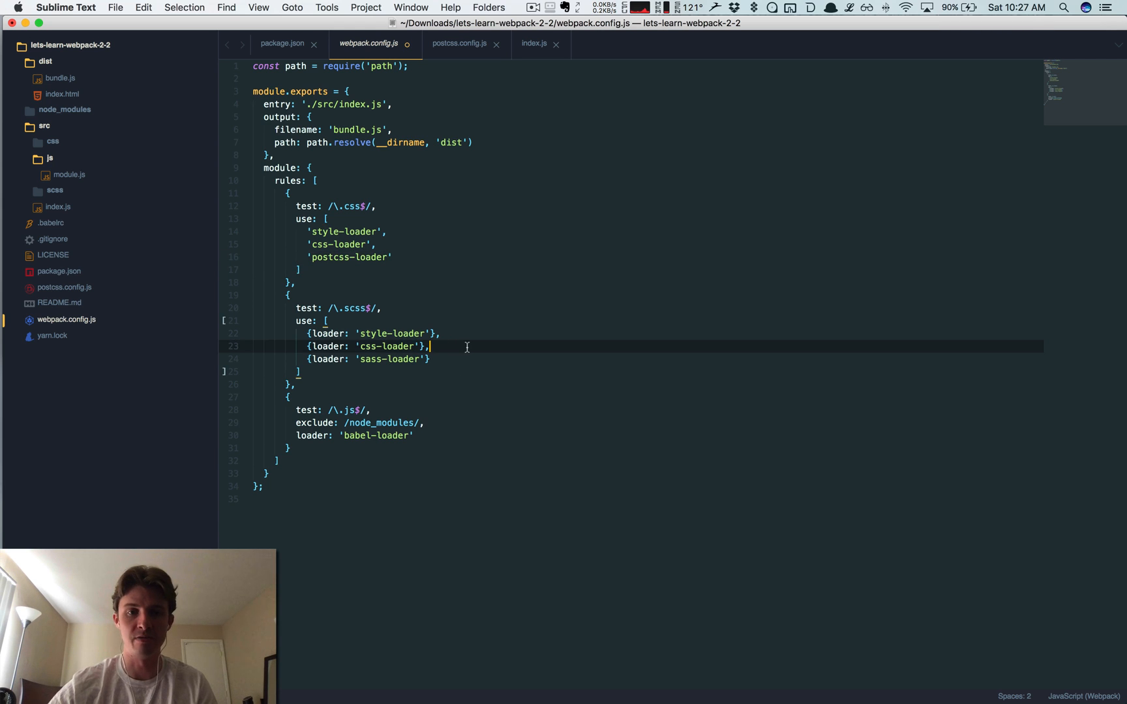
{"action": "key", "text": "Enter"}
{"action": "type", "text": "{loader: '"}
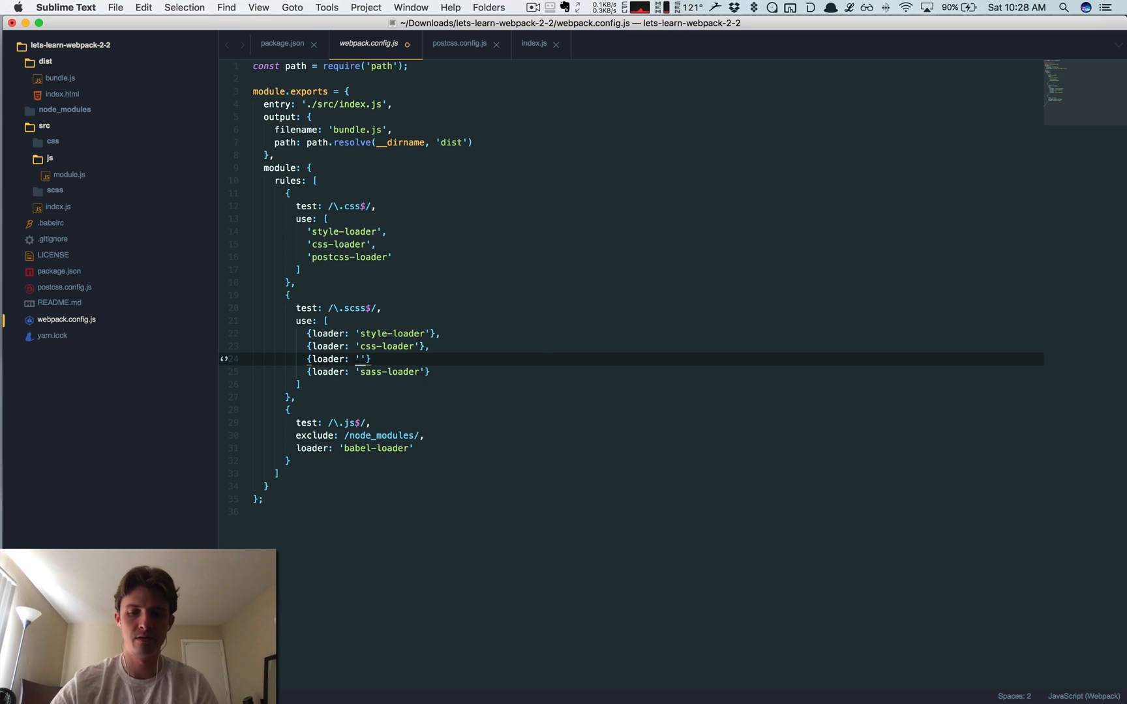
{"action": "type", "text": "postcss-loader"}
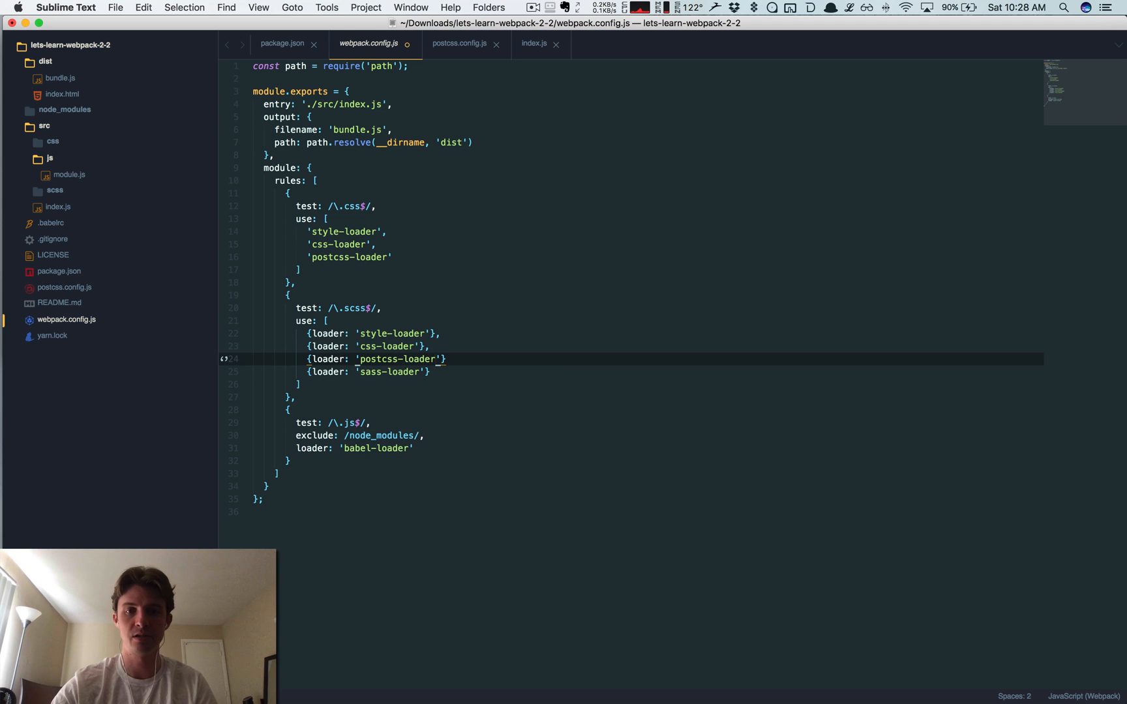
{"action": "type", "text": ","}
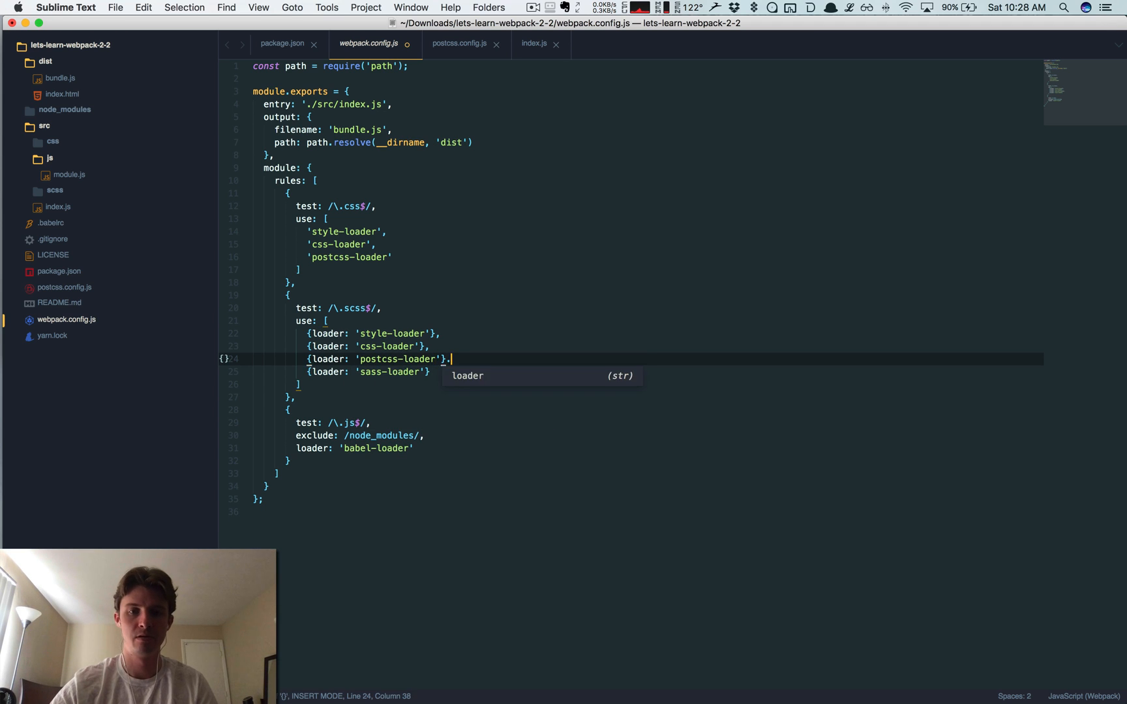
{"action": "key", "text": "cmd+s"}
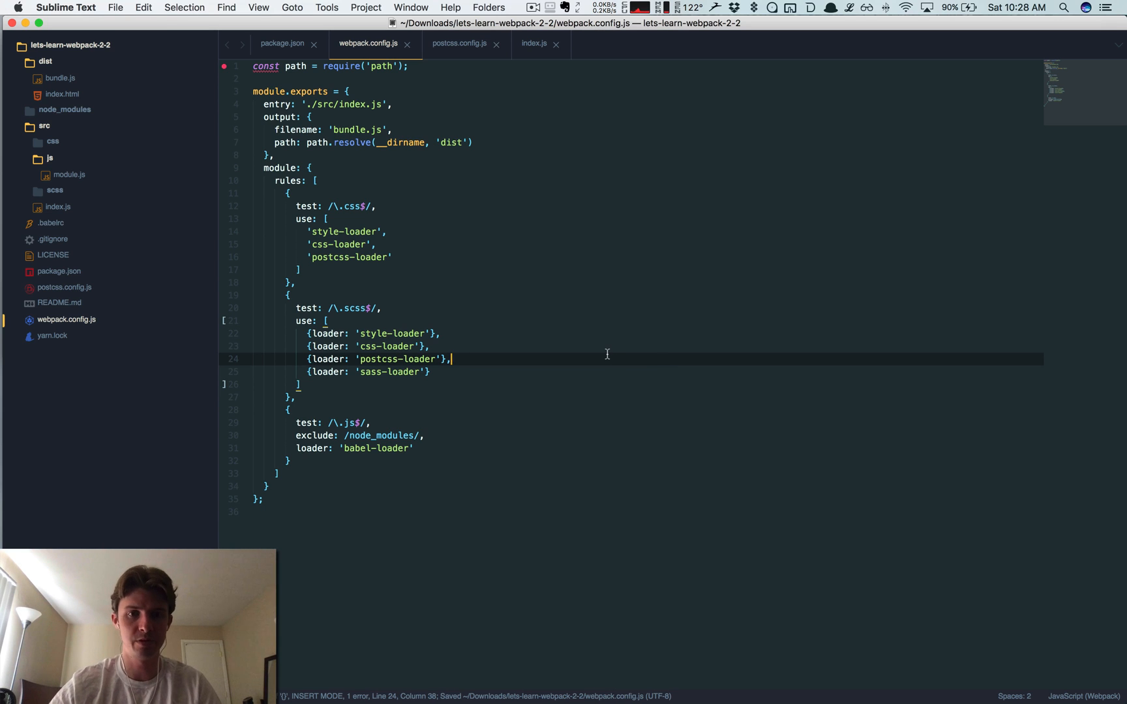
{"action": "mouse_move", "coordinate": [537, 300]}
{"action": "type", "text": "yarn run"}
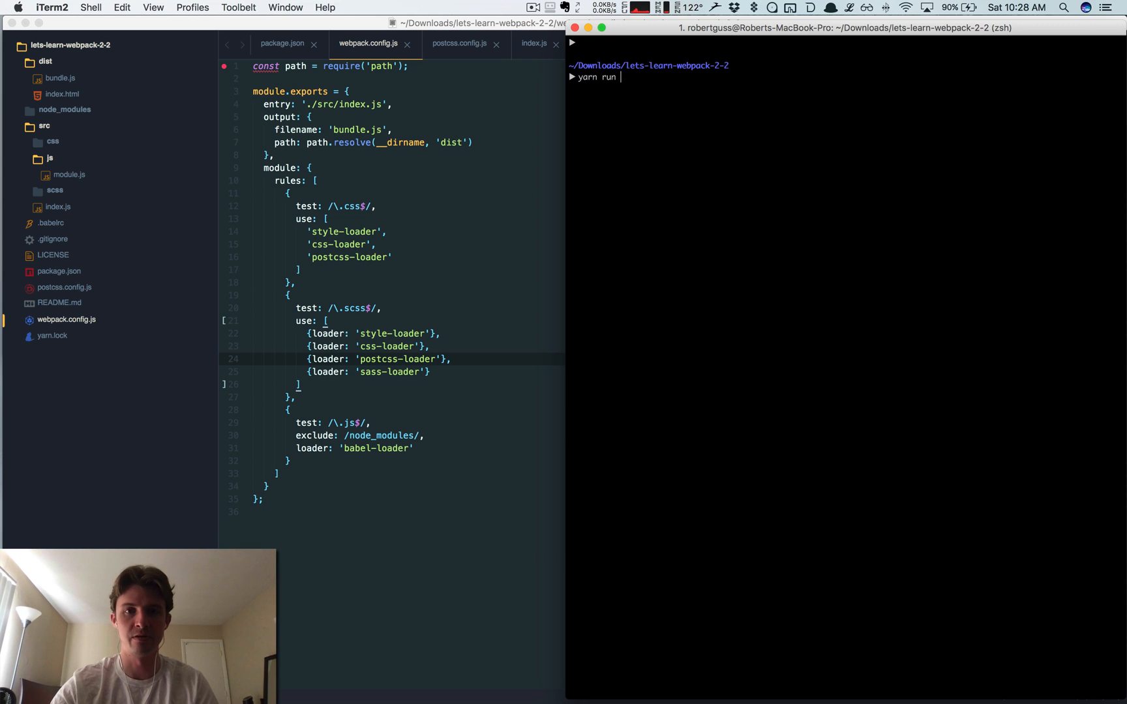
{"action": "key", "text": "Return"}
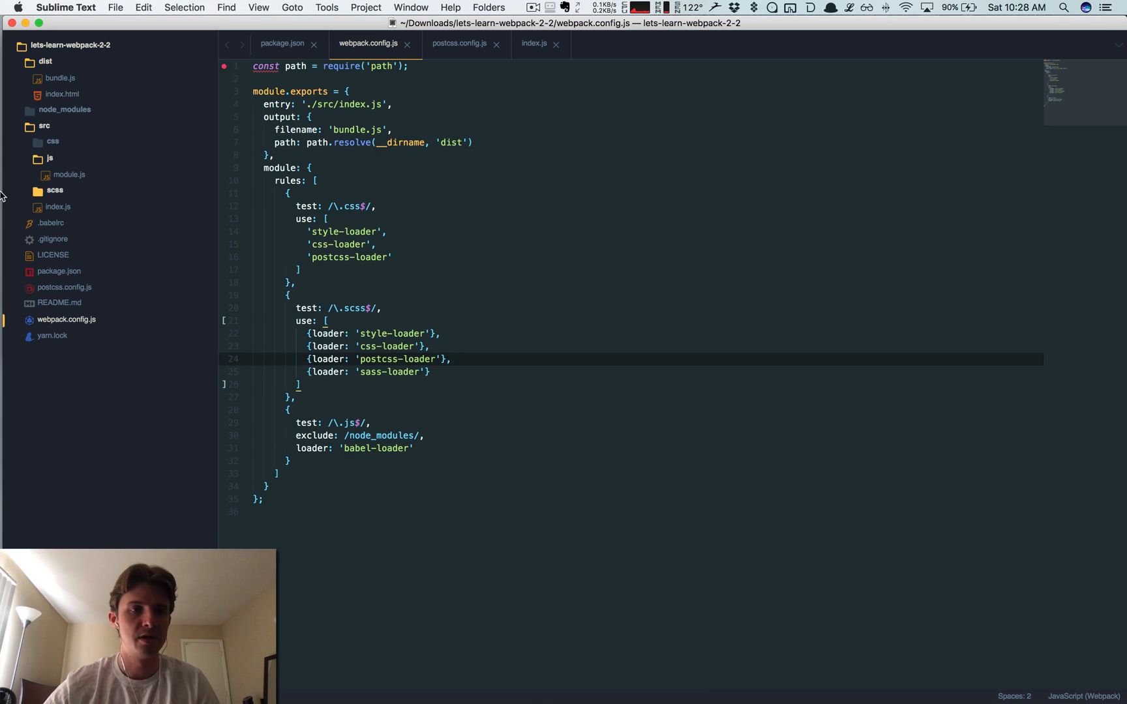
{"action": "mouse_move", "coordinate": [30, 180]}
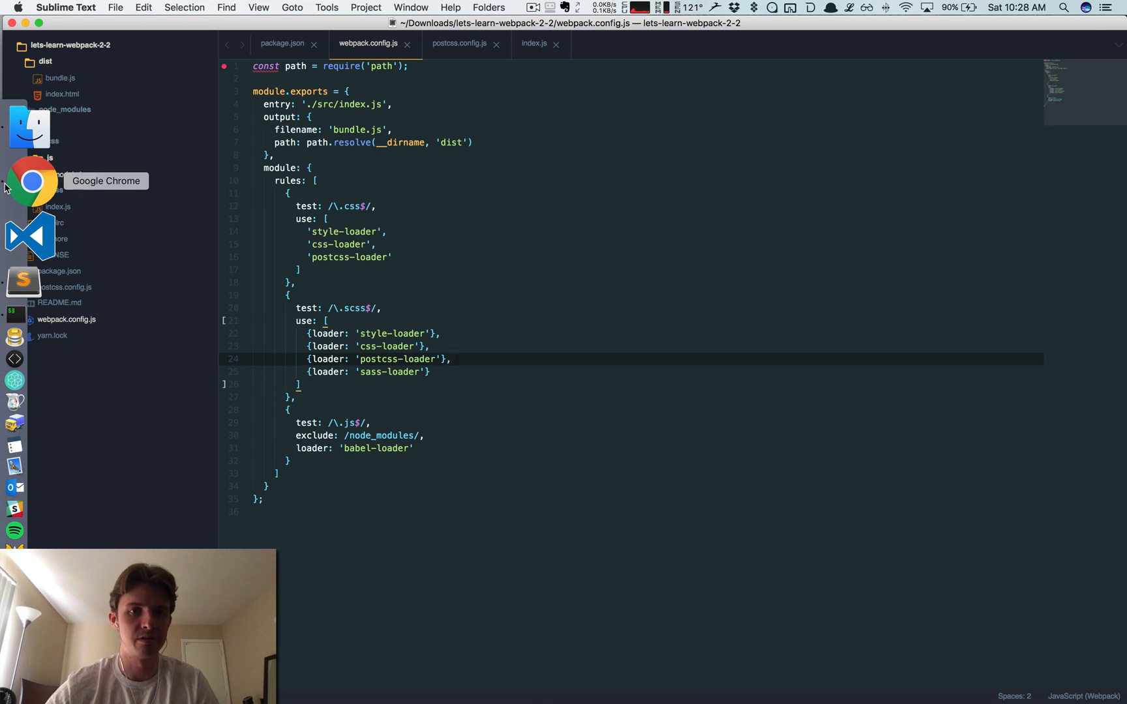
Step: Browse the Rucksack docs to the Responsive Typography section and scroll through its examples
{"action": "left_click", "coordinate": [30, 182]}
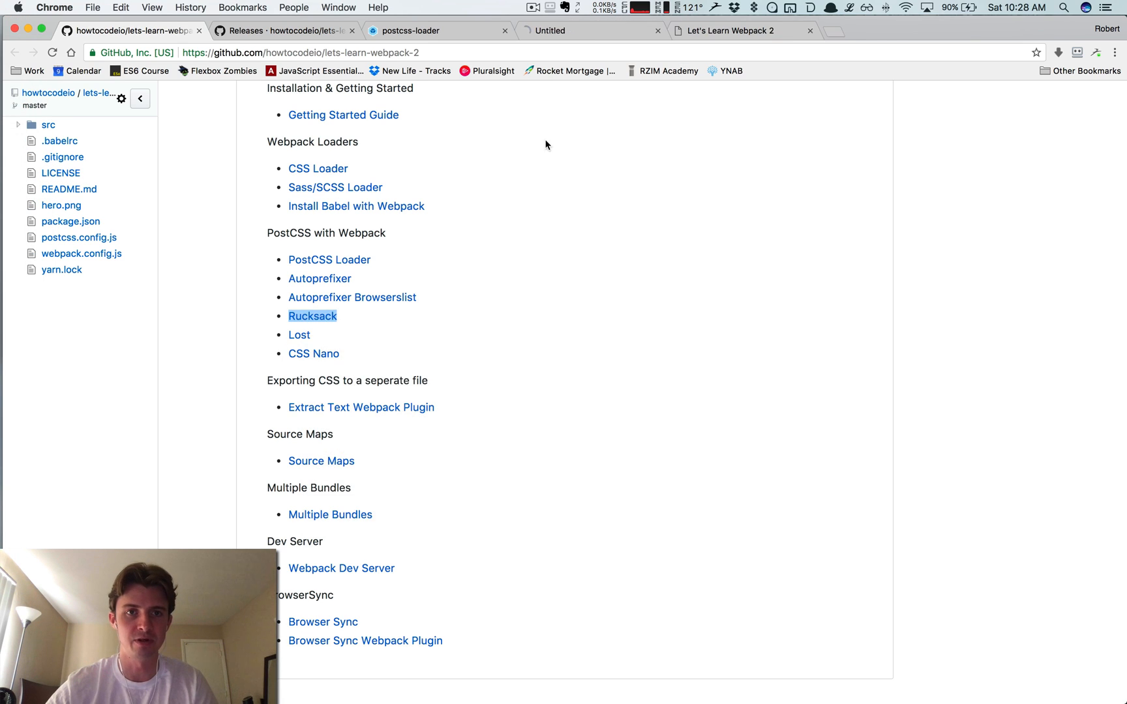
{"action": "left_click", "coordinate": [311, 315]}
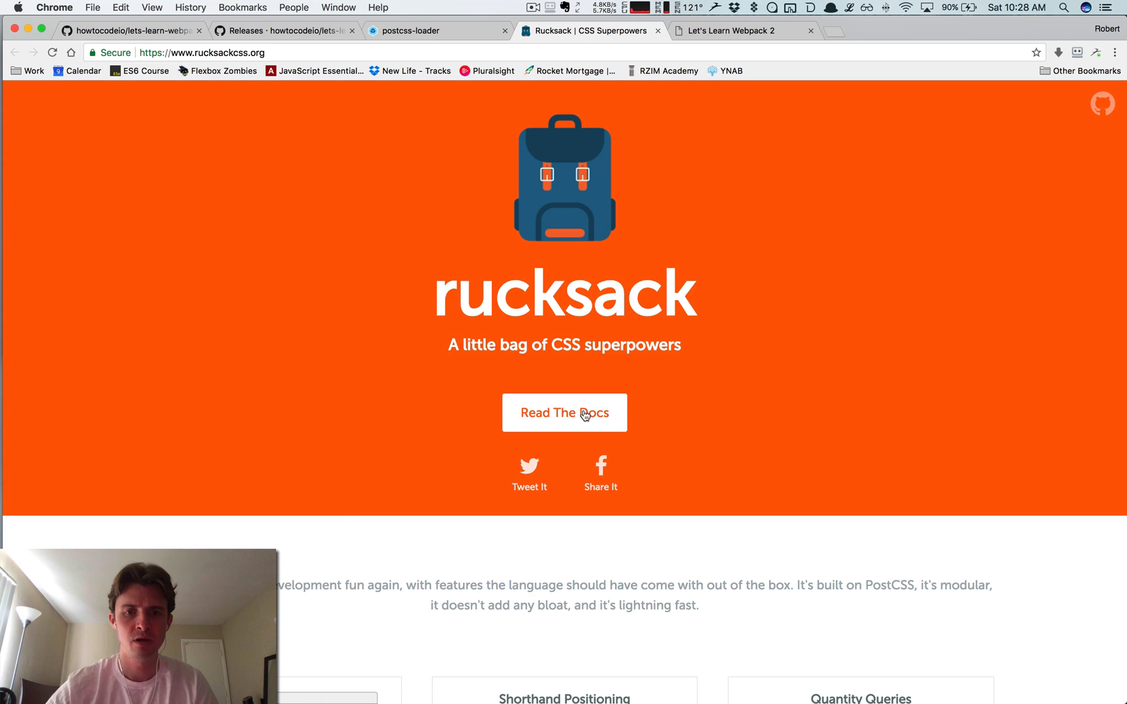
{"action": "left_click", "coordinate": [565, 412]}
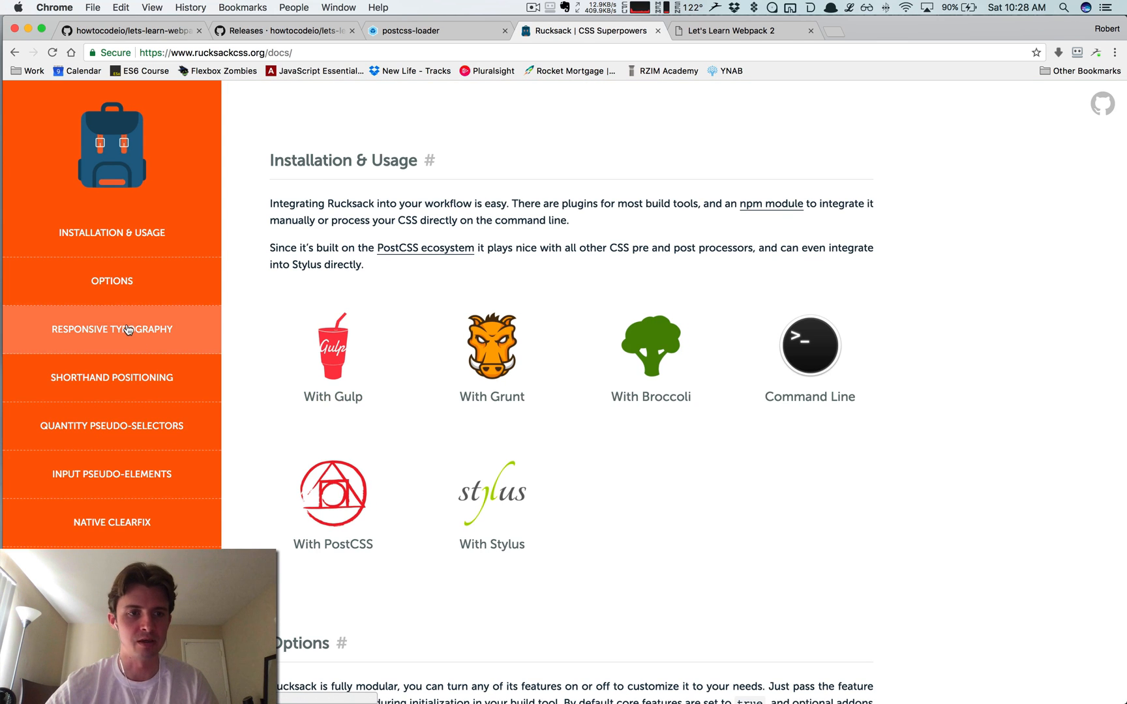
{"action": "left_click", "coordinate": [111, 329]}
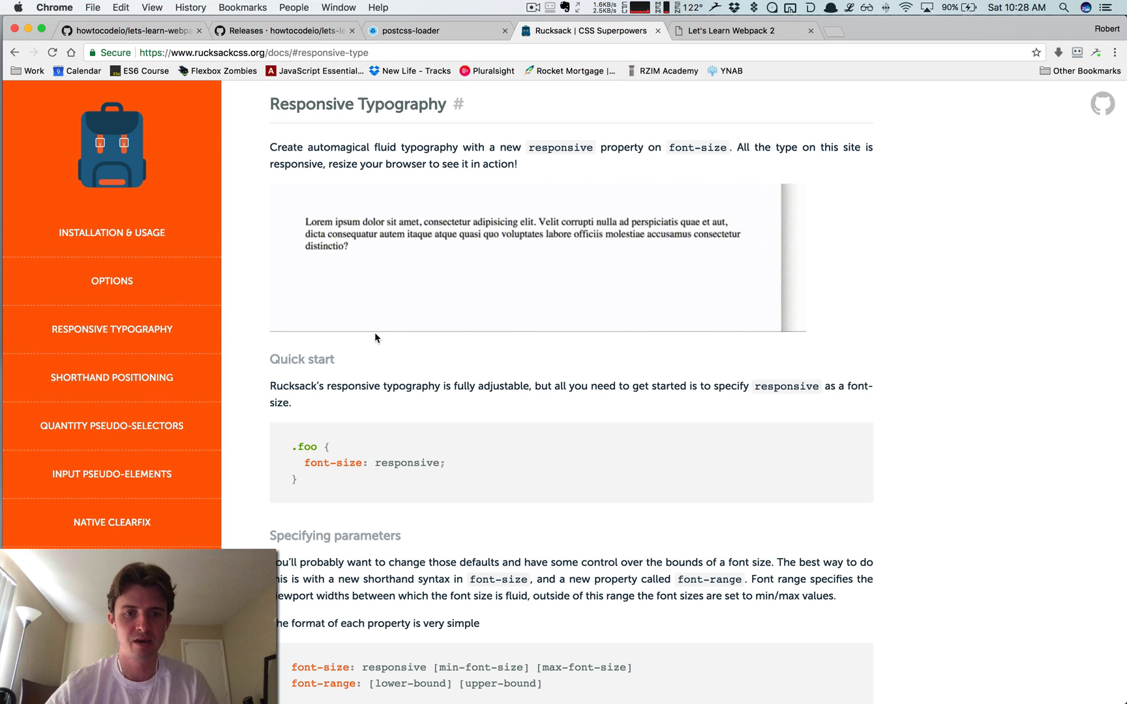
{"action": "scroll", "scroll_direction": "down", "scroll_amount": 3}
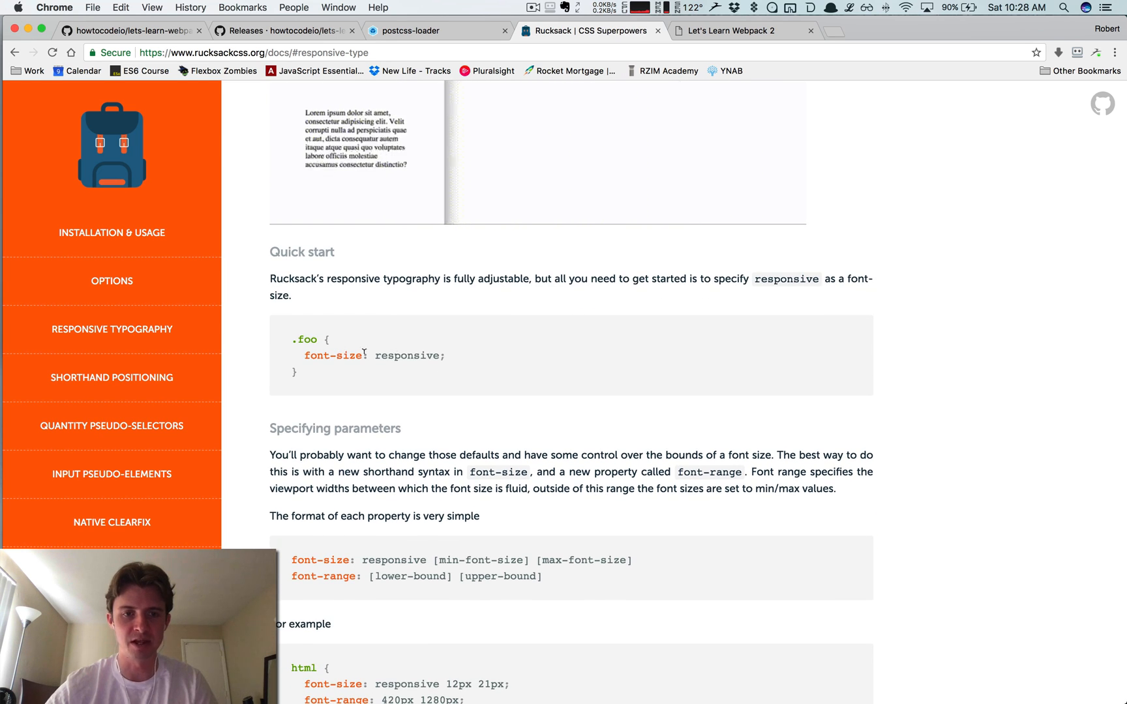
{"action": "scroll", "scroll_direction": "down", "scroll_amount": 3}
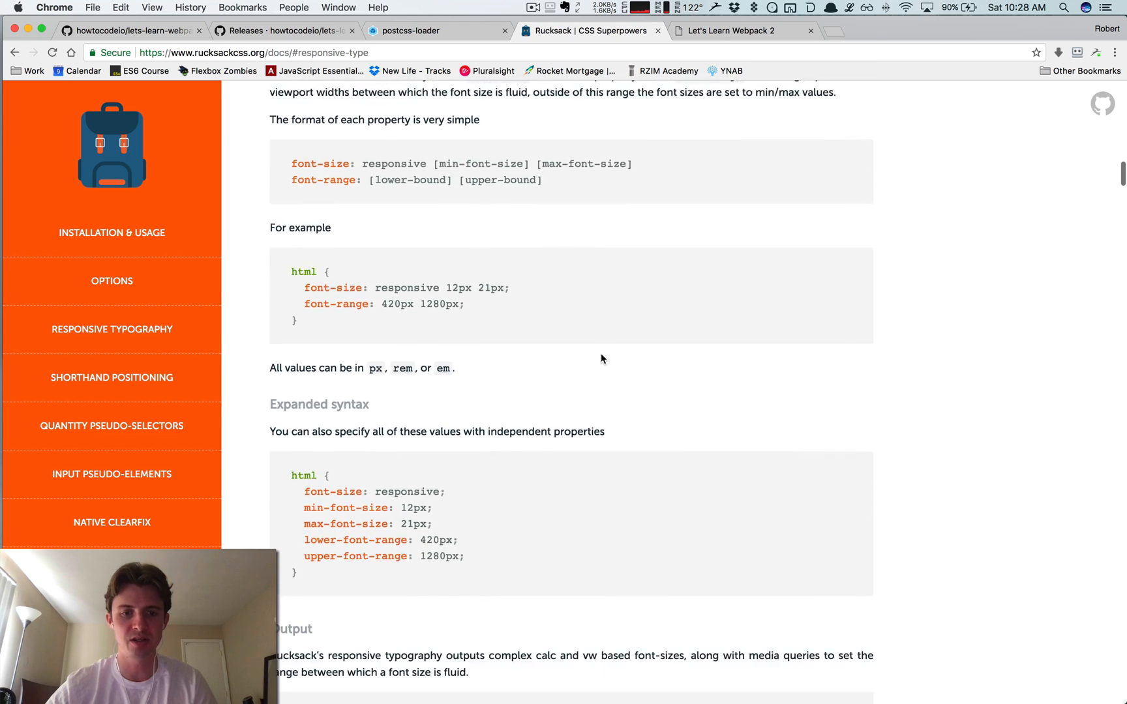
{"action": "scroll", "scroll_direction": "down", "scroll_amount": 3}
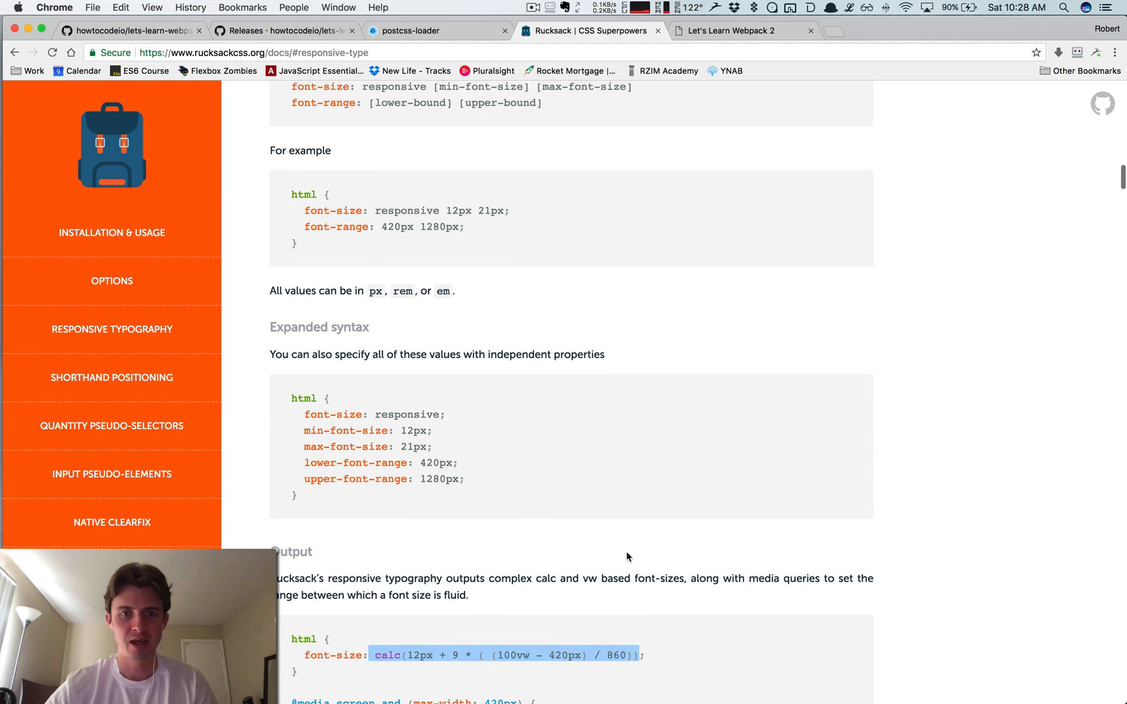
{"action": "scroll", "scroll_direction": "up", "scroll_amount": 3}
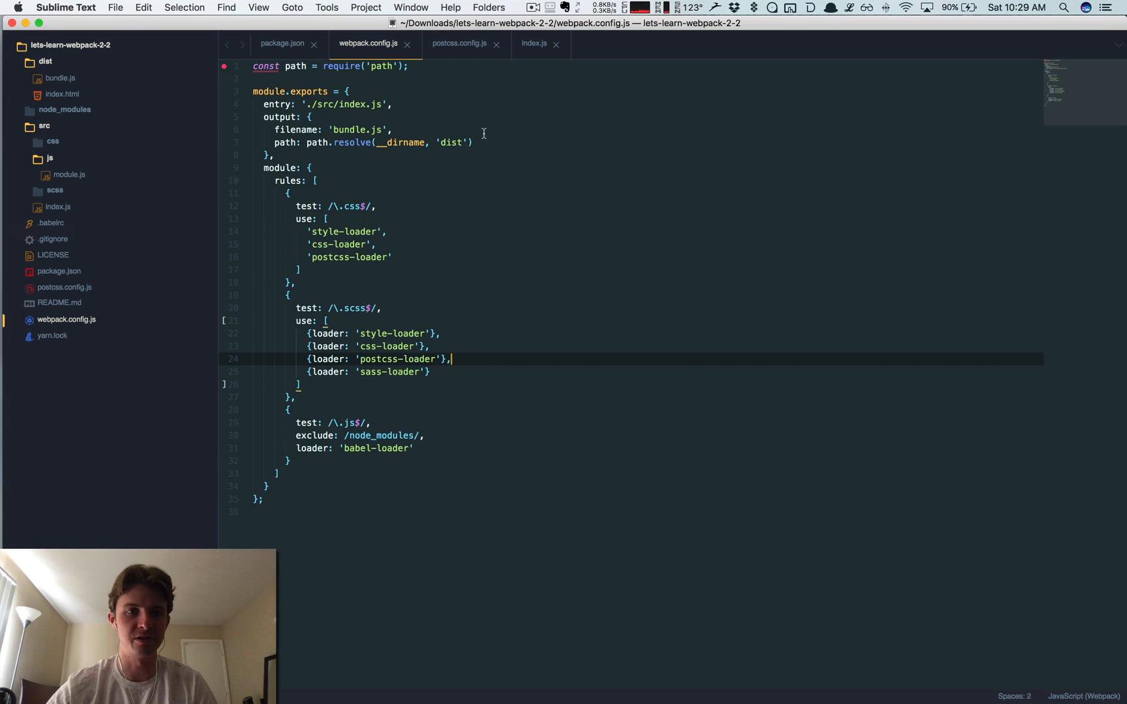
Step: Expand a lorem ipsum paragraph into index.html, then bring up main.scss
{"action": "left_click", "coordinate": [61, 94]}
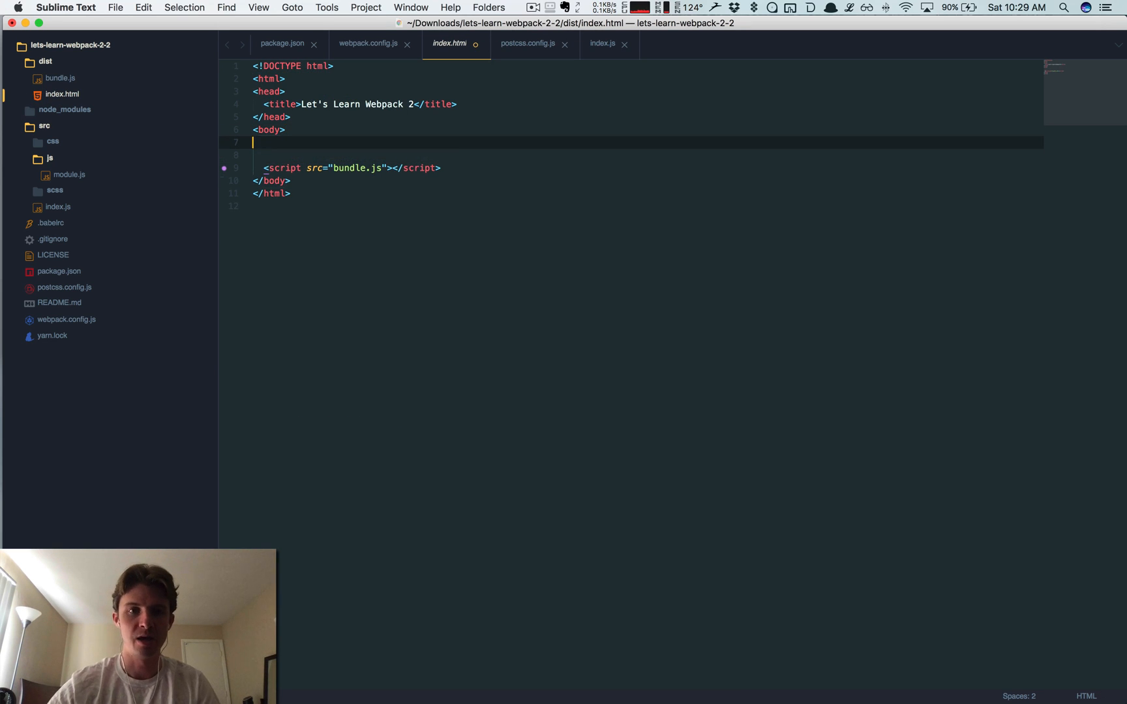
{"action": "type", "text": "postcss-loader"}
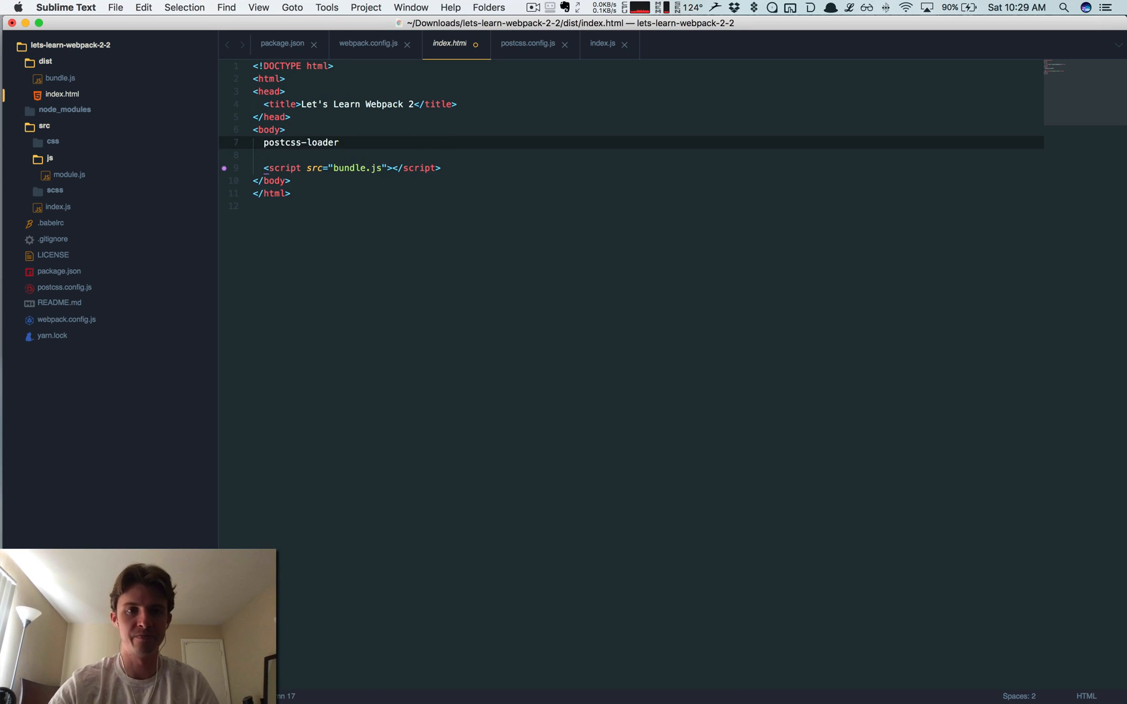
{"action": "type", "text": "lor</p>"}
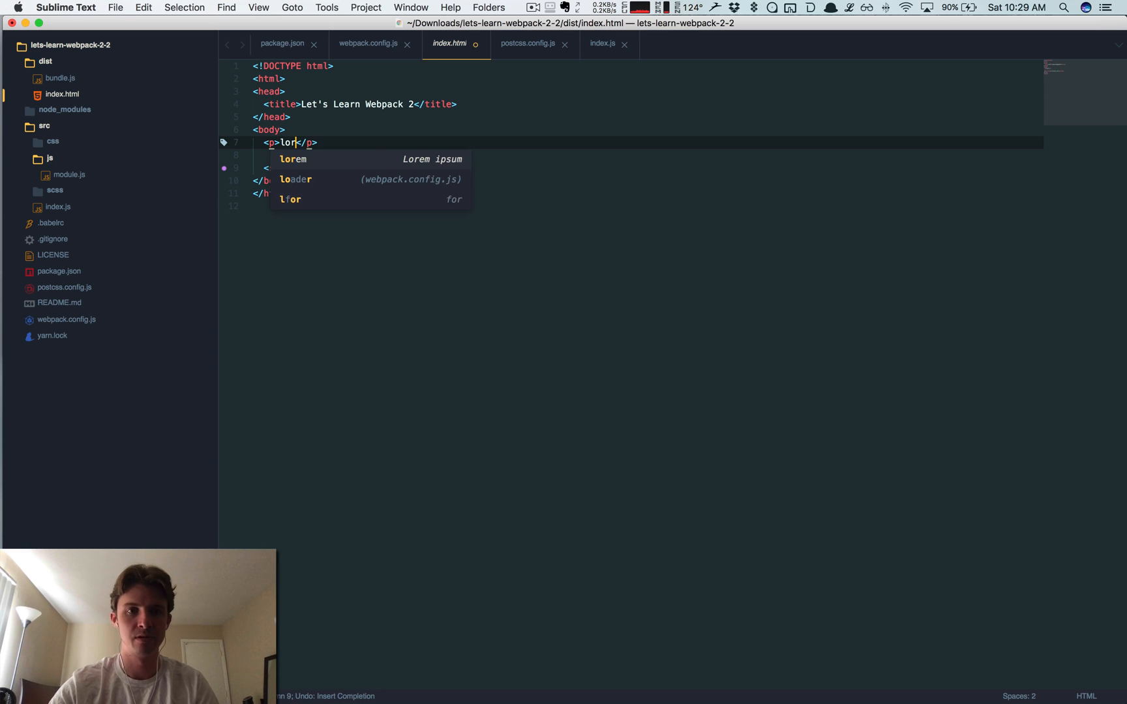
{"action": "key", "text": "tab"}
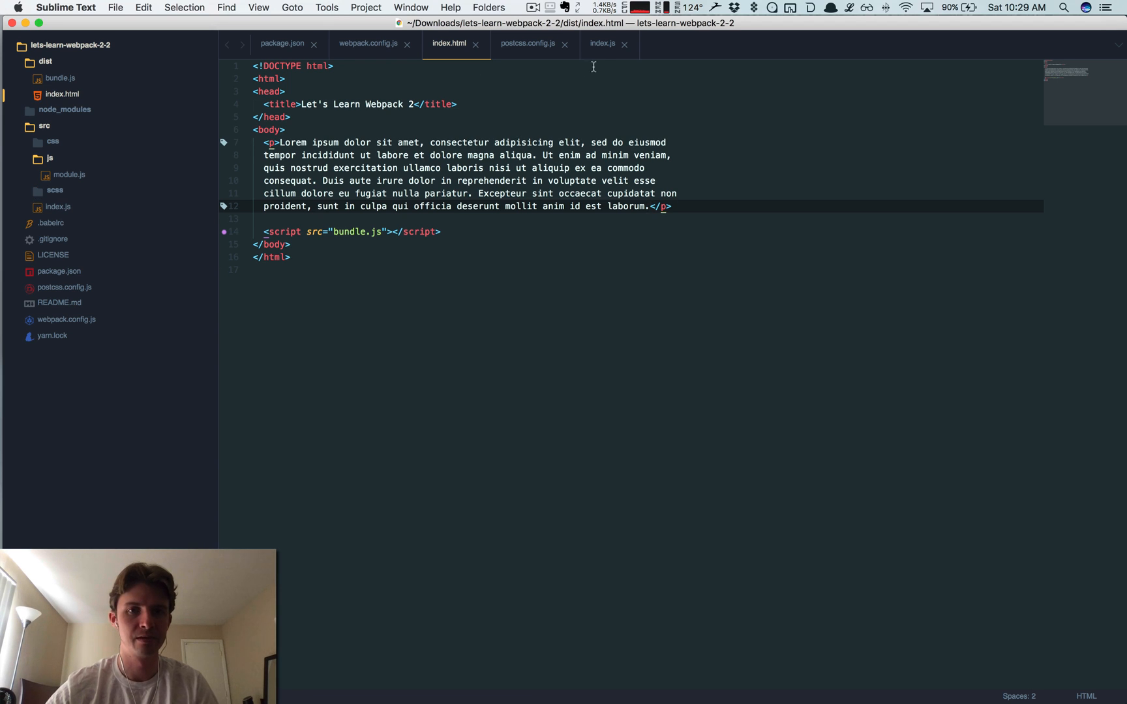
{"action": "left_click", "coordinate": [603, 43]}
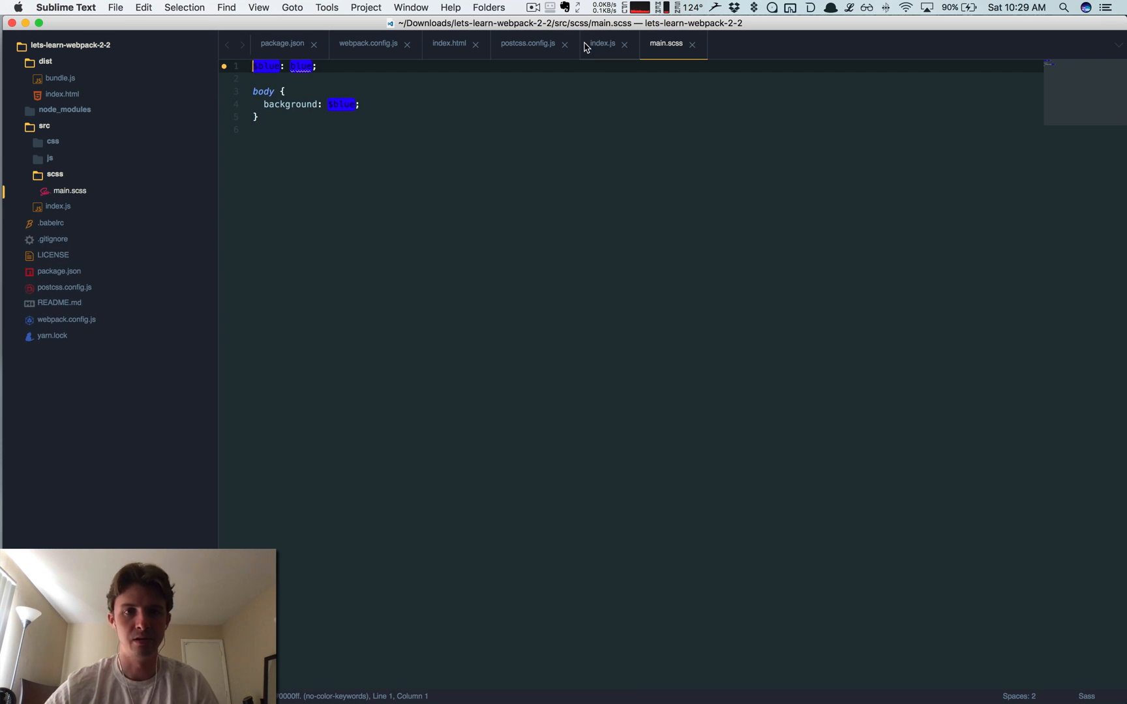
Step: Add p { font-size: responsive; } to main.scss and run yarn run build
{"action": "left_click", "coordinate": [602, 43]}
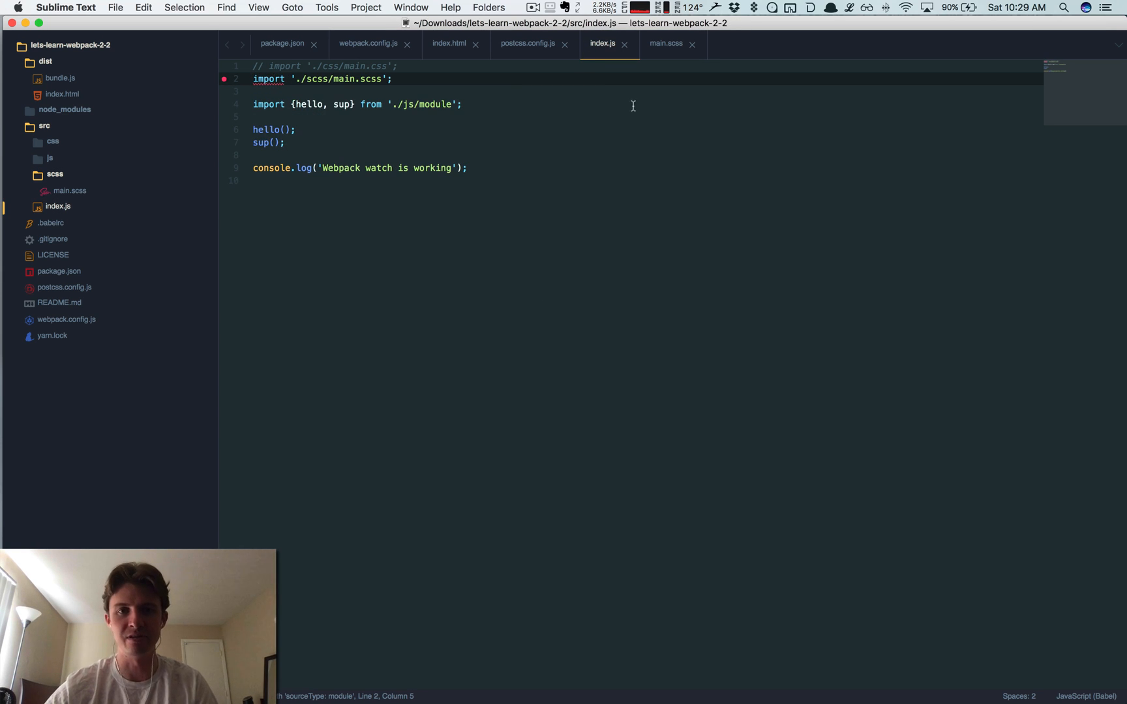
{"action": "left_click", "coordinate": [667, 43]}
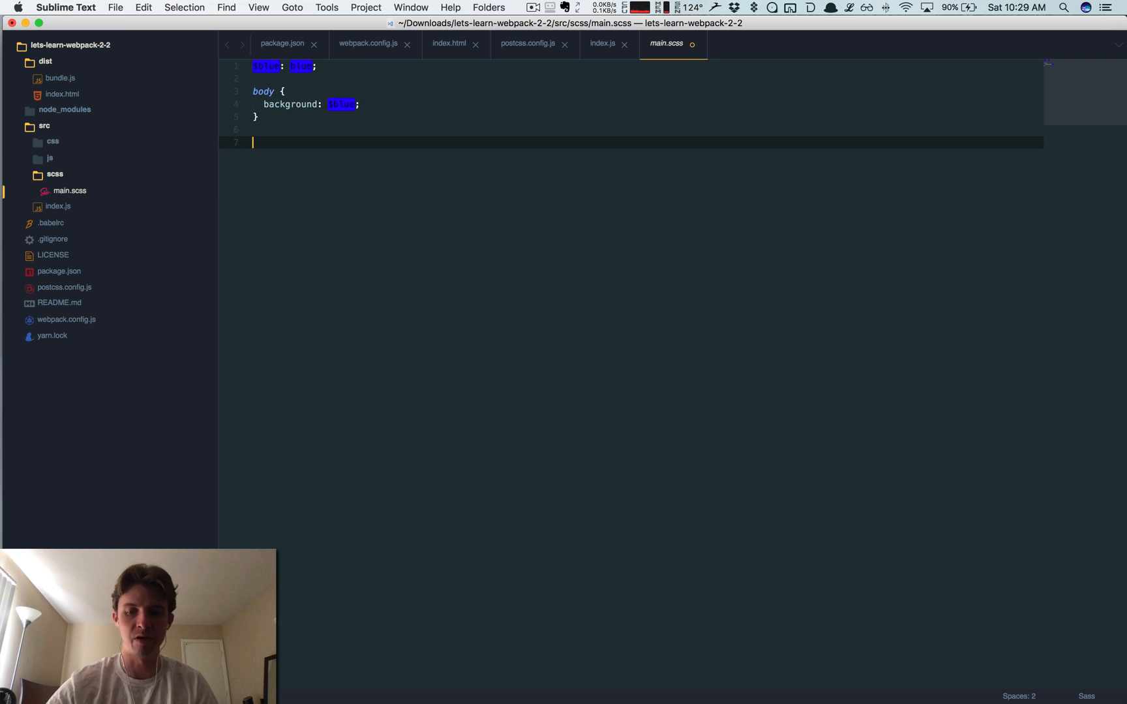
{"action": "type", "text": "padding:"}
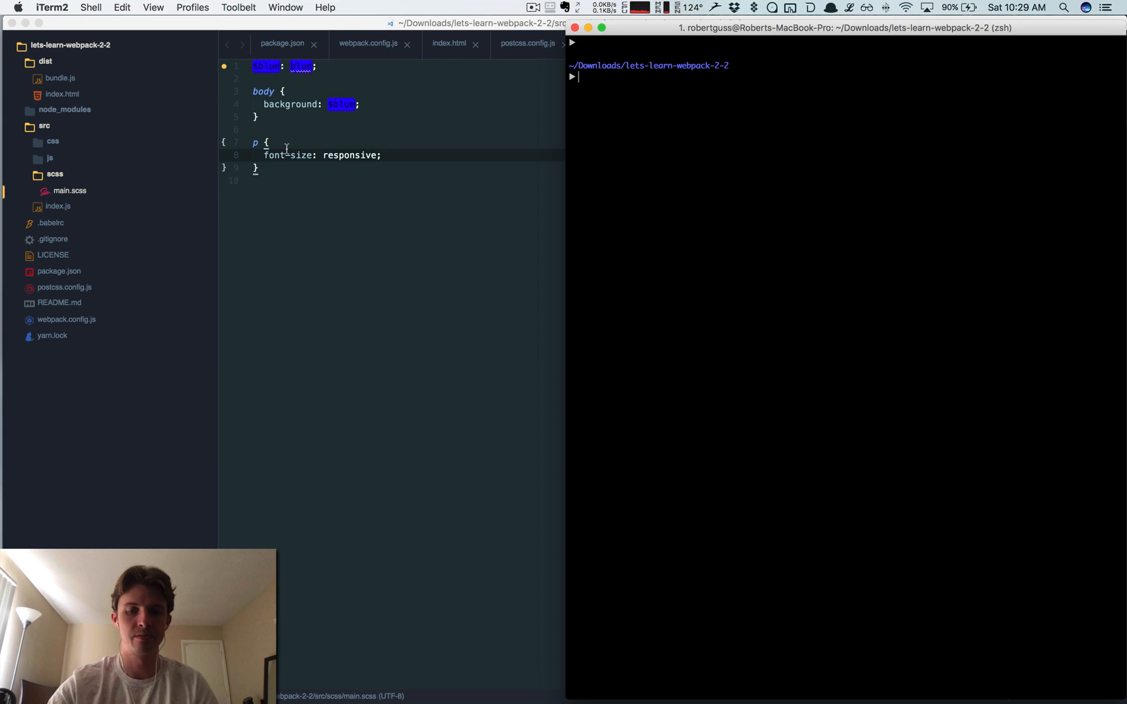
{"action": "type", "text": "yarn run bbui"}
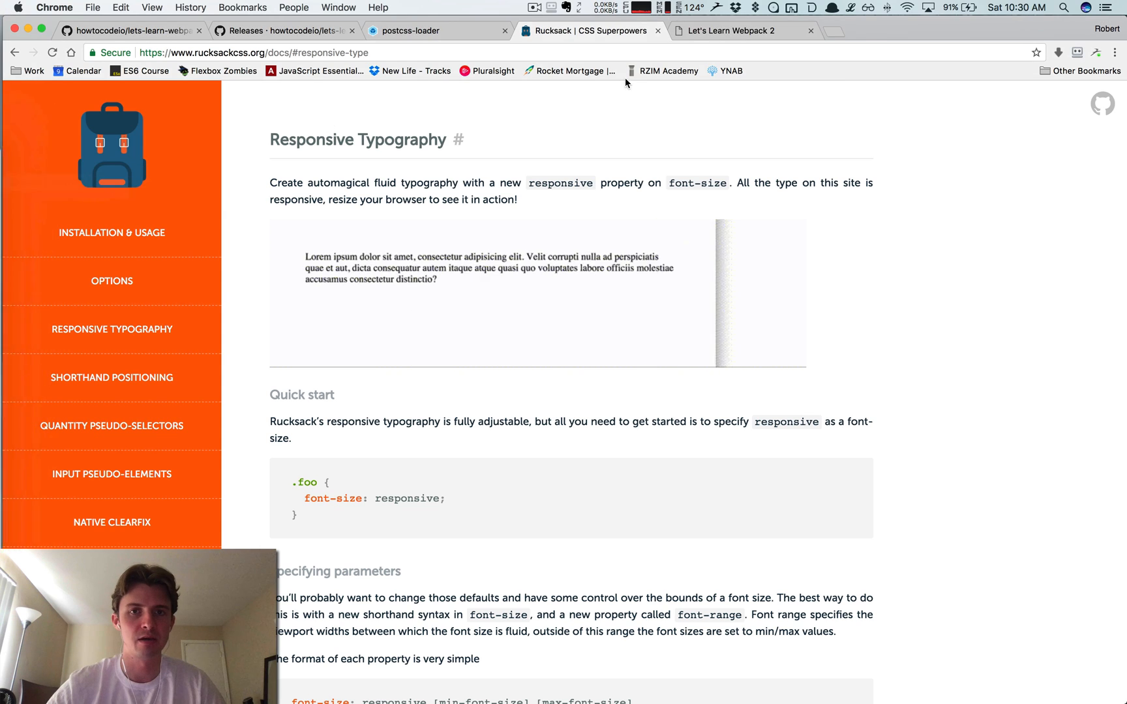
Step: Inspect the built page's paragraph in DevTools to see its calc() font-size
{"action": "left_click", "coordinate": [735, 30]}
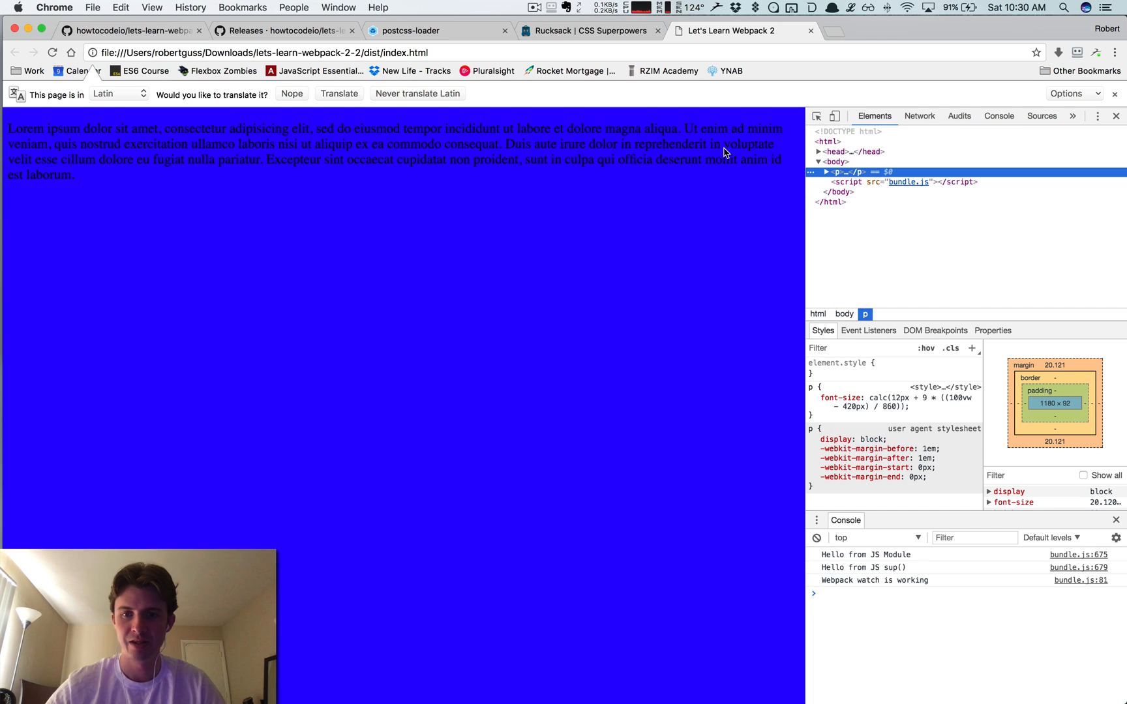
{"action": "left_click", "coordinate": [812, 398]}
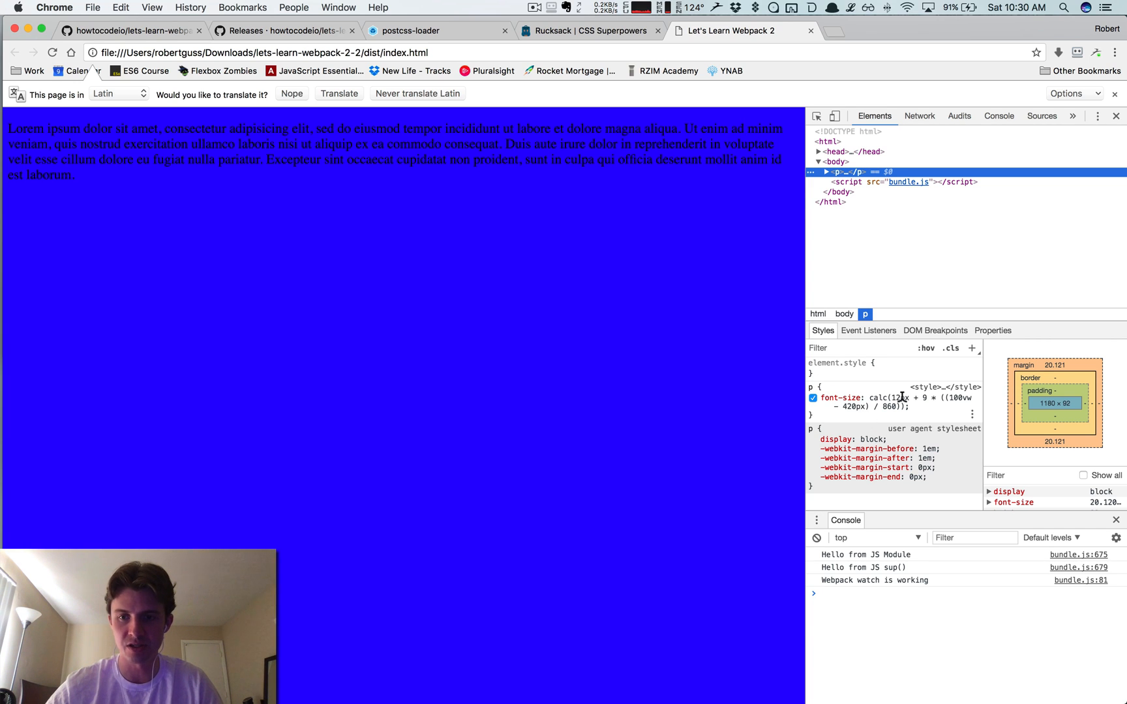
{"action": "left_click", "coordinate": [1116, 116]}
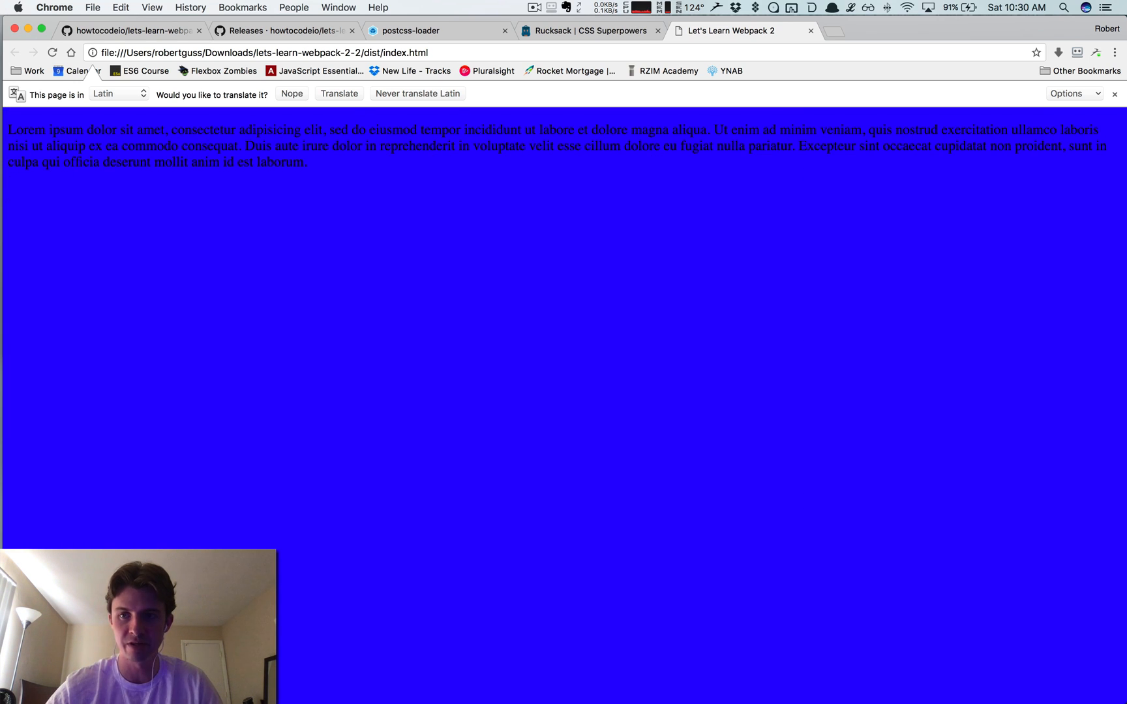
{"action": "mouse_move", "coordinate": [1084, 336]}
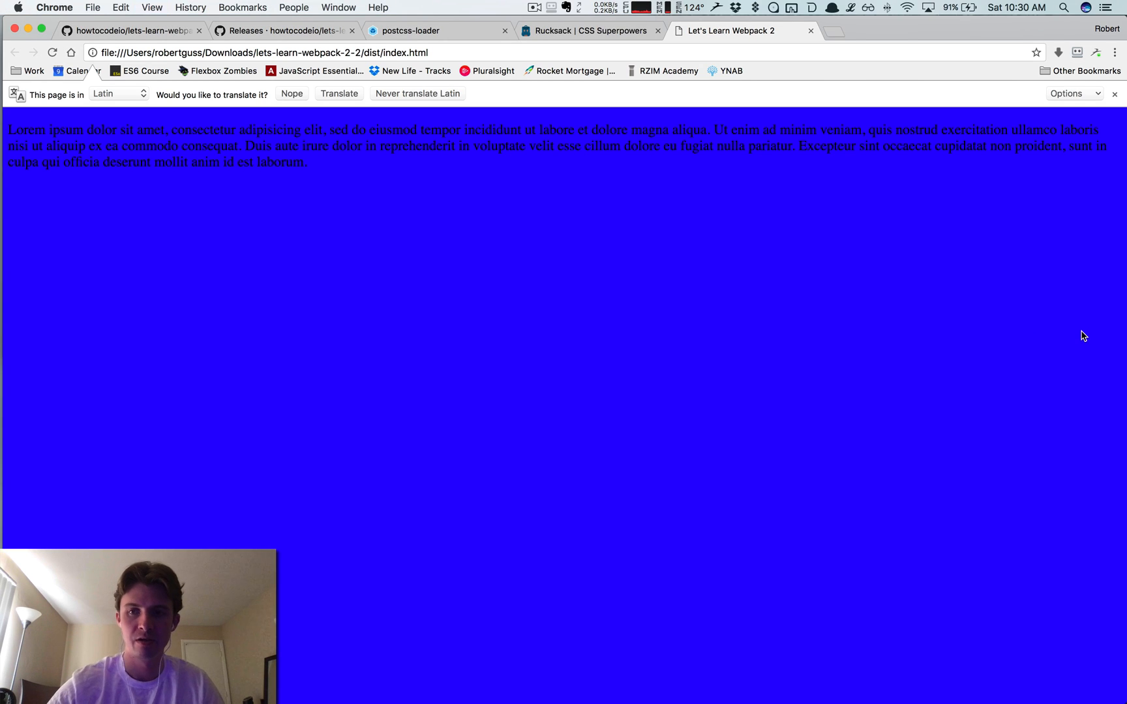
{"action": "key", "text": "F12"}
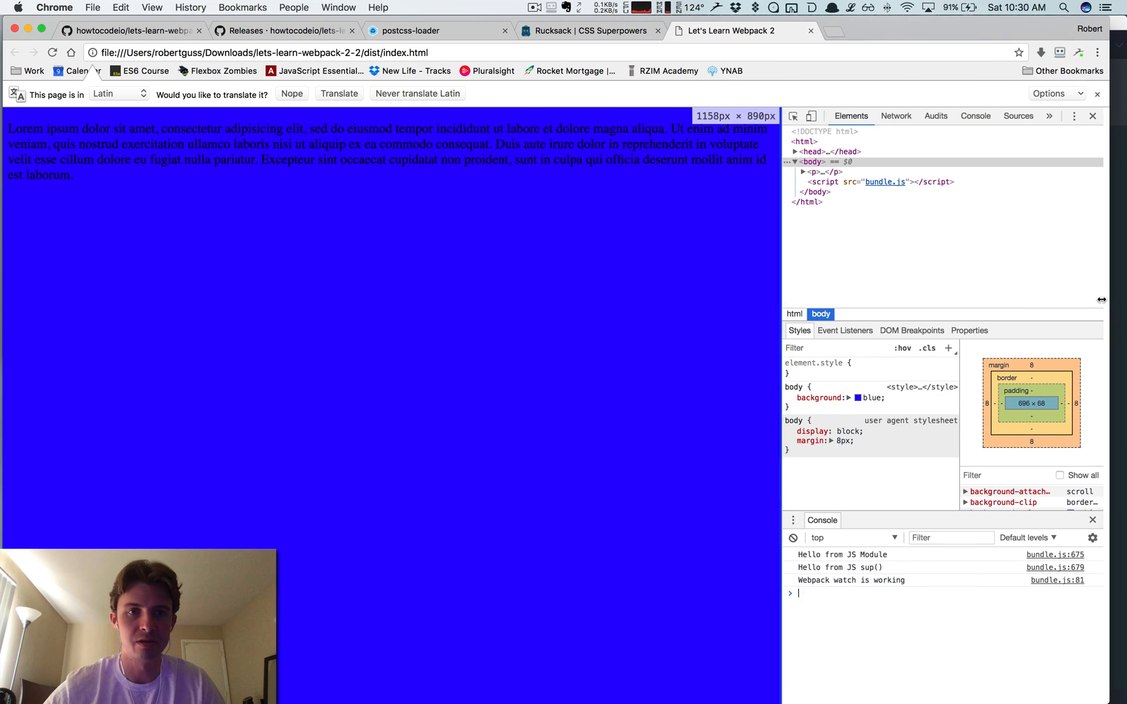
Step: Comment out the body background in main.scss and rerun yarn run build
{"action": "left_click", "coordinate": [18, 241]}
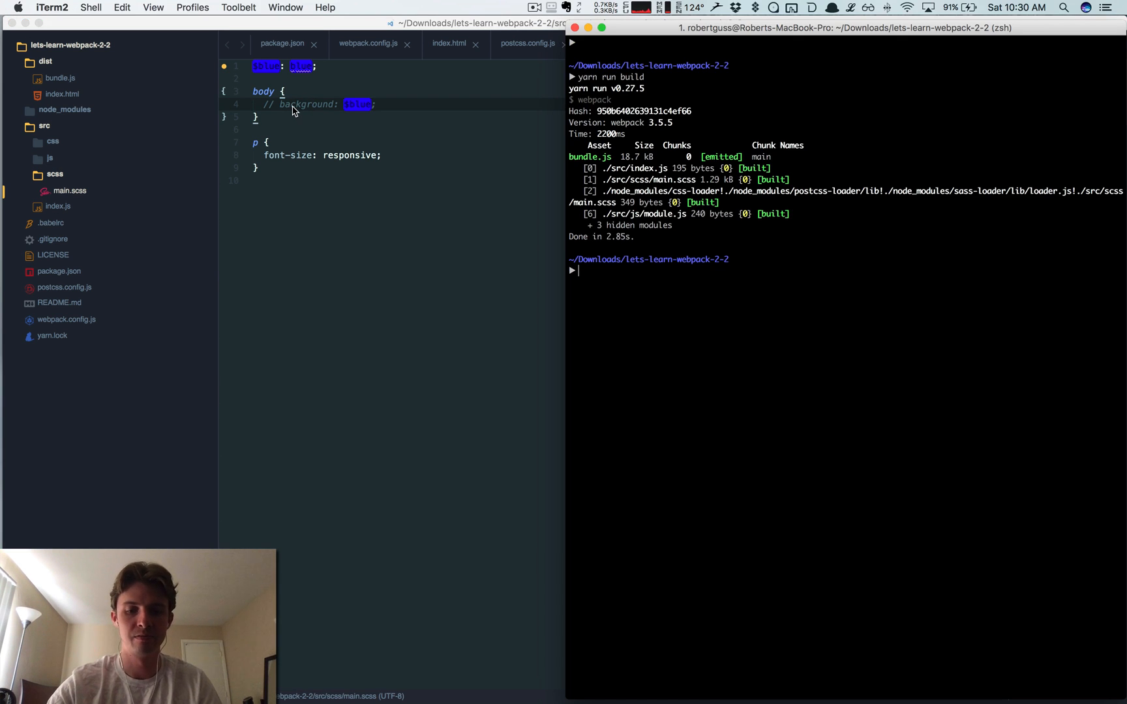
{"action": "type", "text": "yarn run build"}
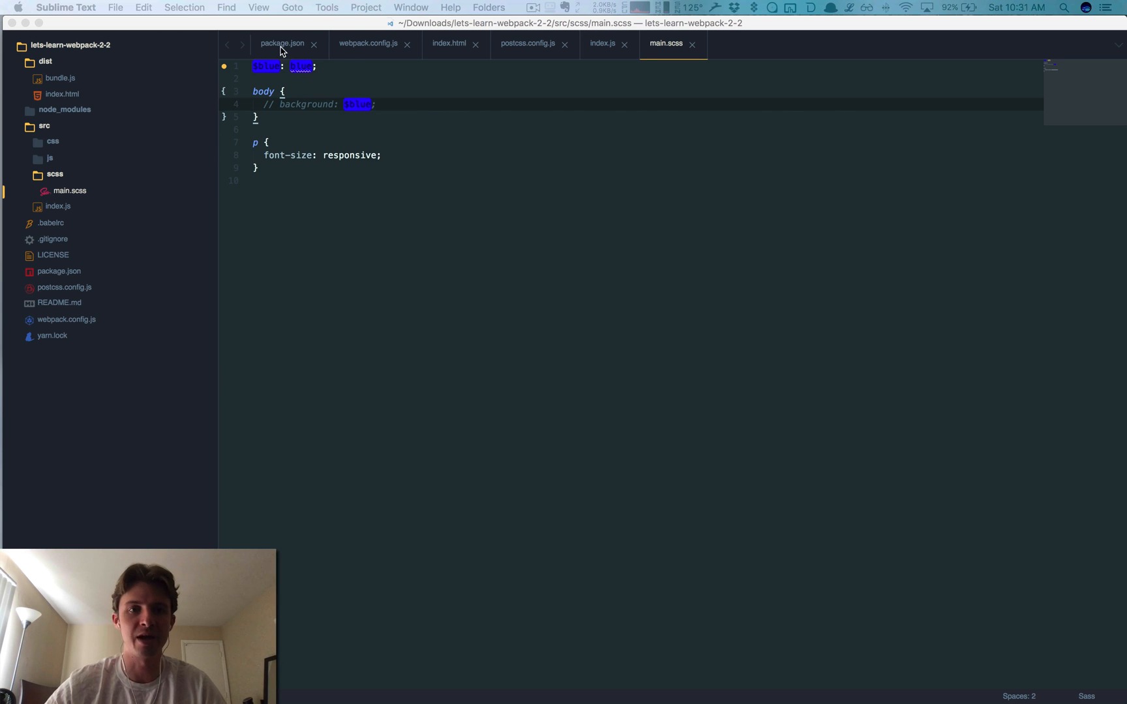
Step: Add "browserlist": ["> 1%", "last 2 versions"] to package.json after devDependencies
{"action": "left_click", "coordinate": [280, 43]}
{"action": "type", "text": "\""}
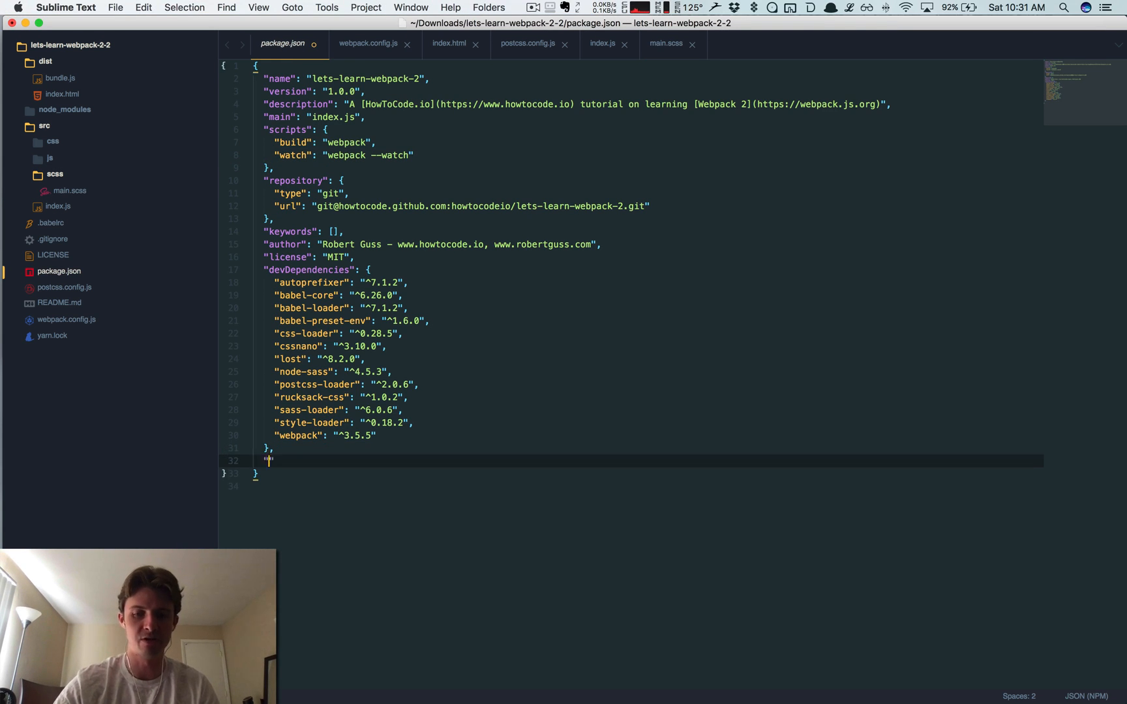
{"action": "type", "text": "browser"}
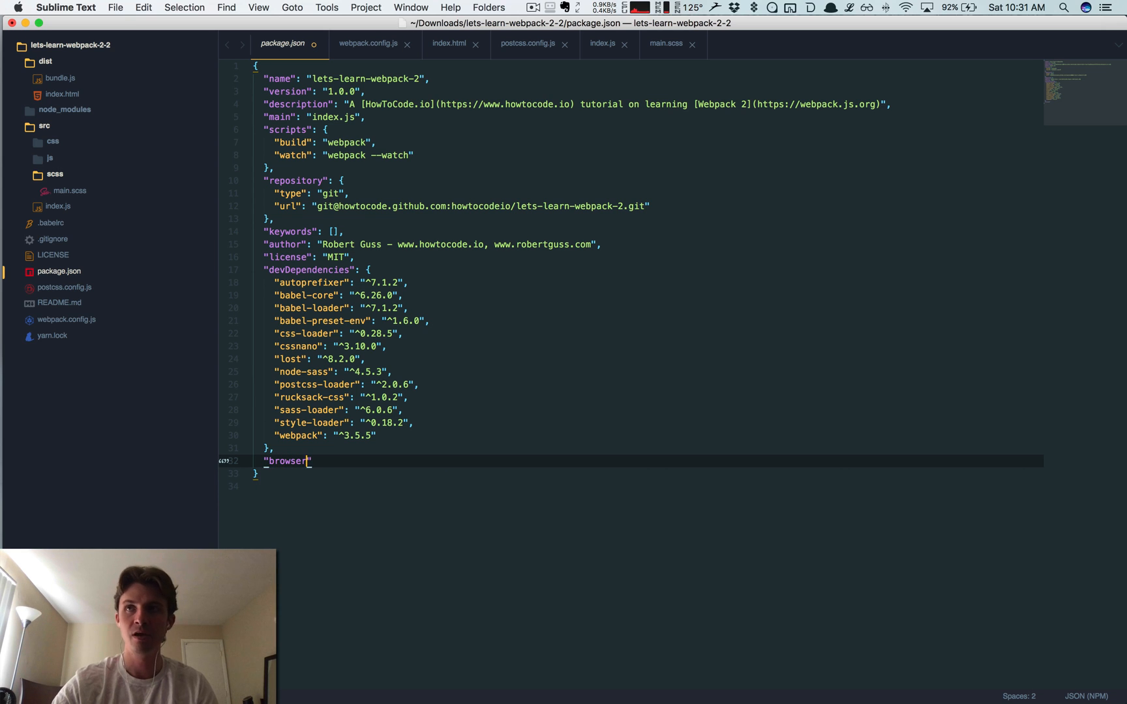
{"action": "type", "text": "list\":"}
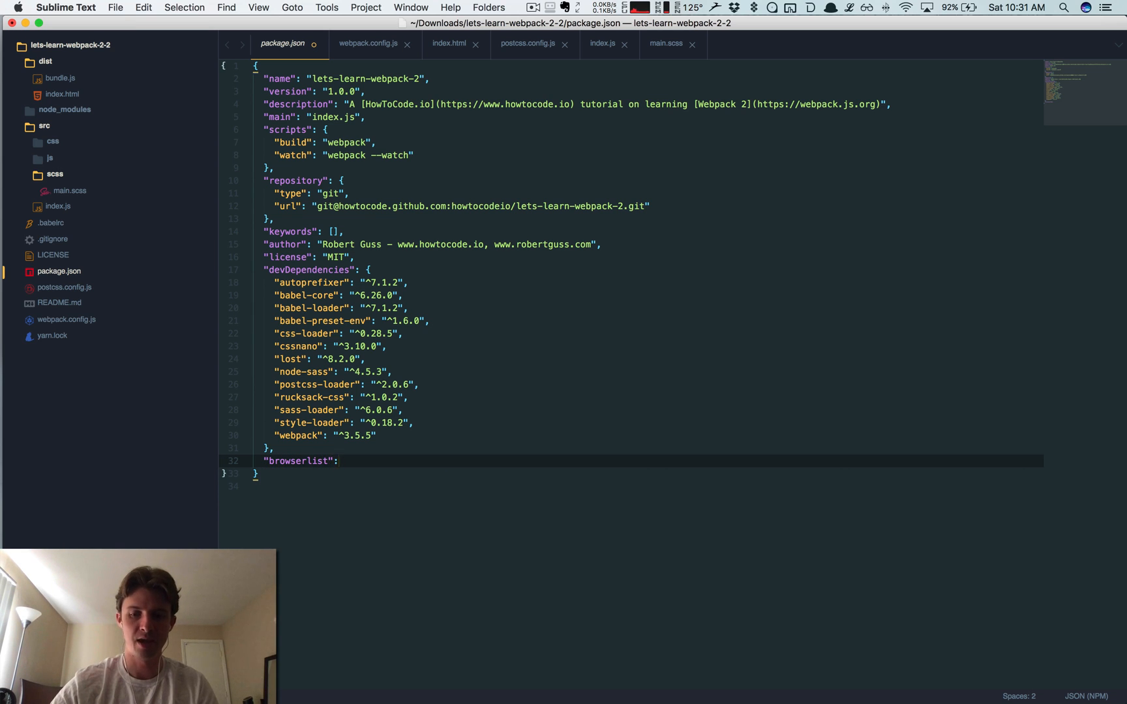
{"action": "type", "text": "["}
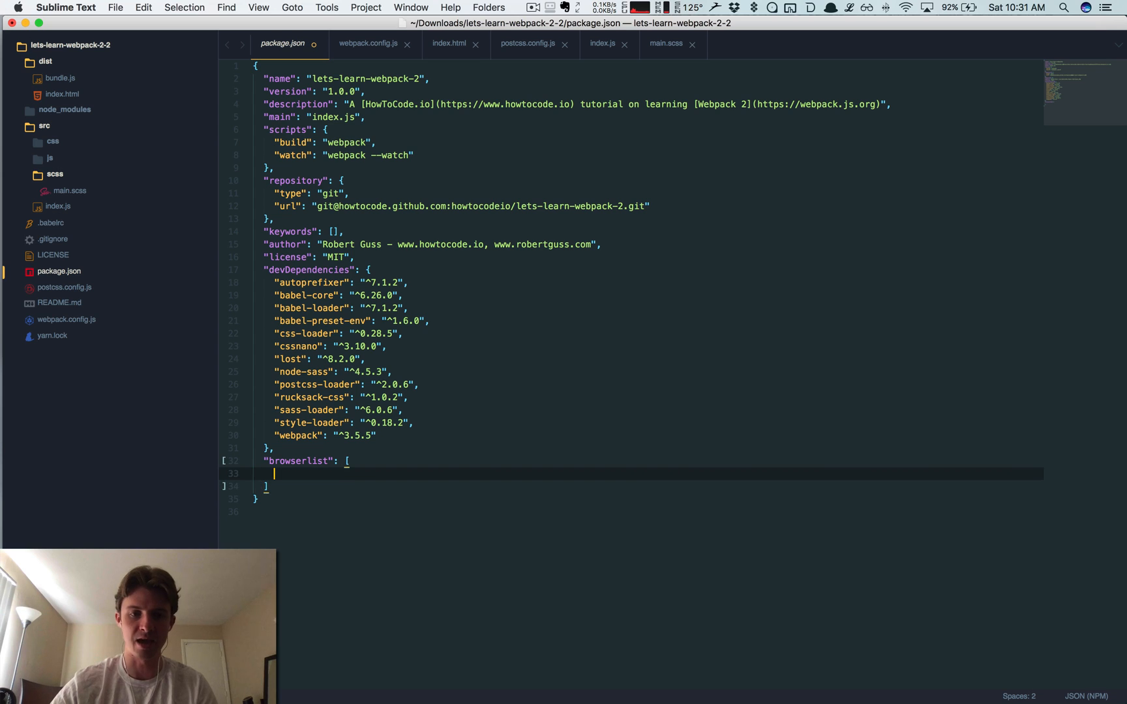
{"action": "type", "text": "\"\""}
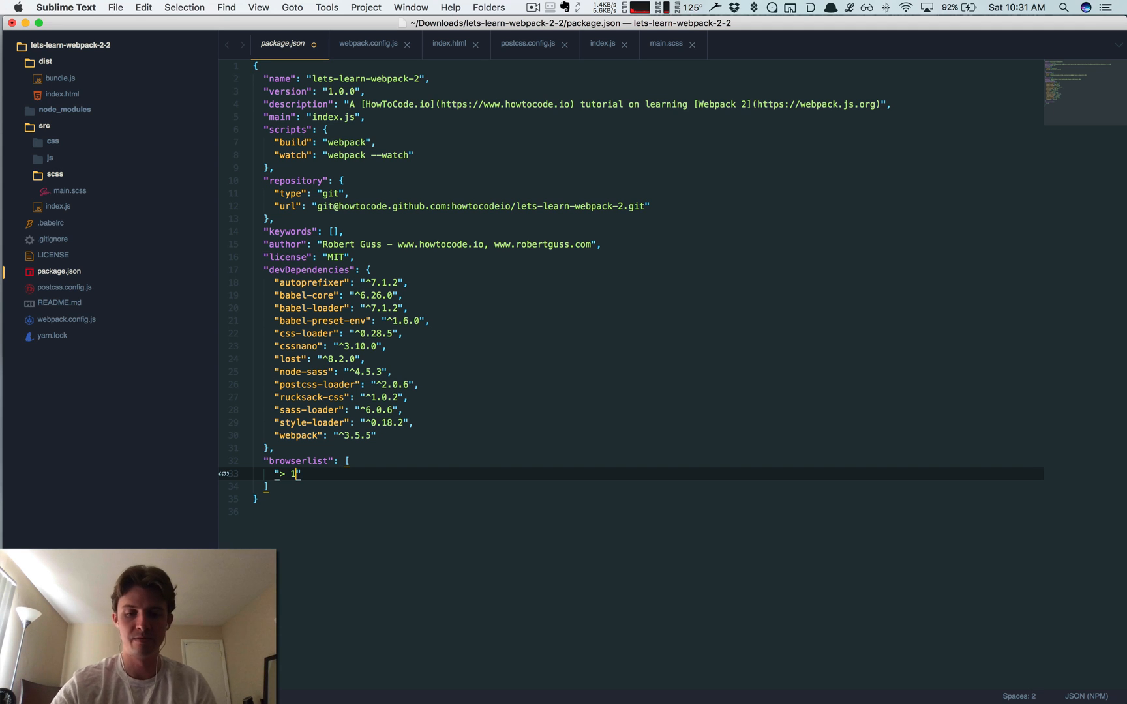
{"action": "type", "text": "%\","}
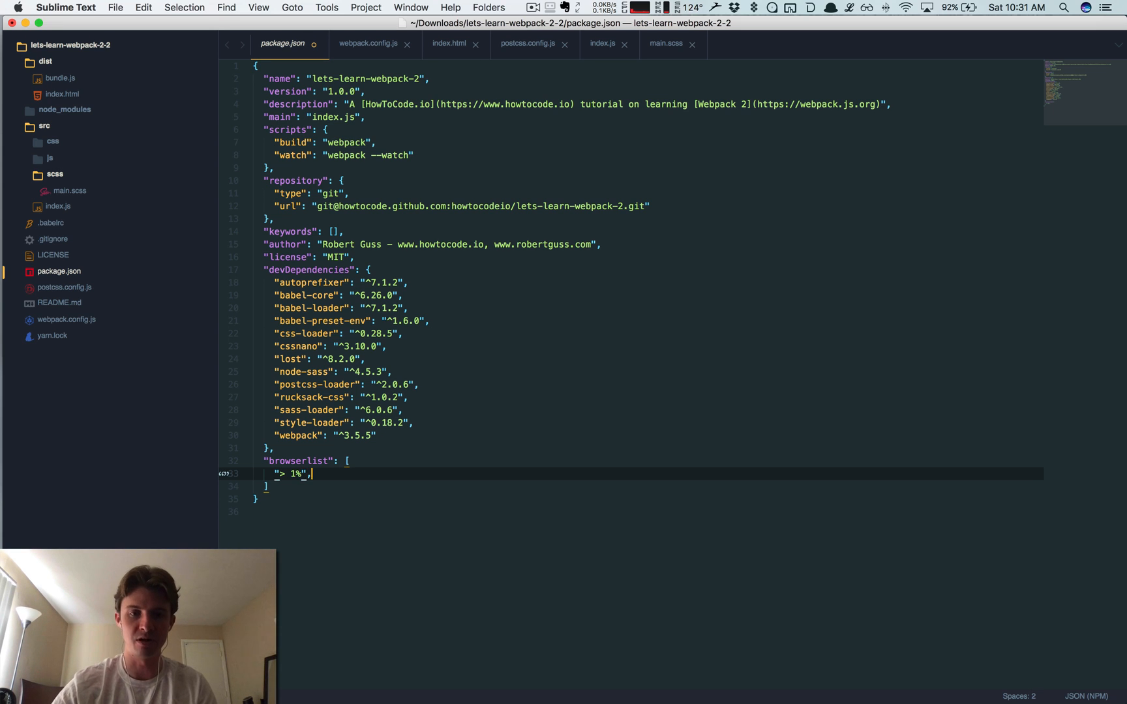
{"action": "key", "text": "enter"}
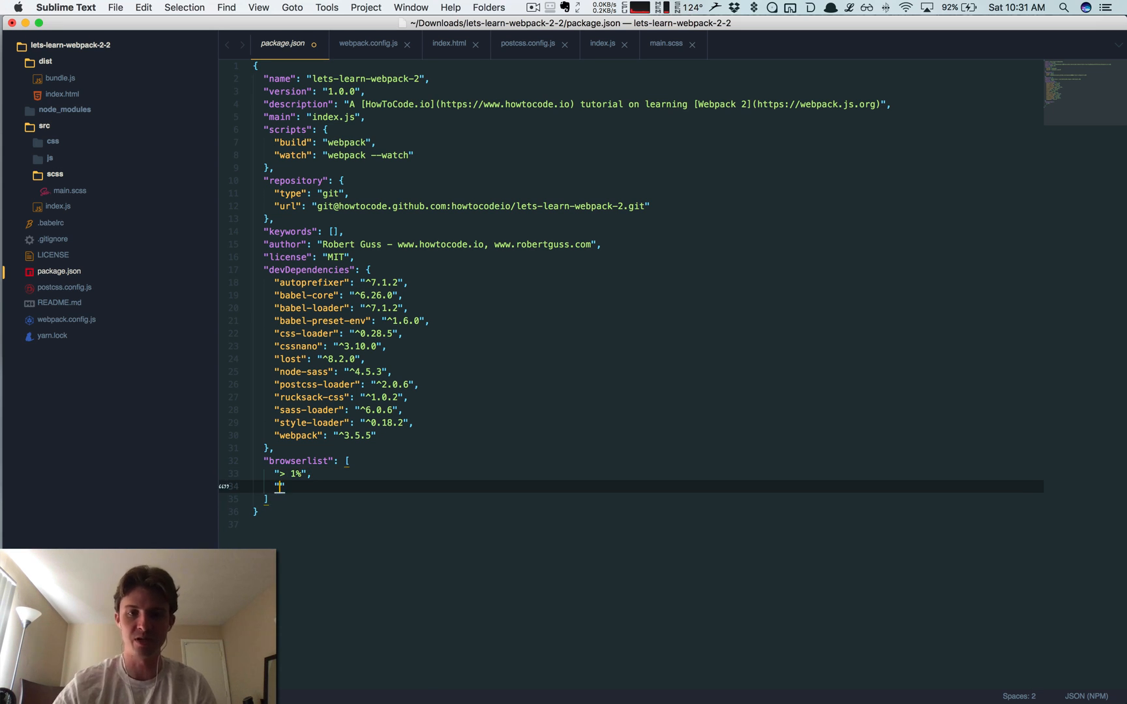
{"action": "type", "text": "last 2"}
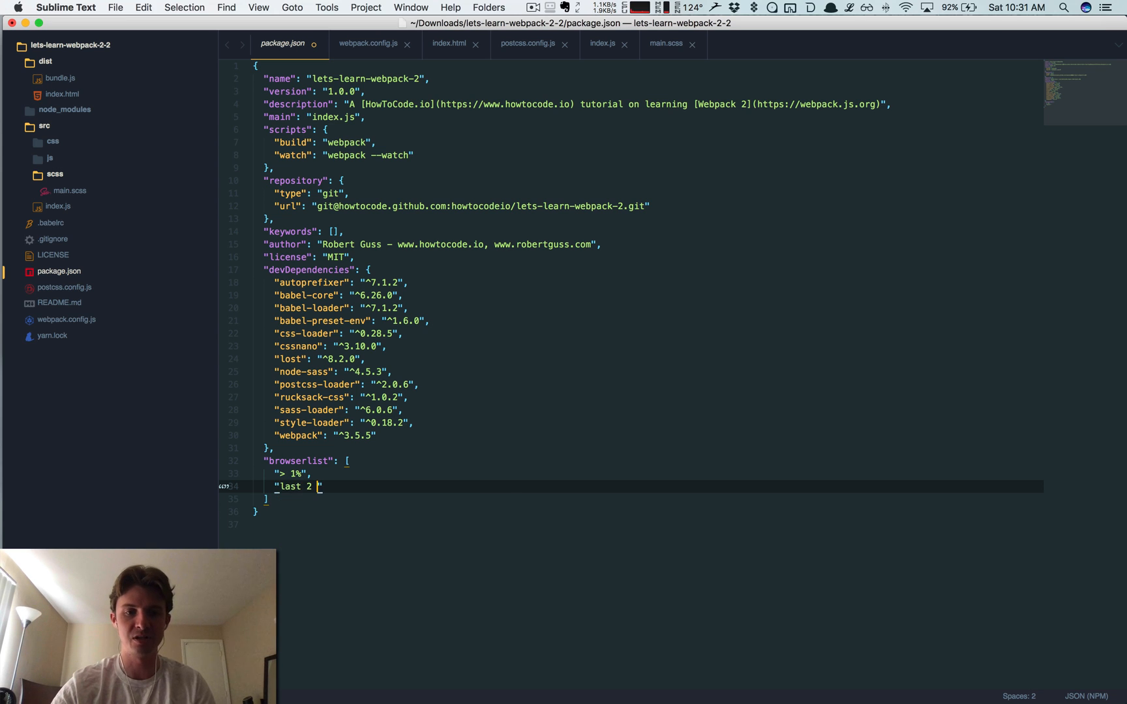
{"action": "type", "text": "versions"}
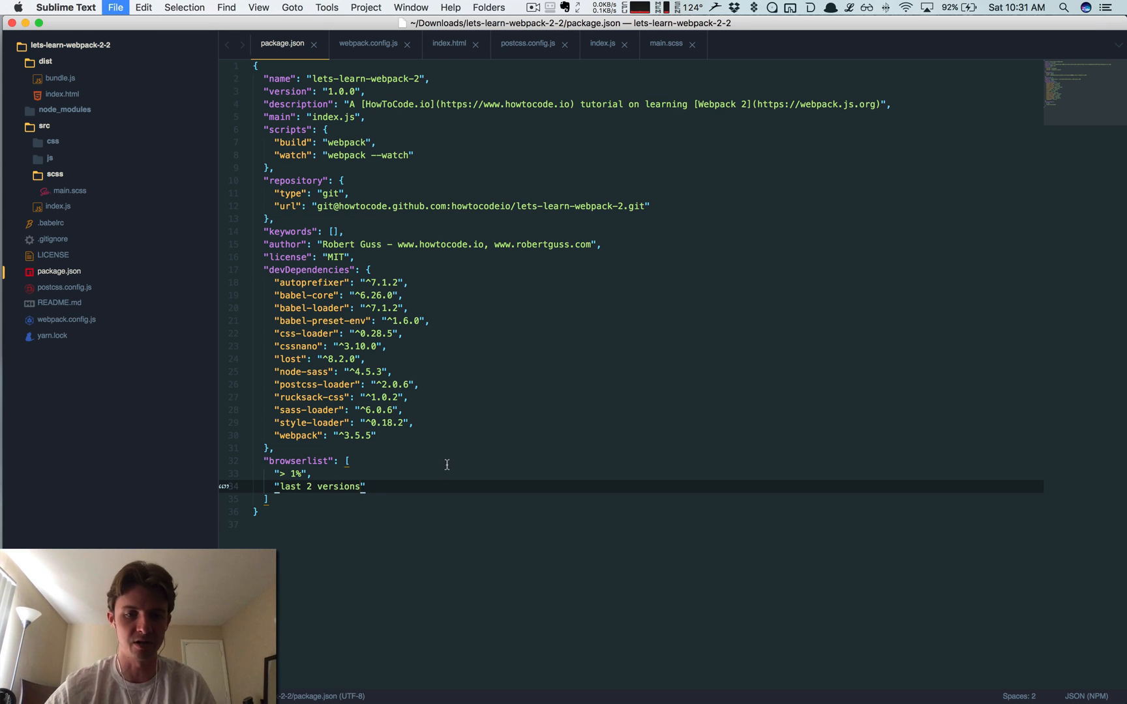
{"action": "mouse_move", "coordinate": [29, 202]}
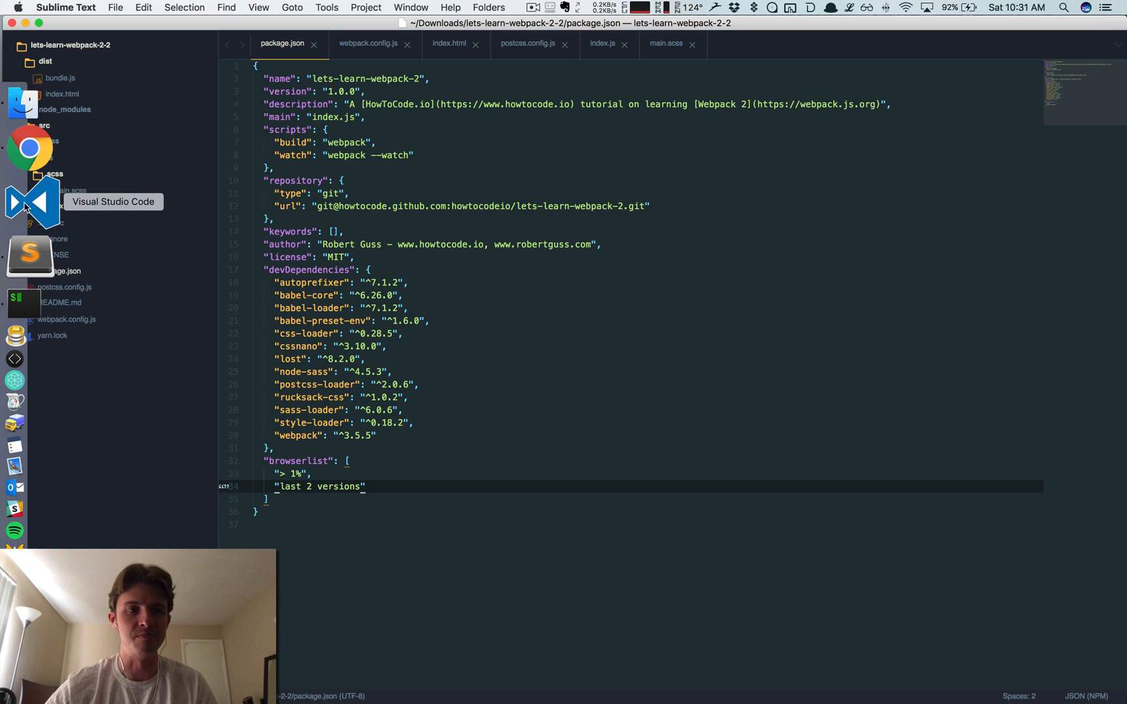
Step: From the GitHub readme, read the Browserslist query docs and land on the PostCSS.parts catalog
{"action": "left_click", "coordinate": [29, 150]}
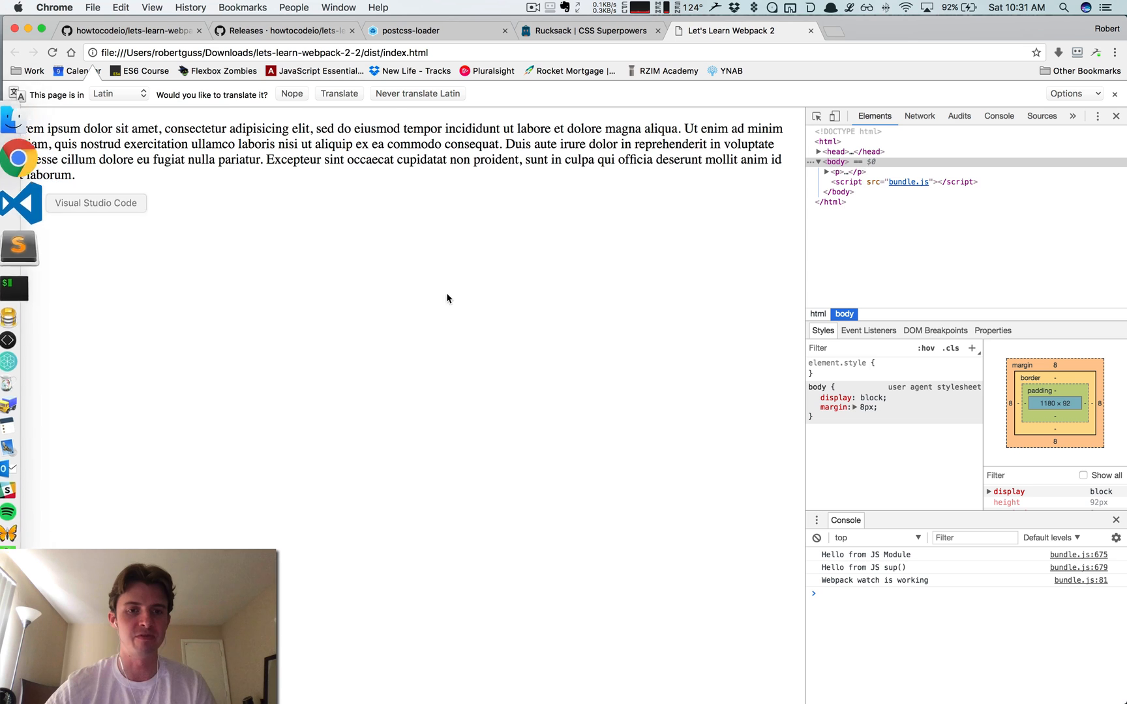
{"action": "left_click", "coordinate": [129, 30]}
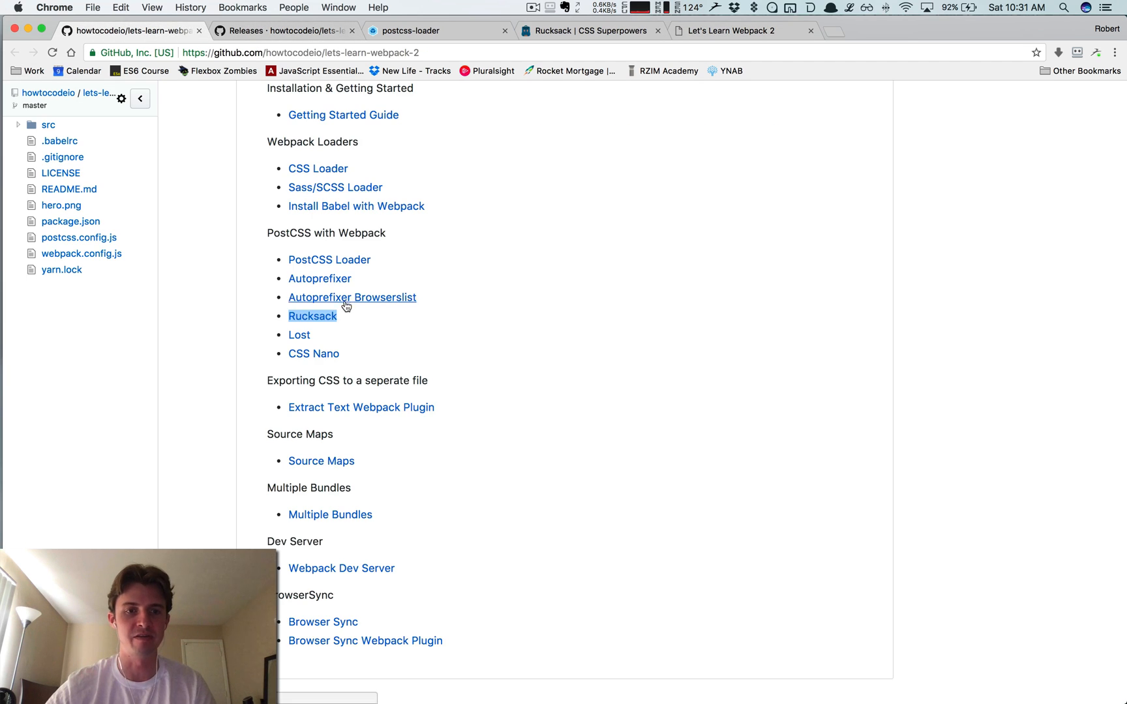
{"action": "left_click", "coordinate": [353, 298]}
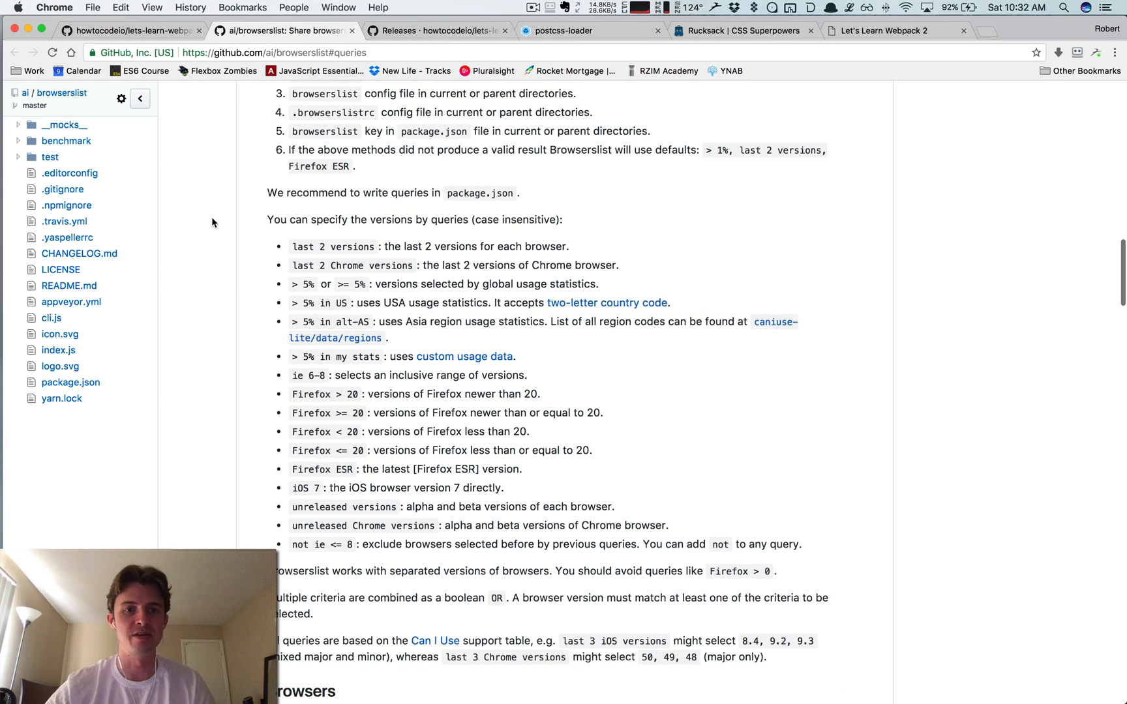
{"action": "scroll", "scroll_direction": "down", "scroll_amount": 3}
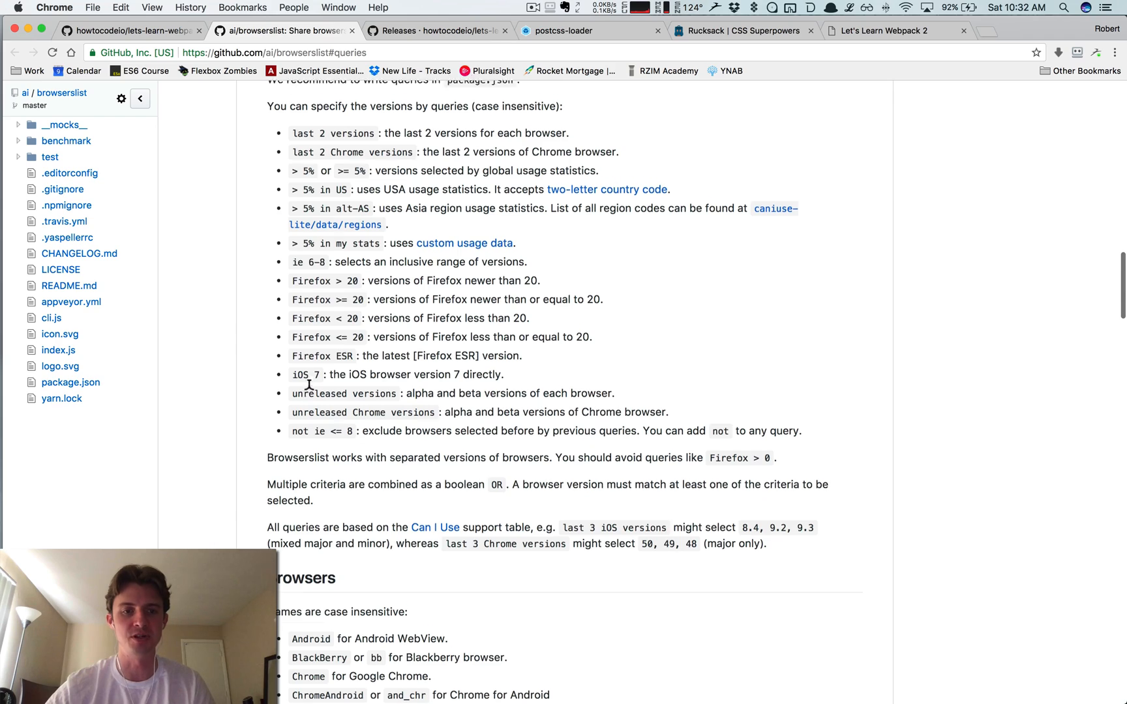
{"action": "scroll", "scroll_direction": "up", "scroll_amount": 3}
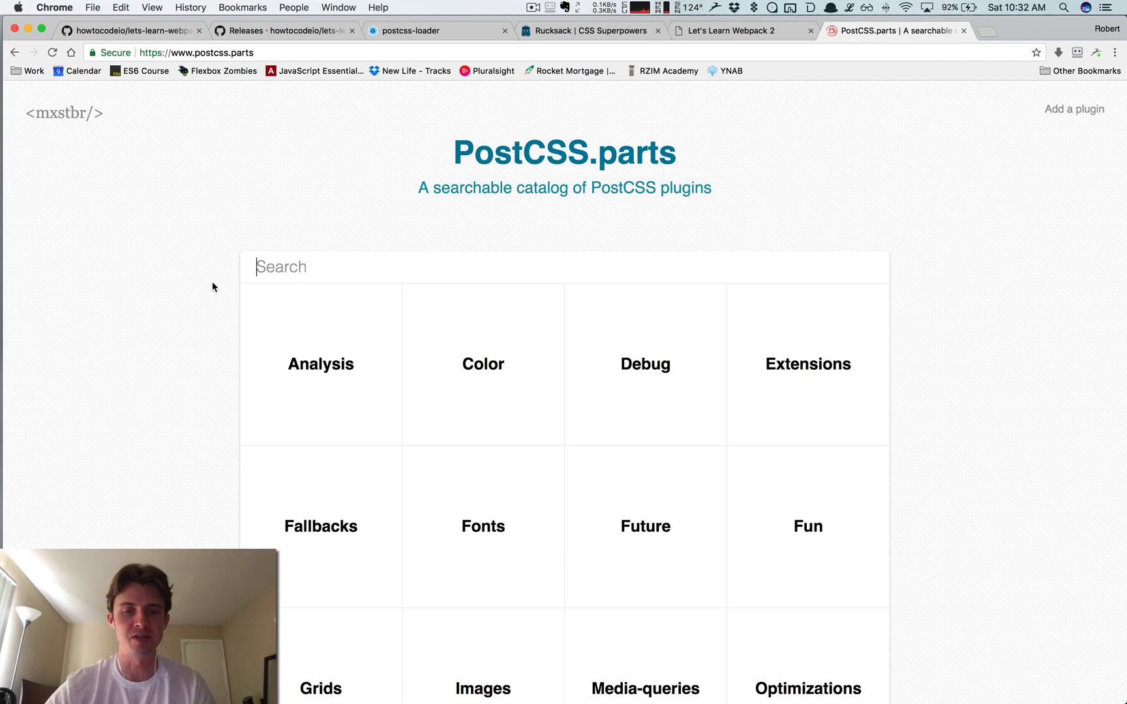
{"action": "scroll", "scroll_direction": "down", "scroll_amount": 3}
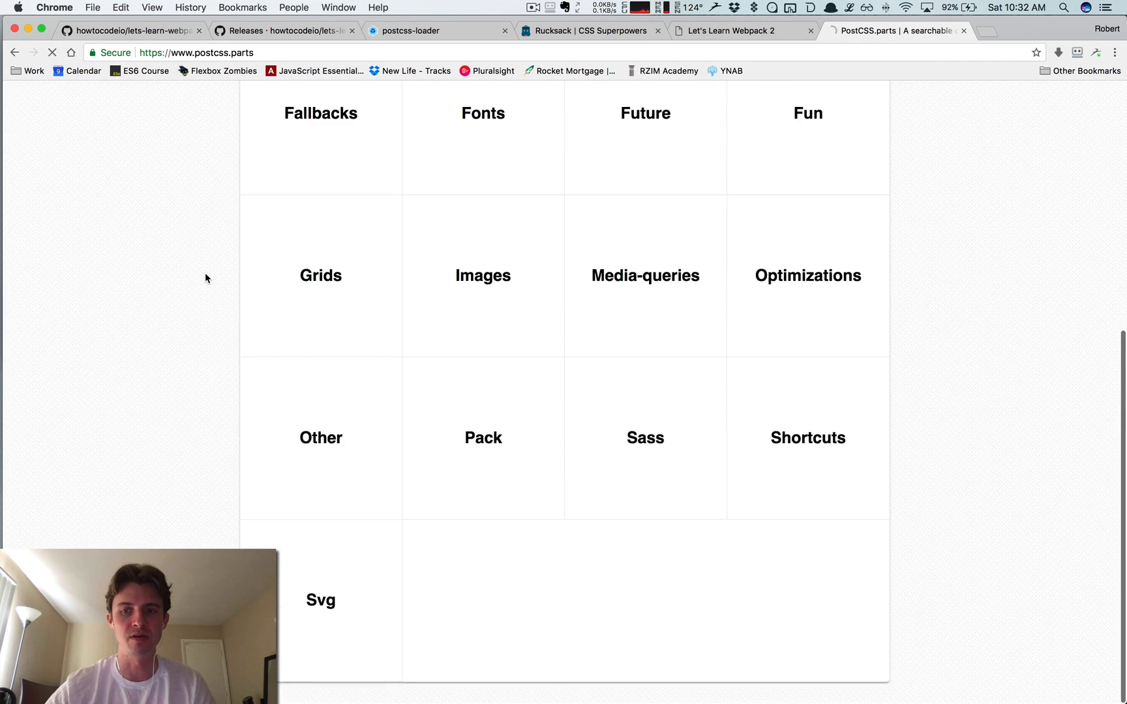